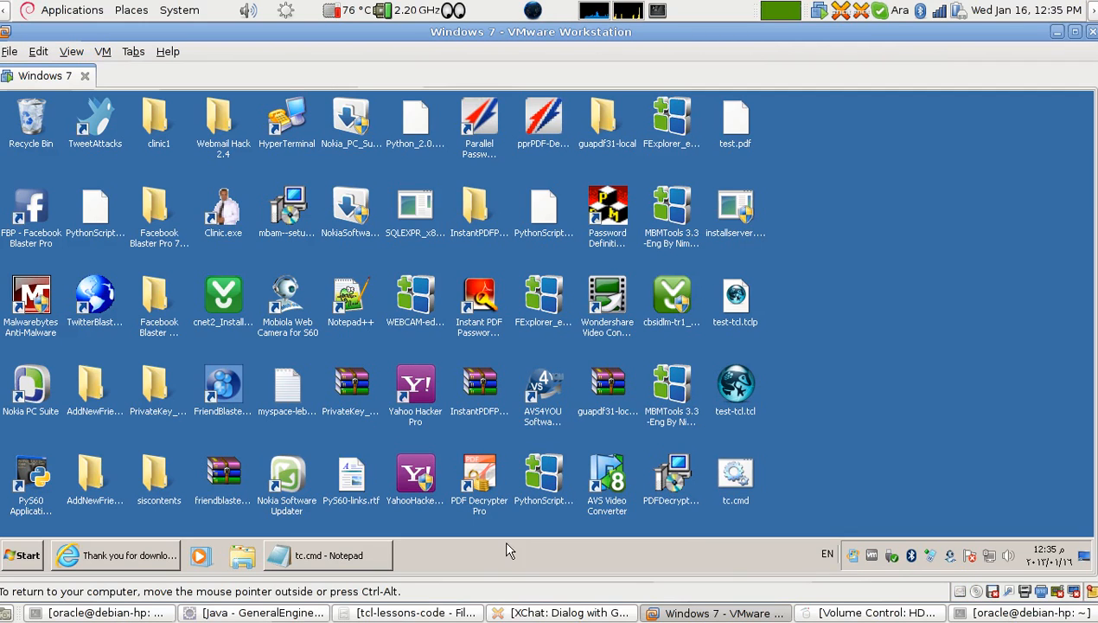
mouse_move(517, 557)
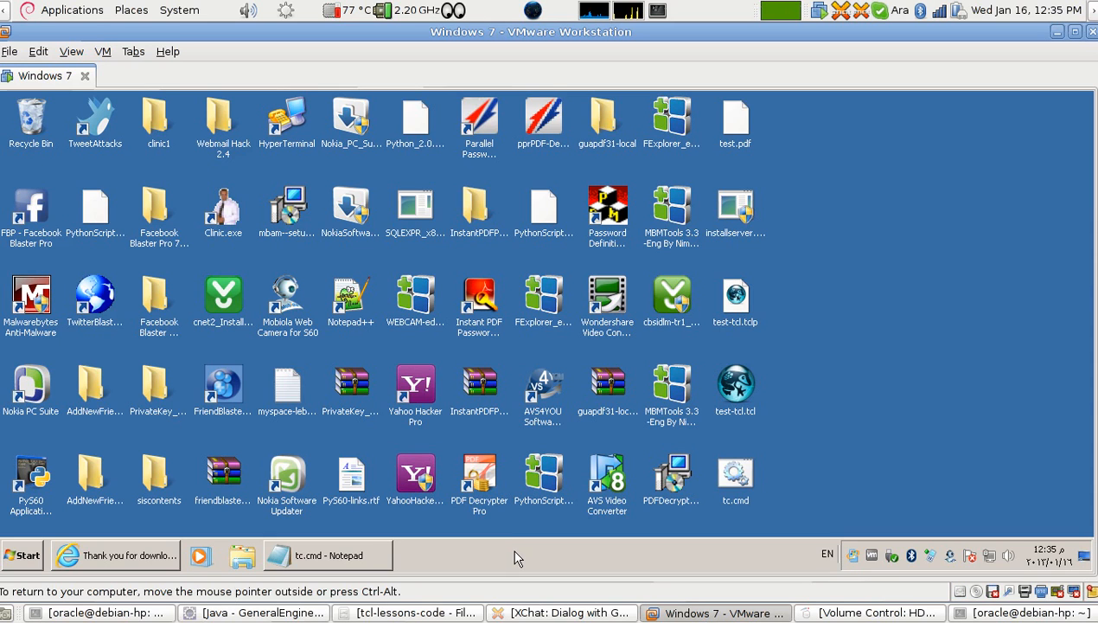
mouse_move(470, 562)
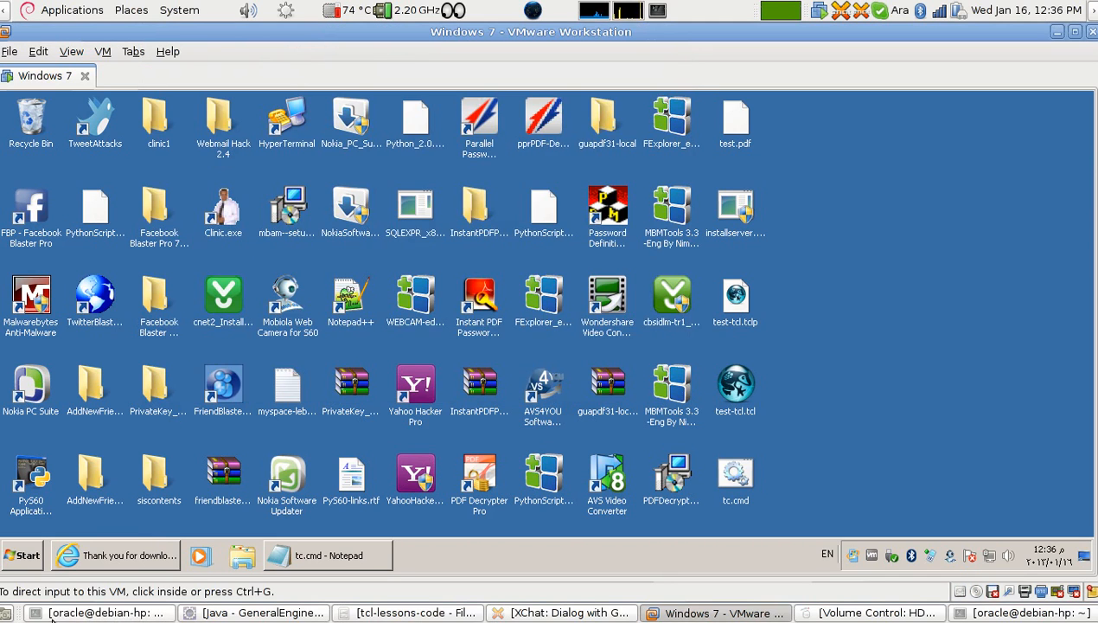
mouse_move(377, 605)
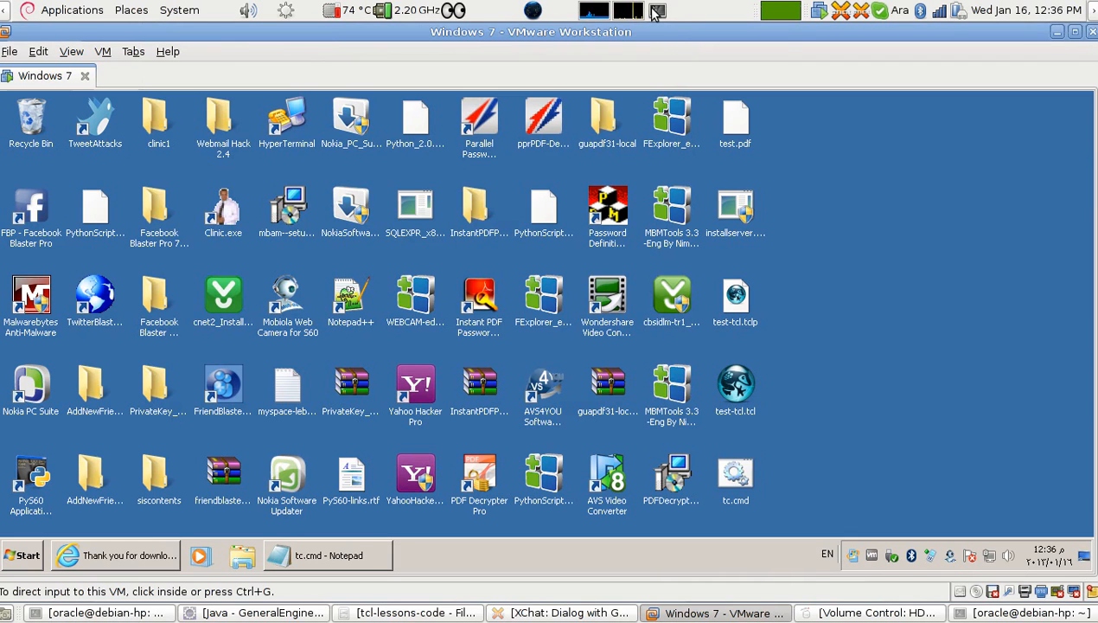
mouse_move(655, 11)
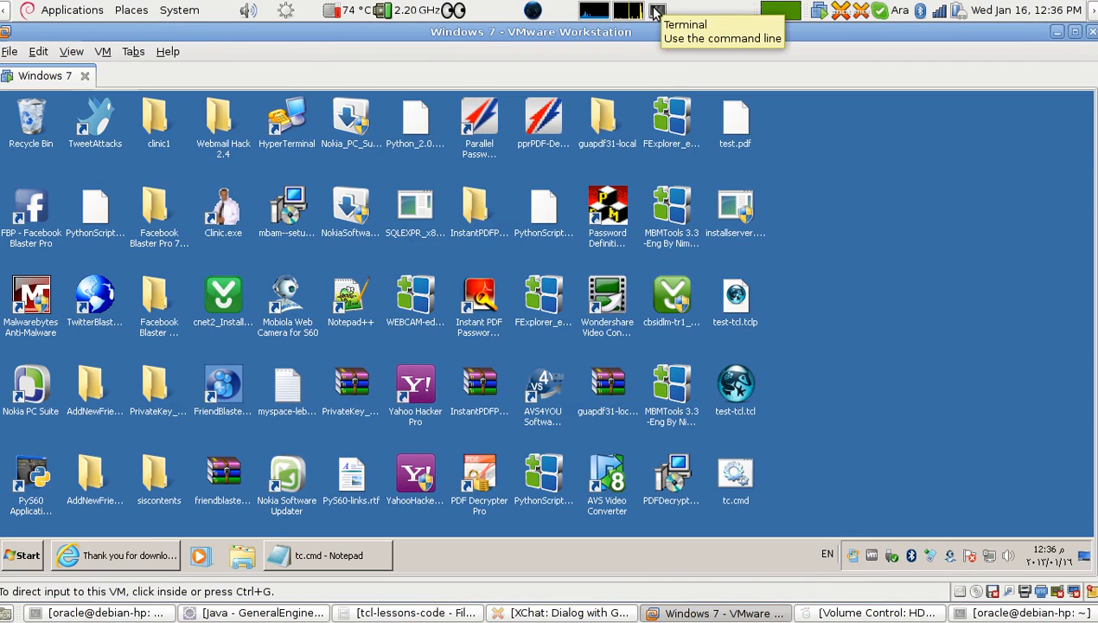
Step: In a new terminal, make myscript.tcl executable with chmod +x
left_click(654, 11)
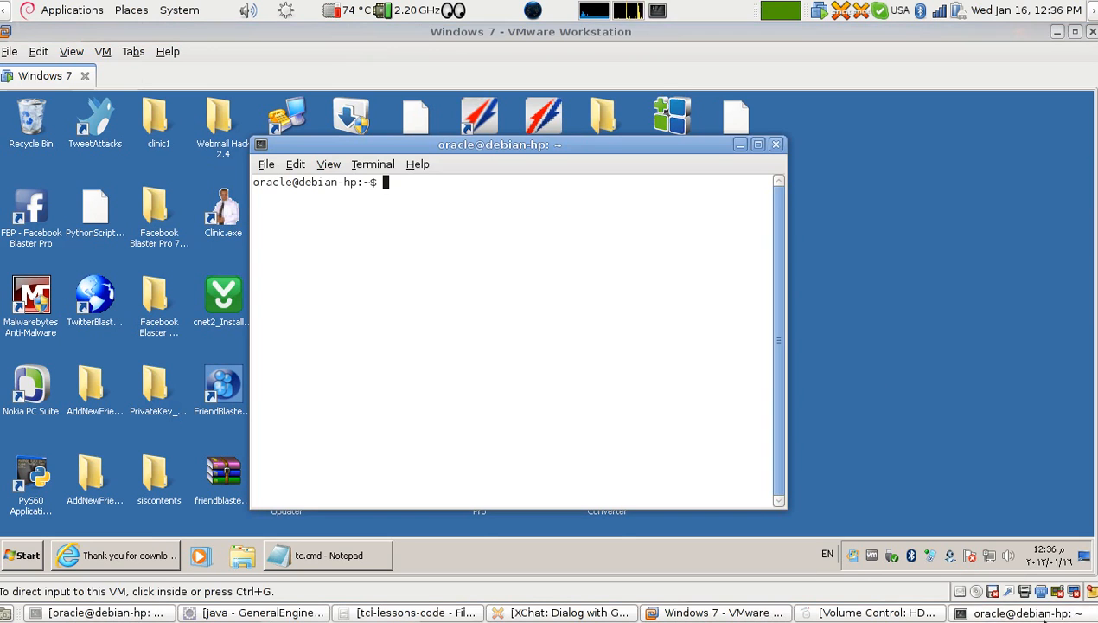
type("ch")
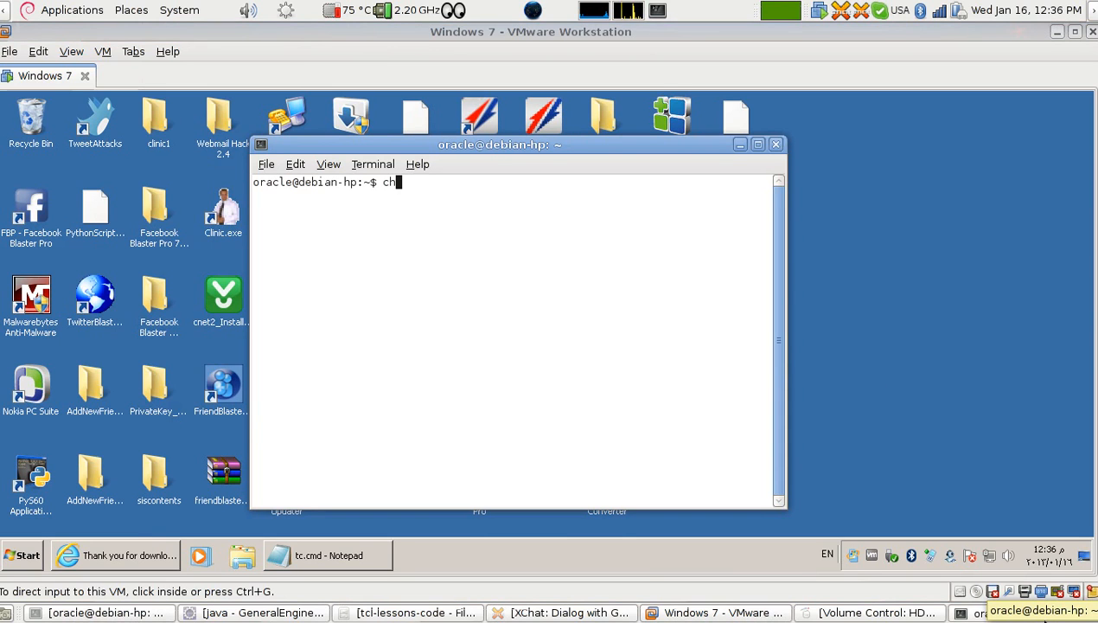
type("mod")
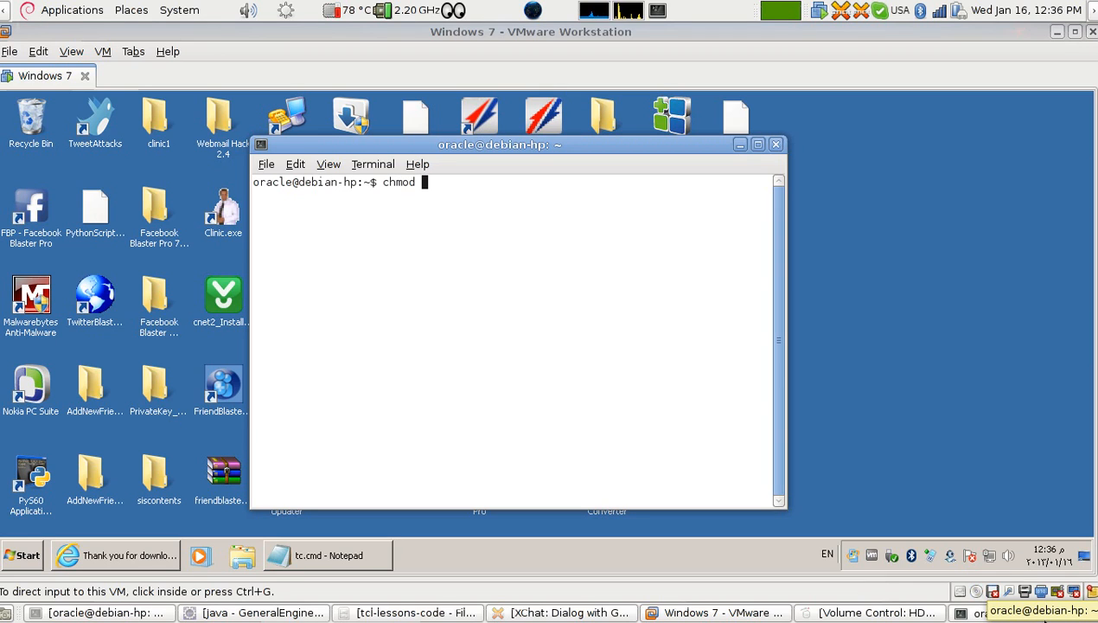
type("+x")
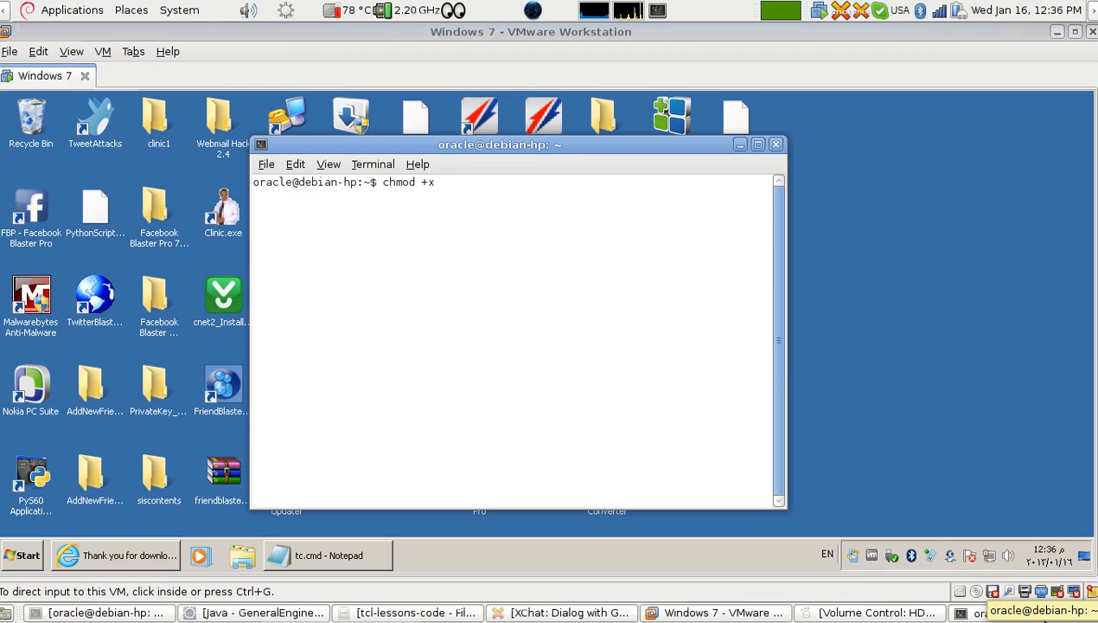
type("msy")
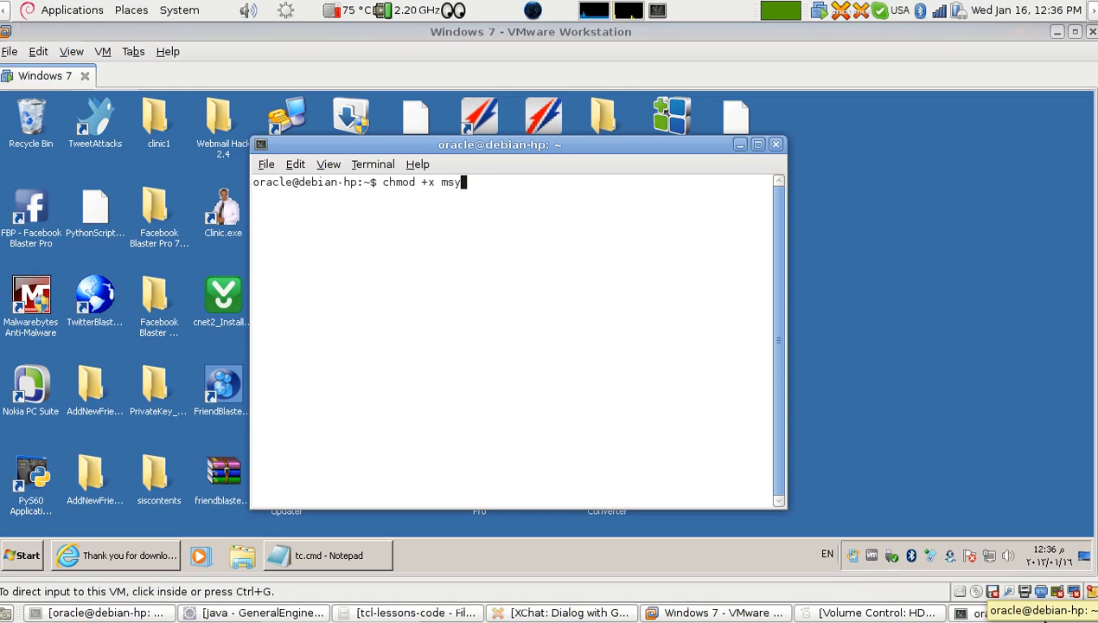
type("crip")
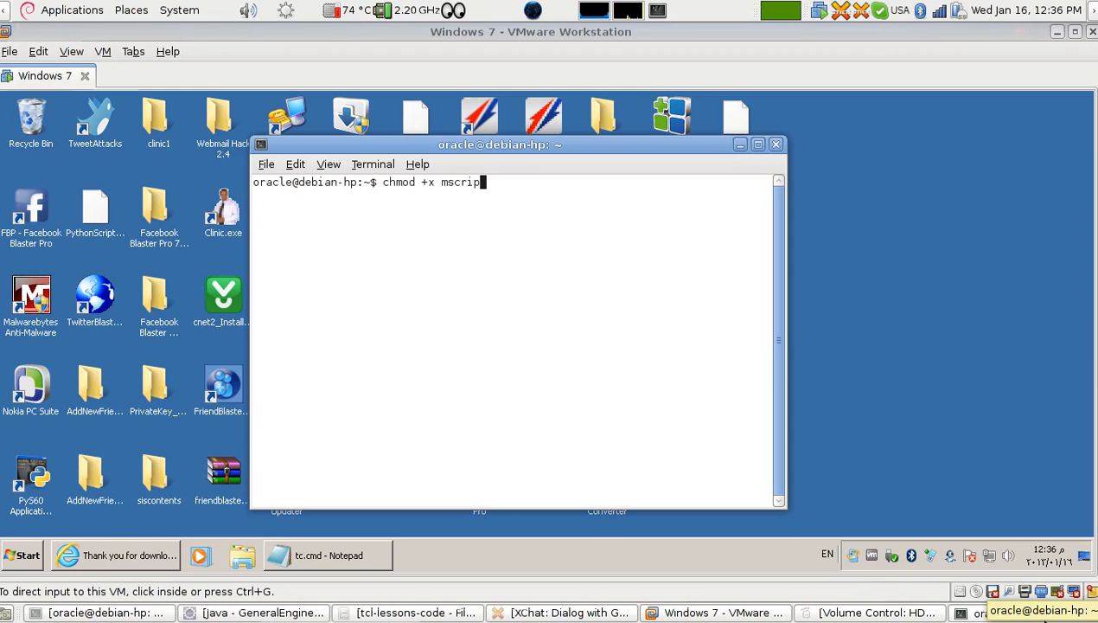
type("t.tcl")
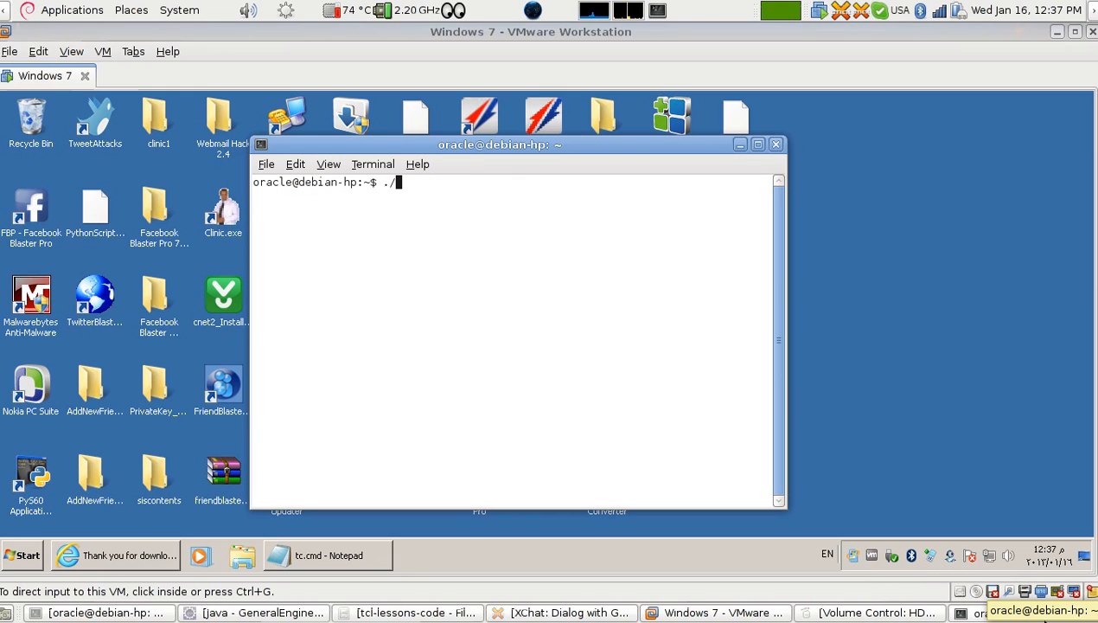
Step: Run ./myscript.tcl from the terminal
type("m")
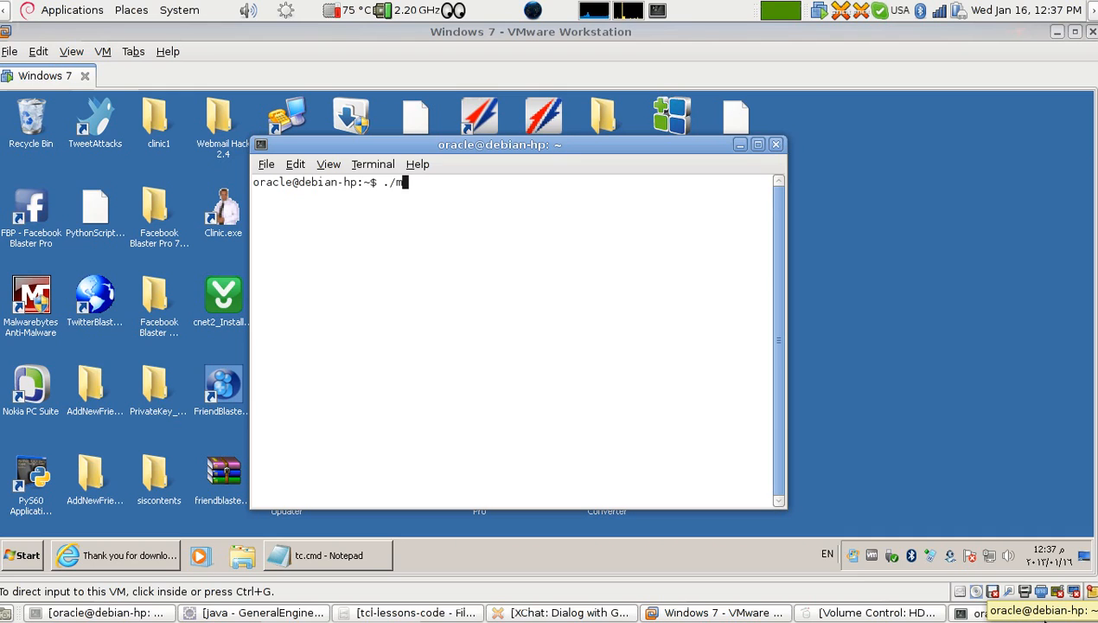
type("y")
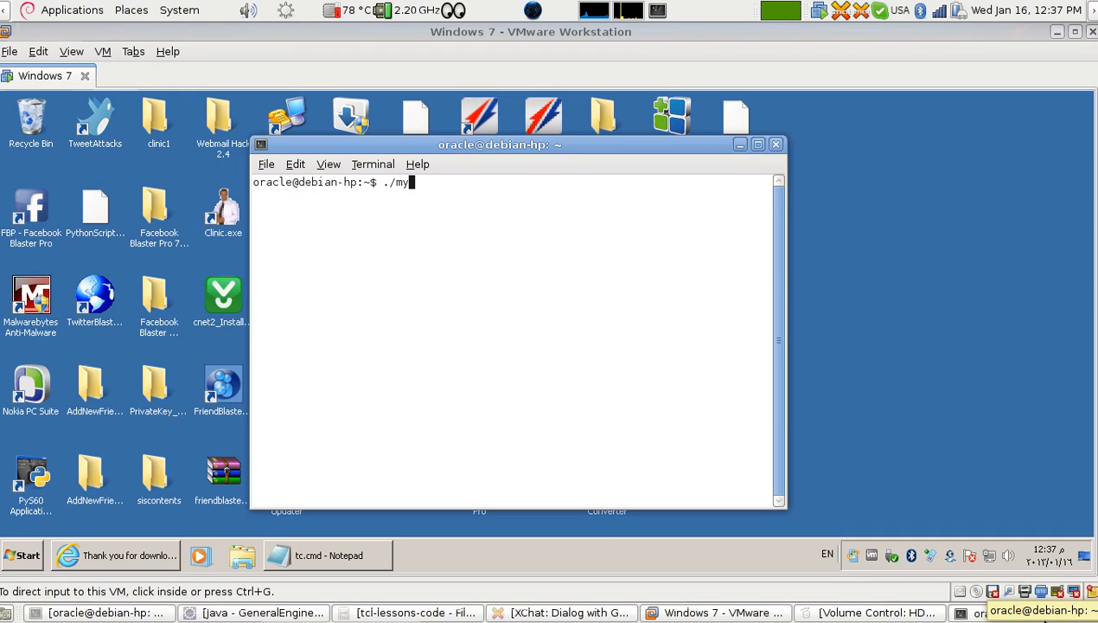
type("script.")
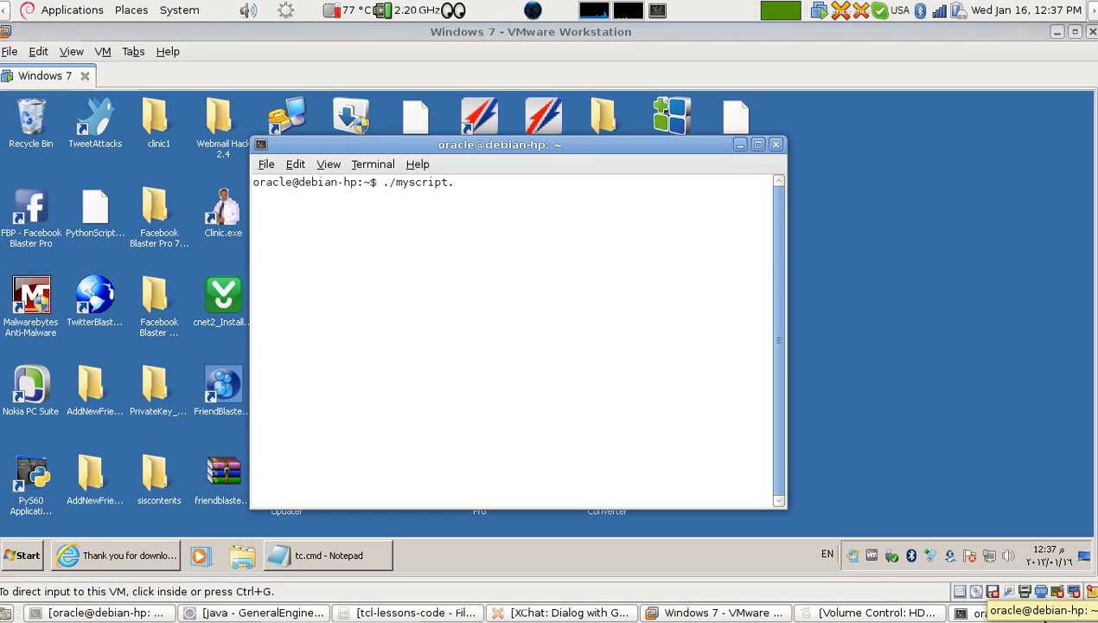
type("tcl")
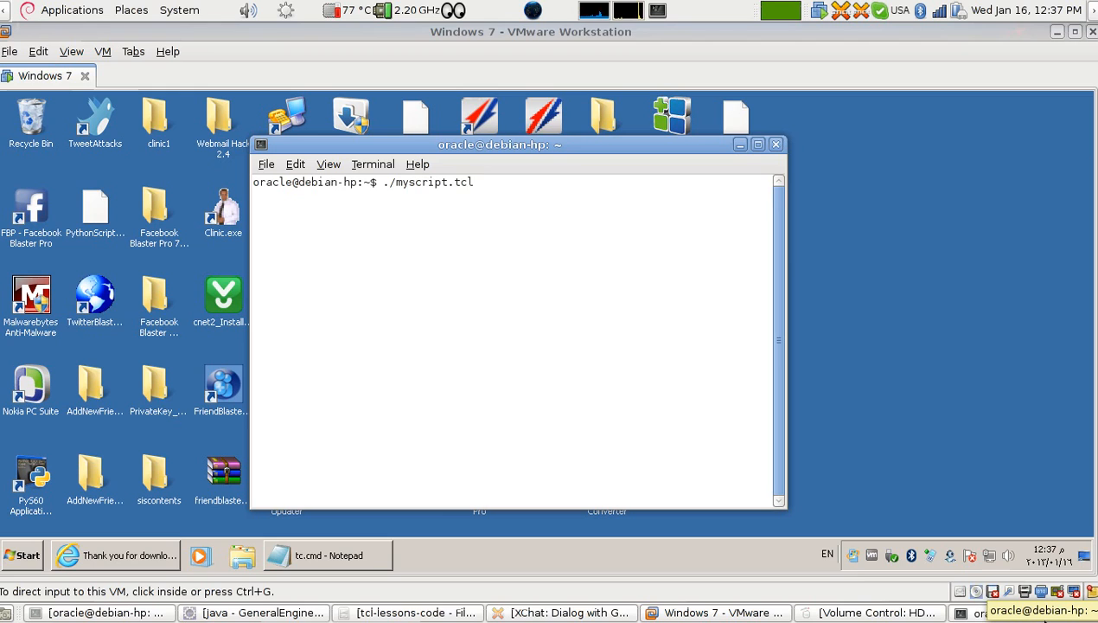
key("Return")
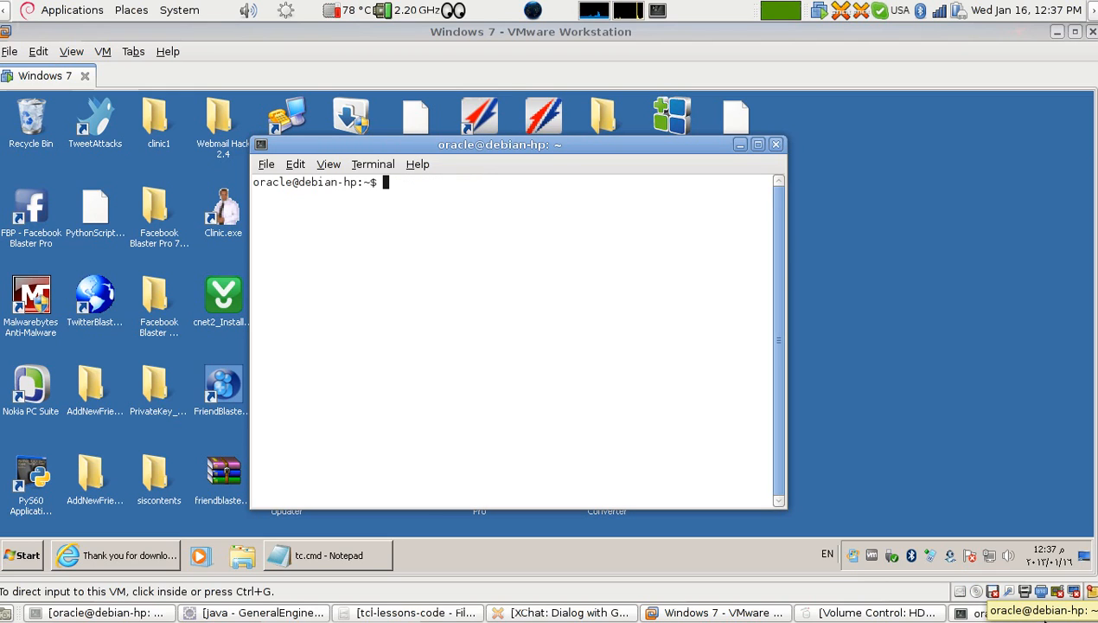
mouse_move(772, 475)
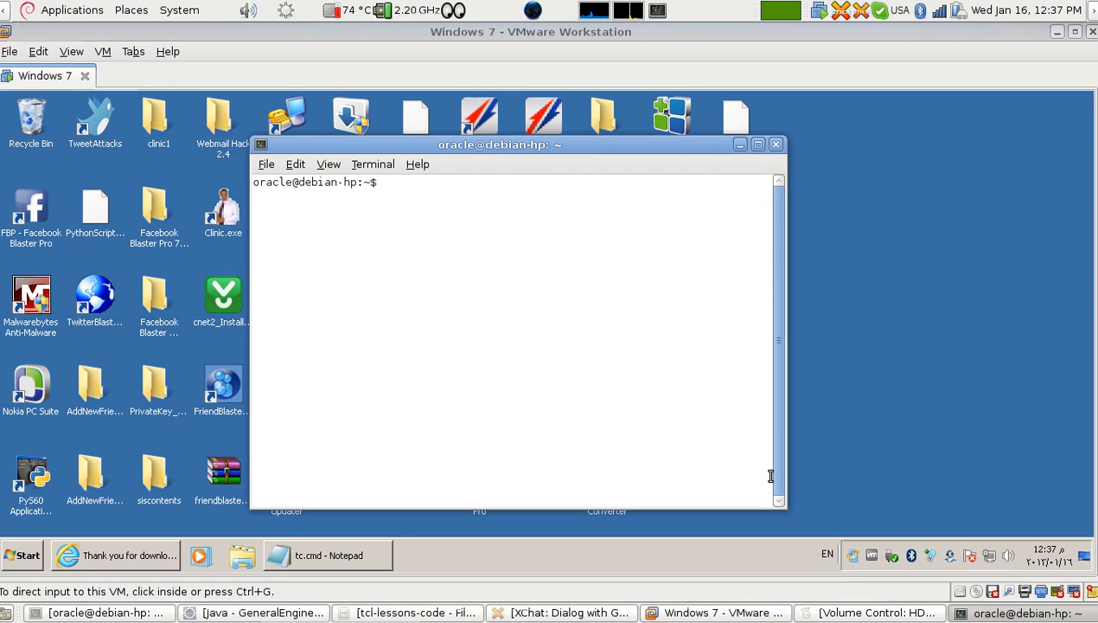
mouse_move(813, 107)
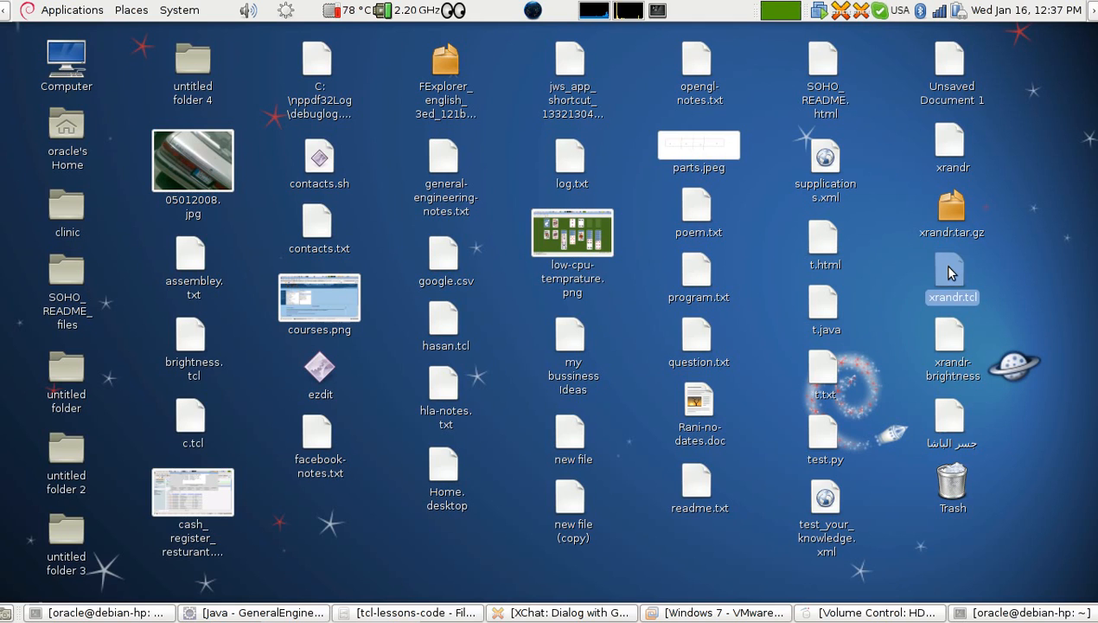
Step: Bring up xrandr.tcl in gedit and look at its first line
double_click(951, 274)
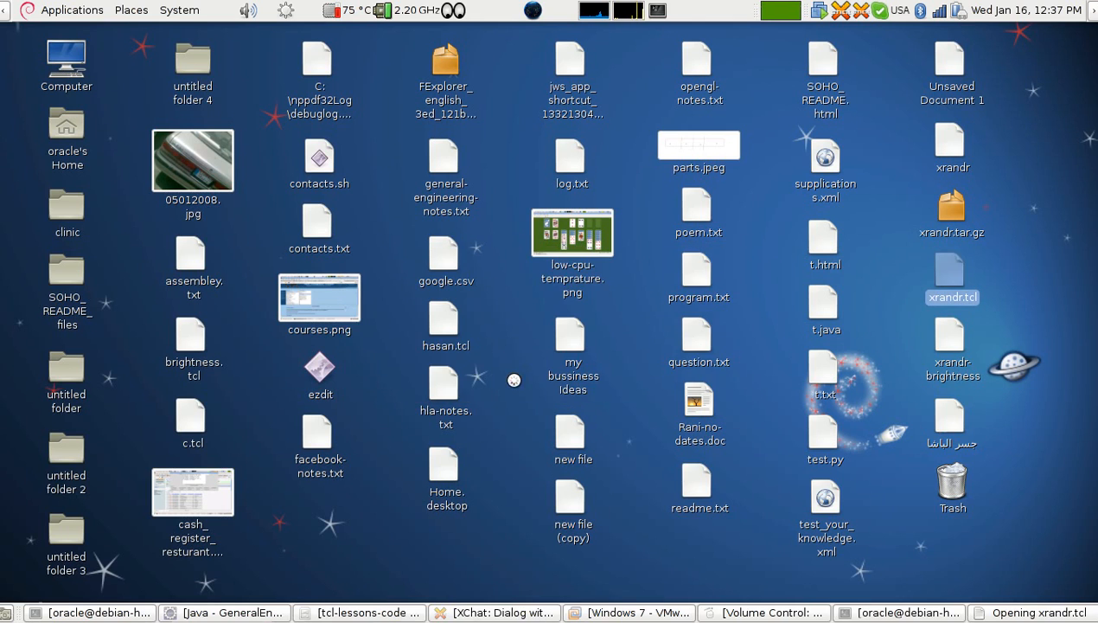
double_click(951, 297)
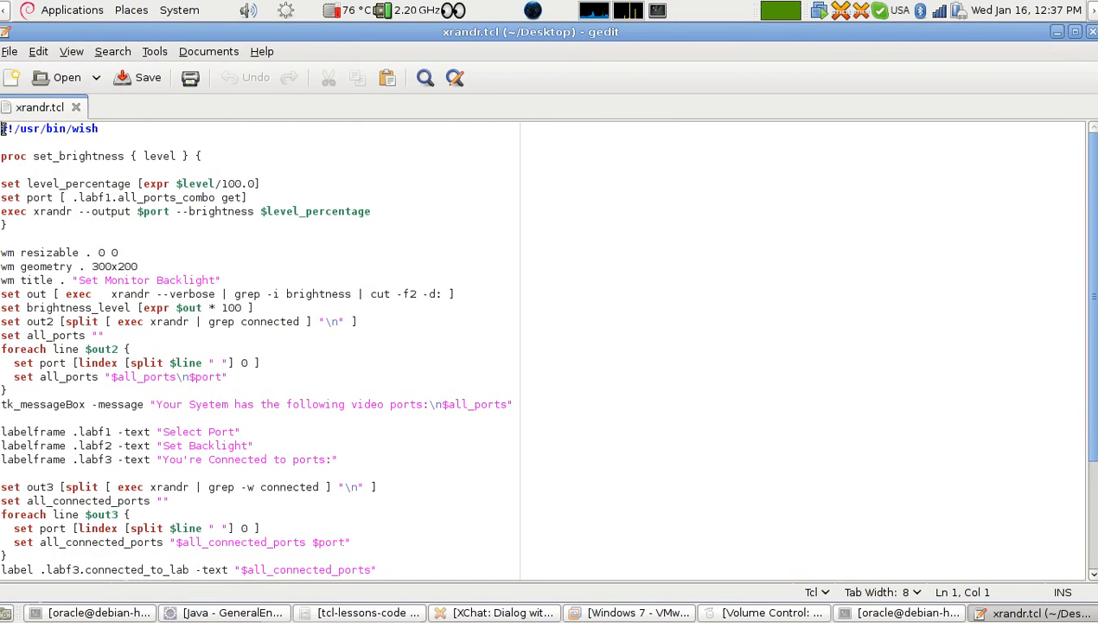
triple_click(49, 128)
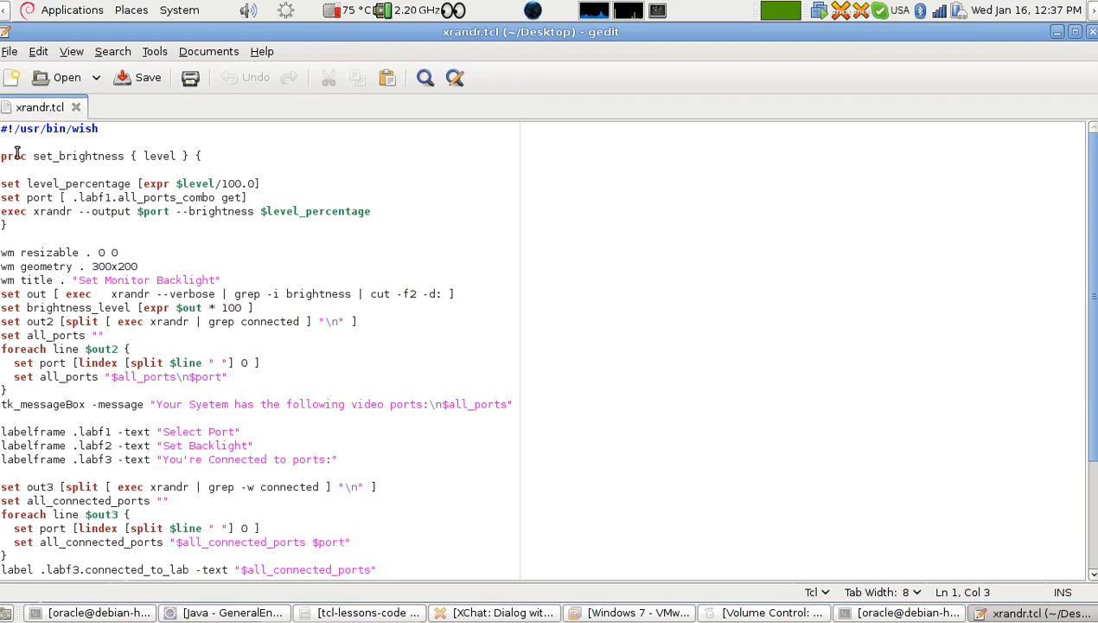
Step: Highlight the set_brightness procedure and window settings, then deselect them
left_click(3, 155)
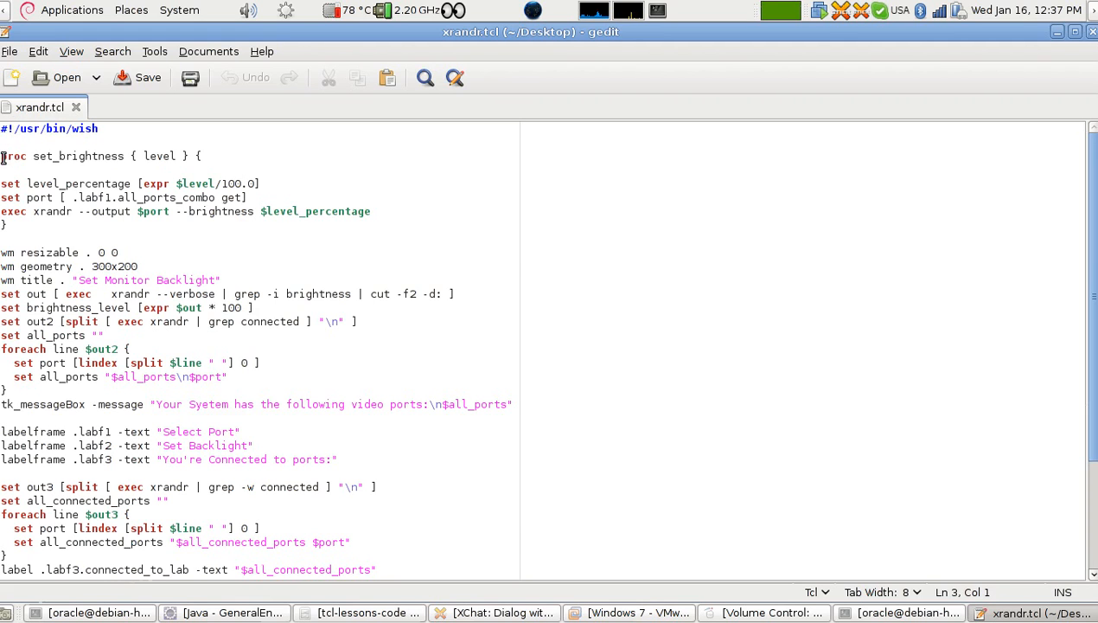
left_click_drag(1, 156, 13, 266)
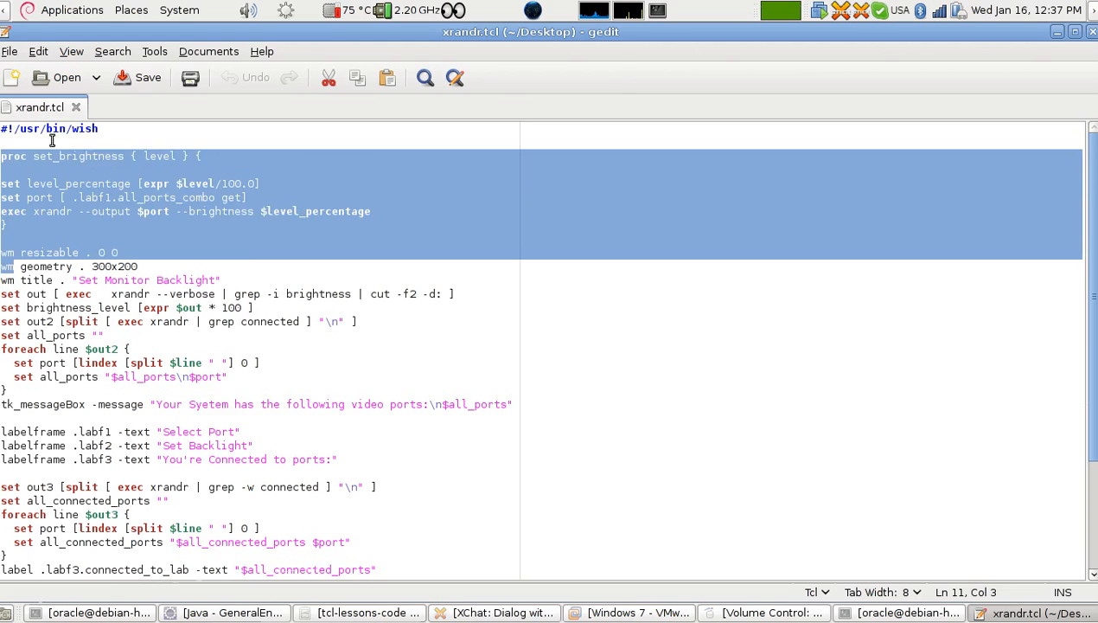
left_click(53, 128)
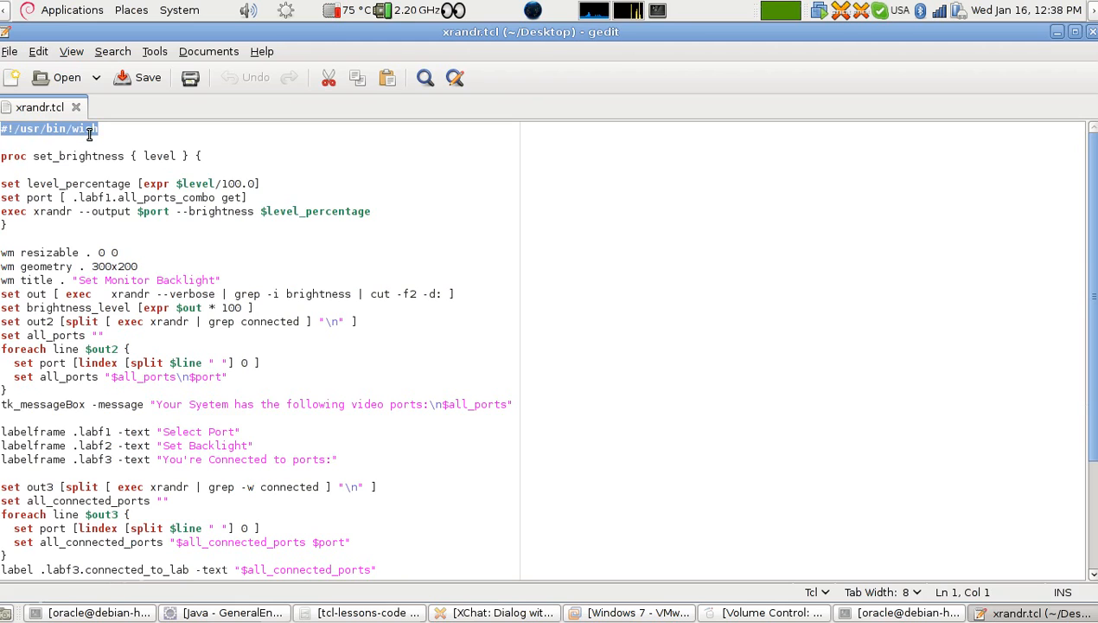
mouse_move(574, 183)
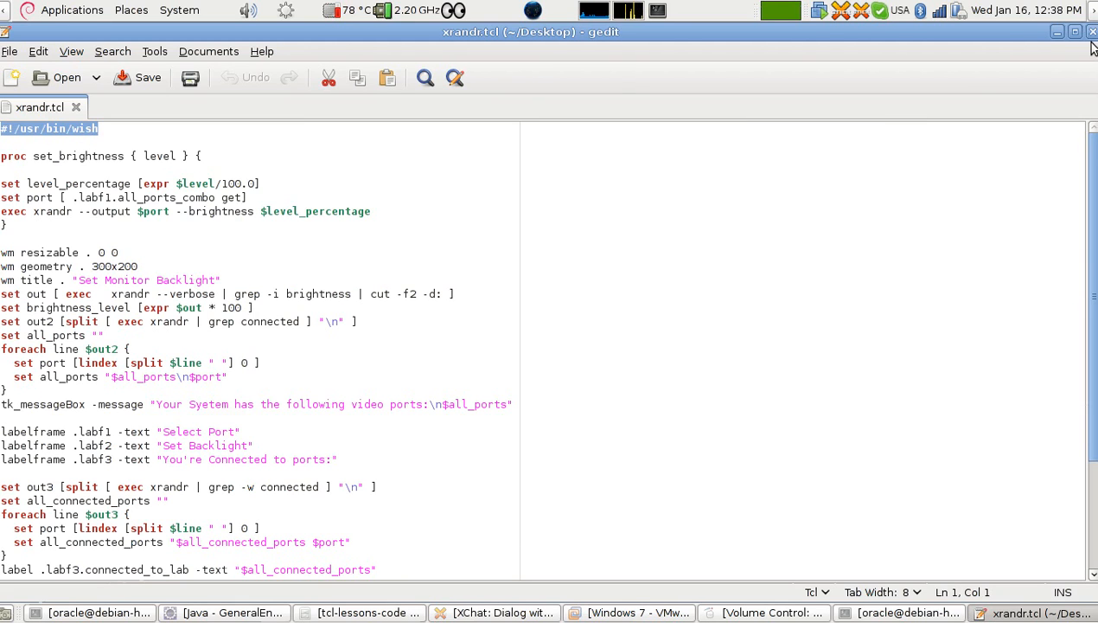
mouse_move(1093, 31)
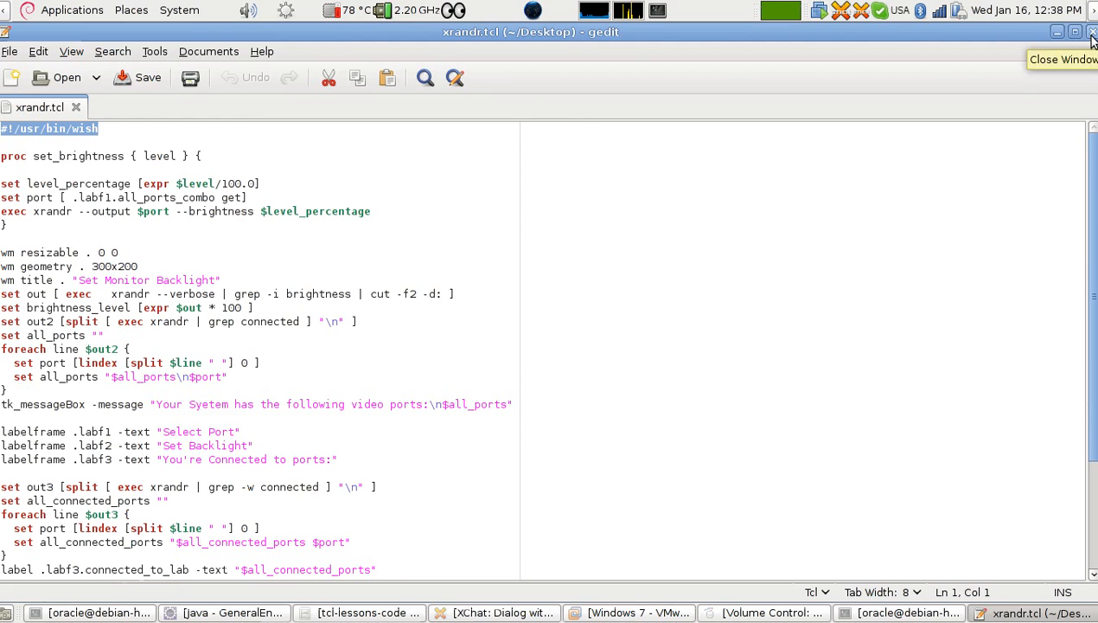
mouse_move(125, 131)
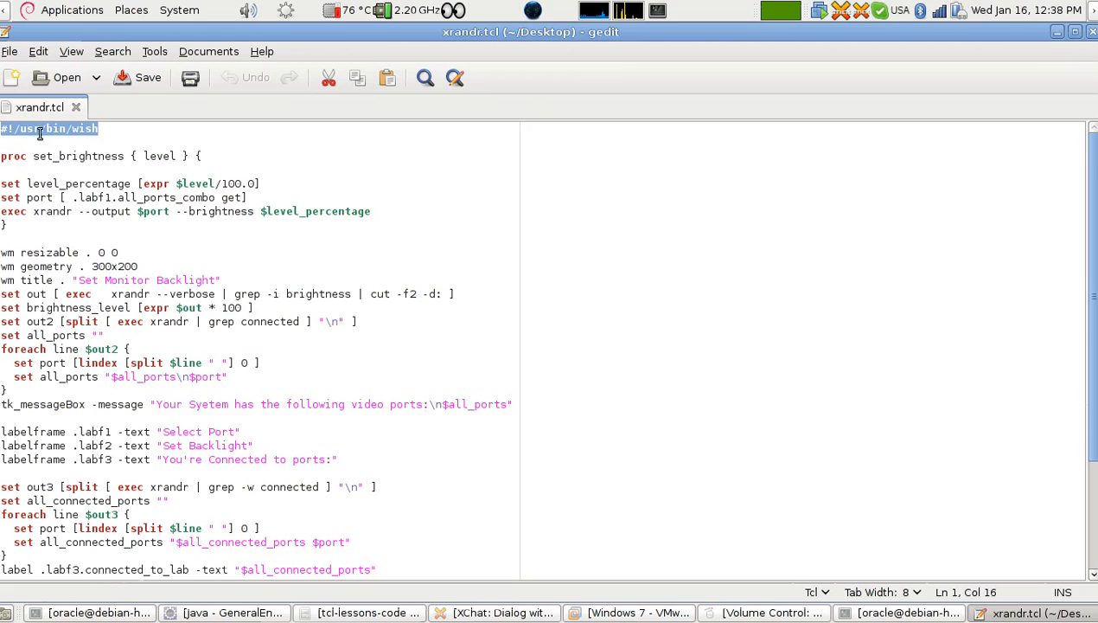
mouse_move(201, 242)
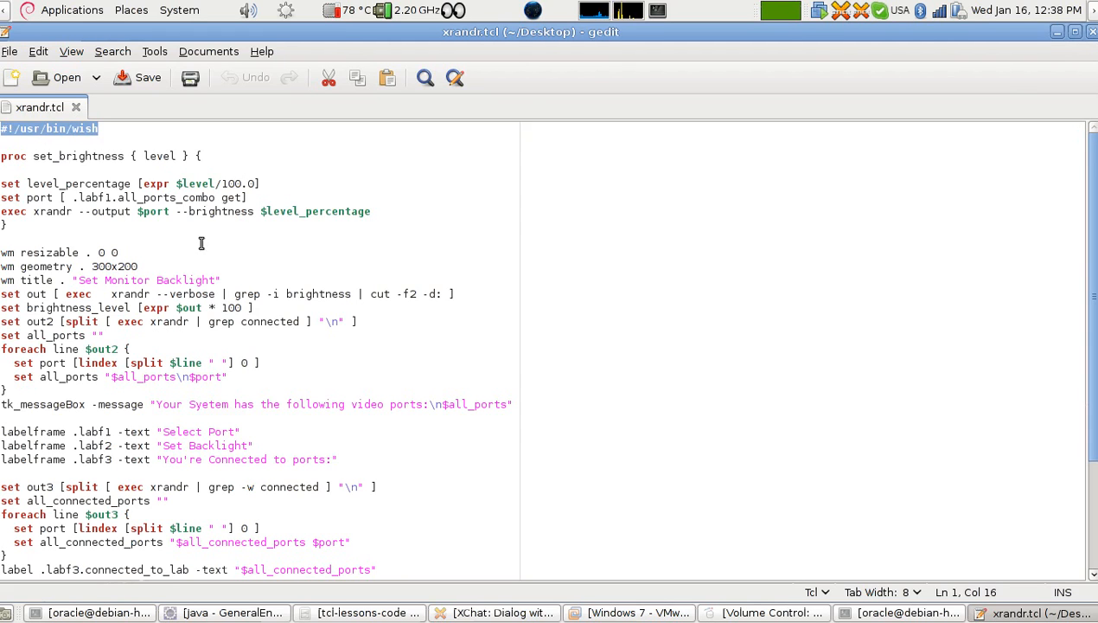
mouse_move(804, 73)
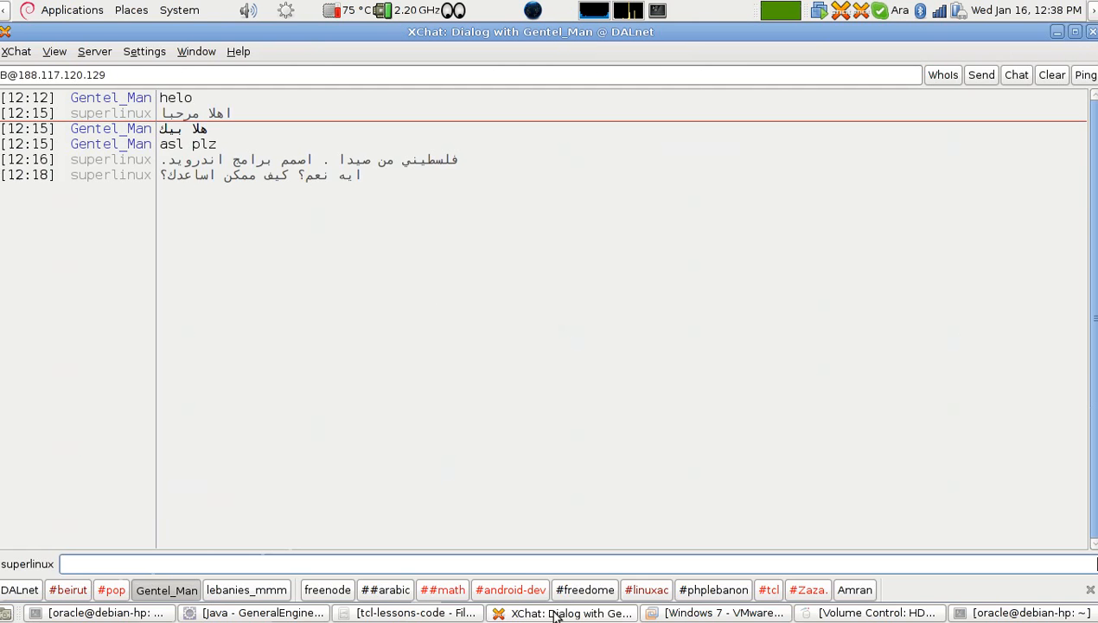
Step: Switch to the Windows 7 VM and start Notepad++ from the Start menu
left_click(716, 612)
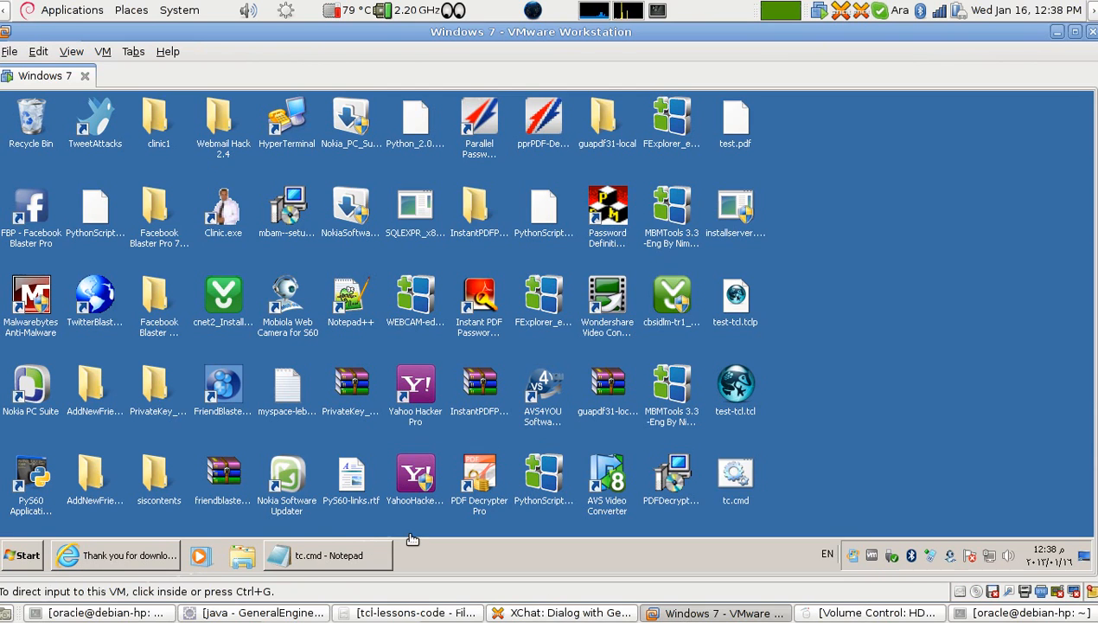
mouse_move(560, 498)
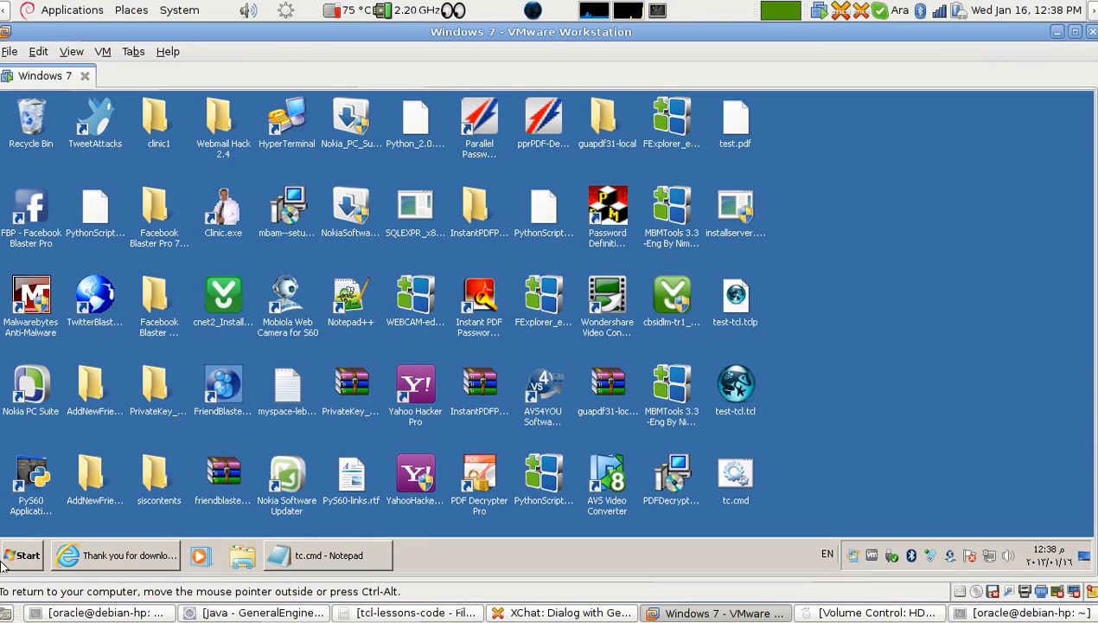
left_click(21, 553)
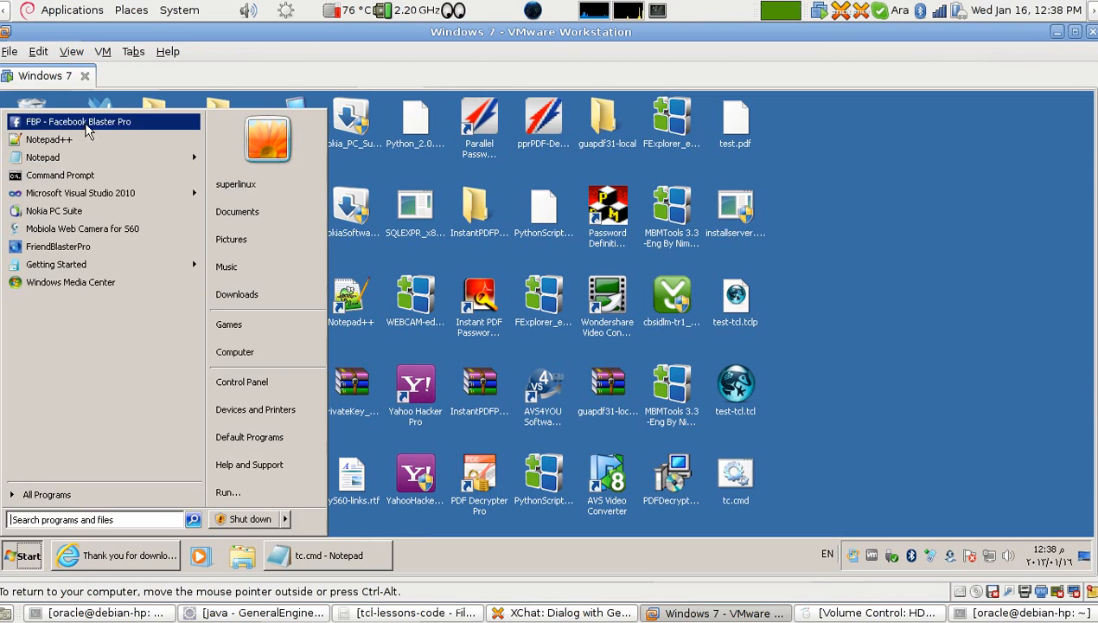
mouse_move(69, 156)
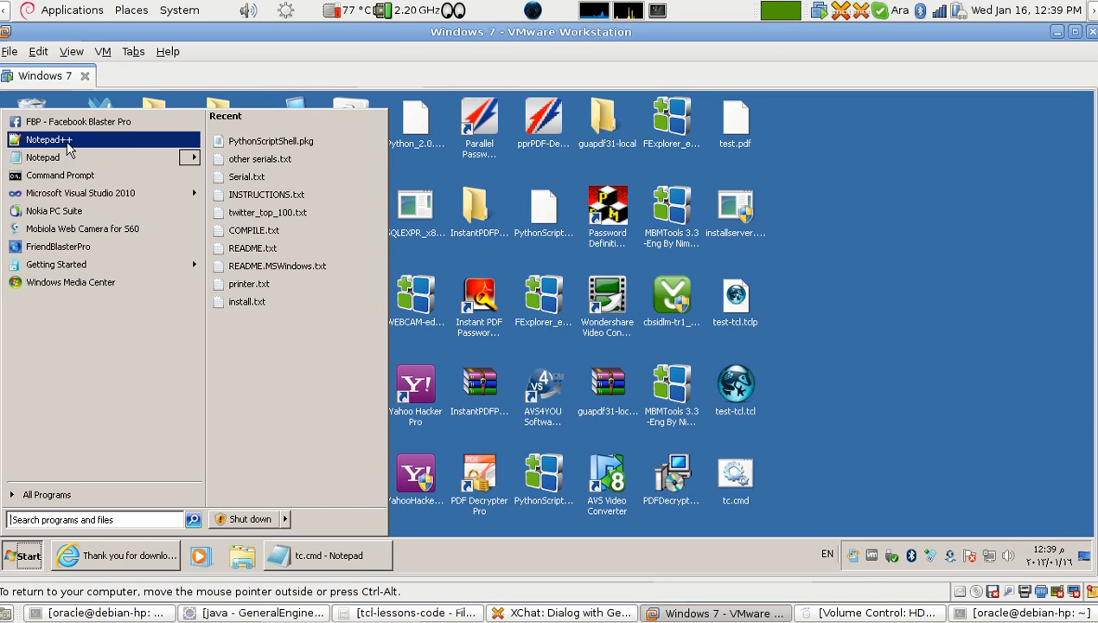
left_click(48, 139)
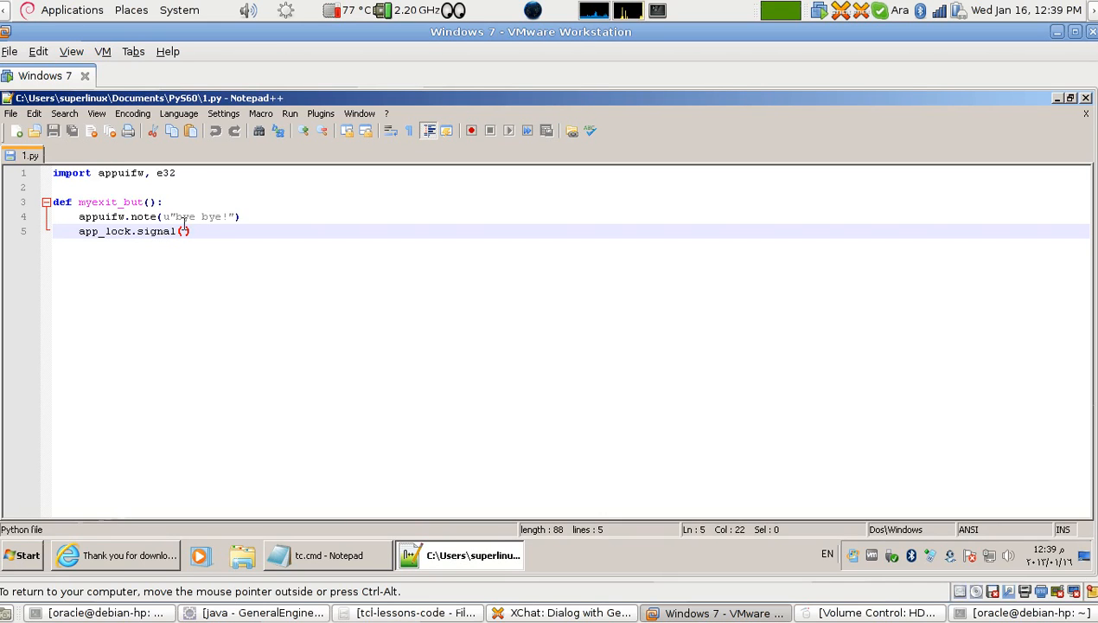
Step: Close 1.py and copy the batch header lines from tc.cmd in Notepad
right_click(31, 156)
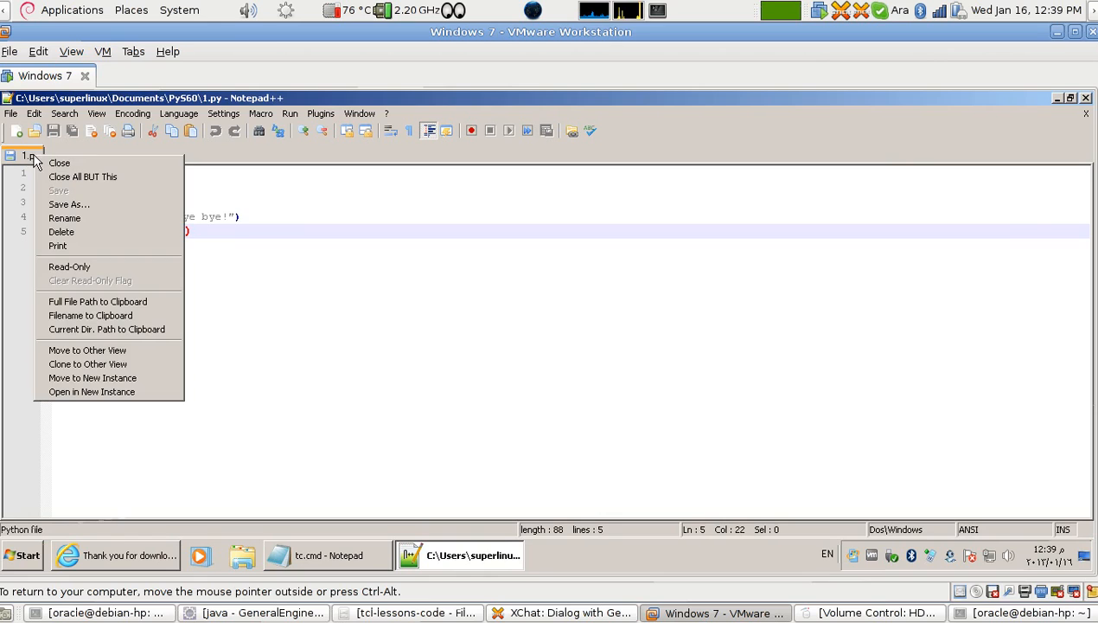
left_click(59, 162)
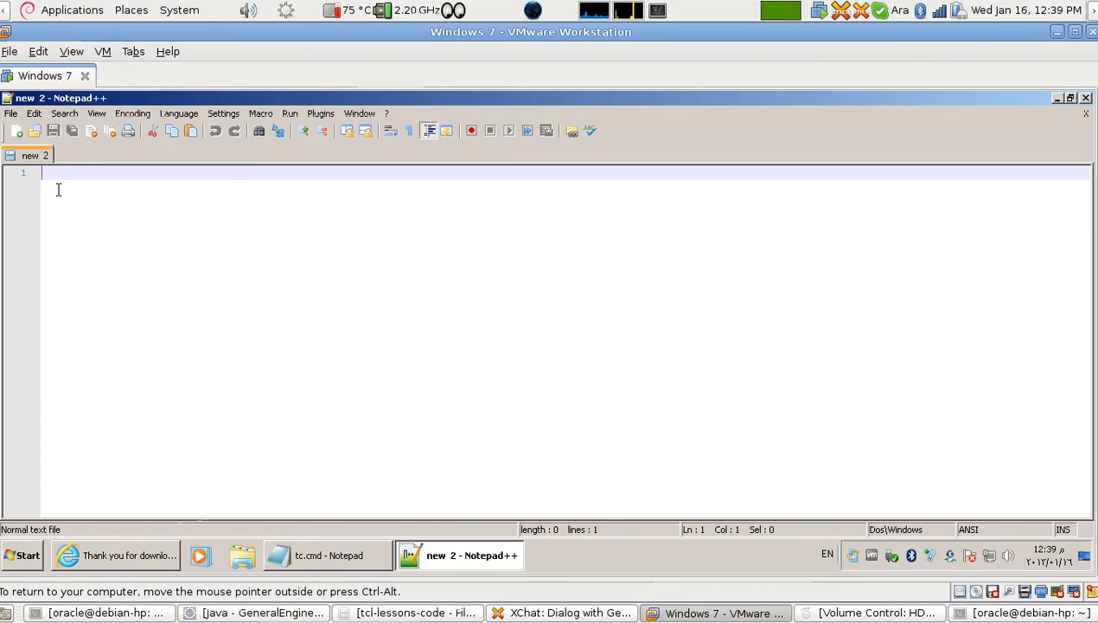
left_click(327, 554)
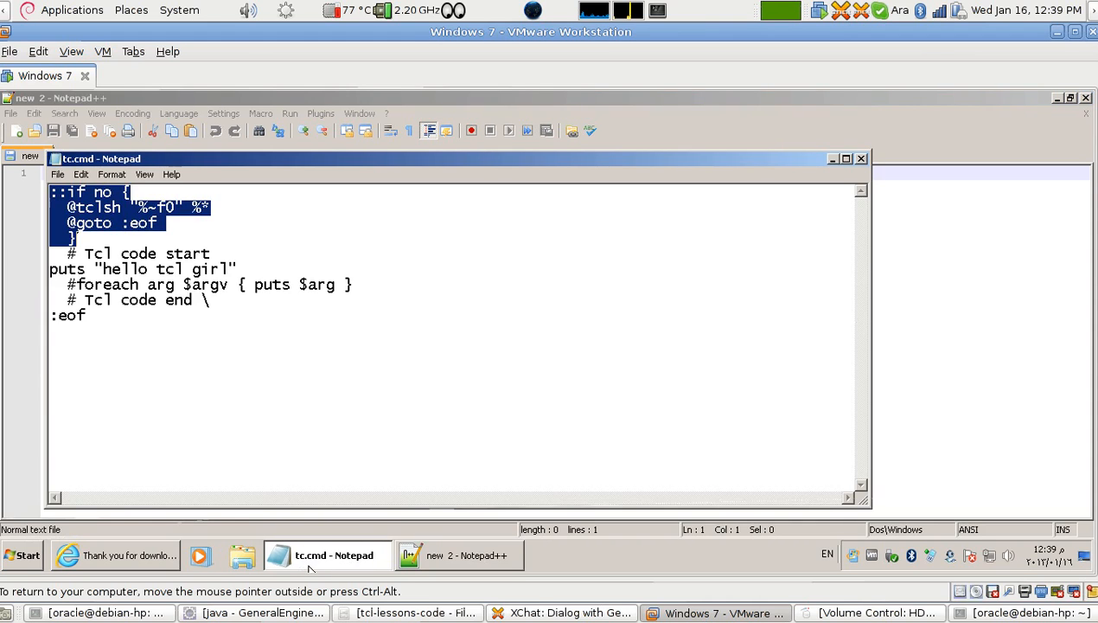
right_click(117, 216)
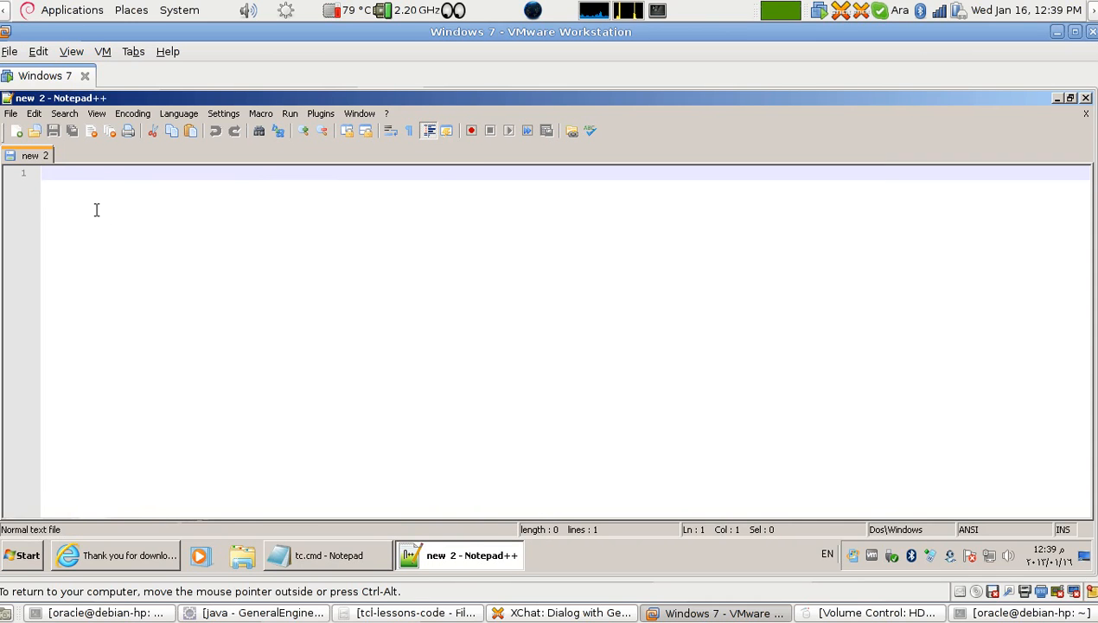
Step: Paste the batch header into the new Notepad++ document and minimize VMware
right_click(97, 209)
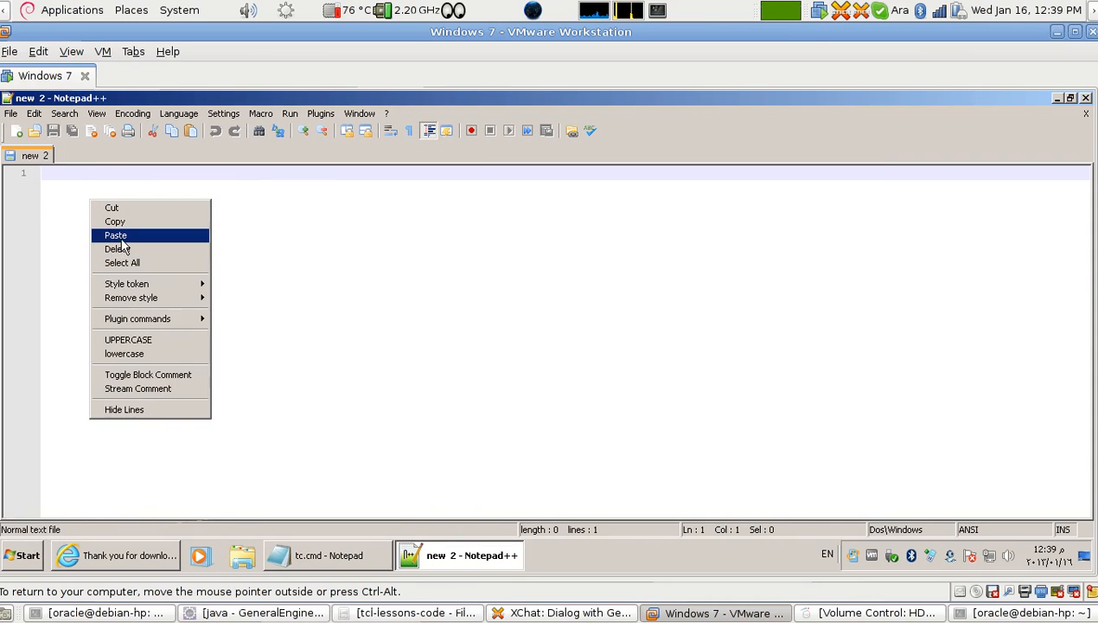
left_click(114, 235)
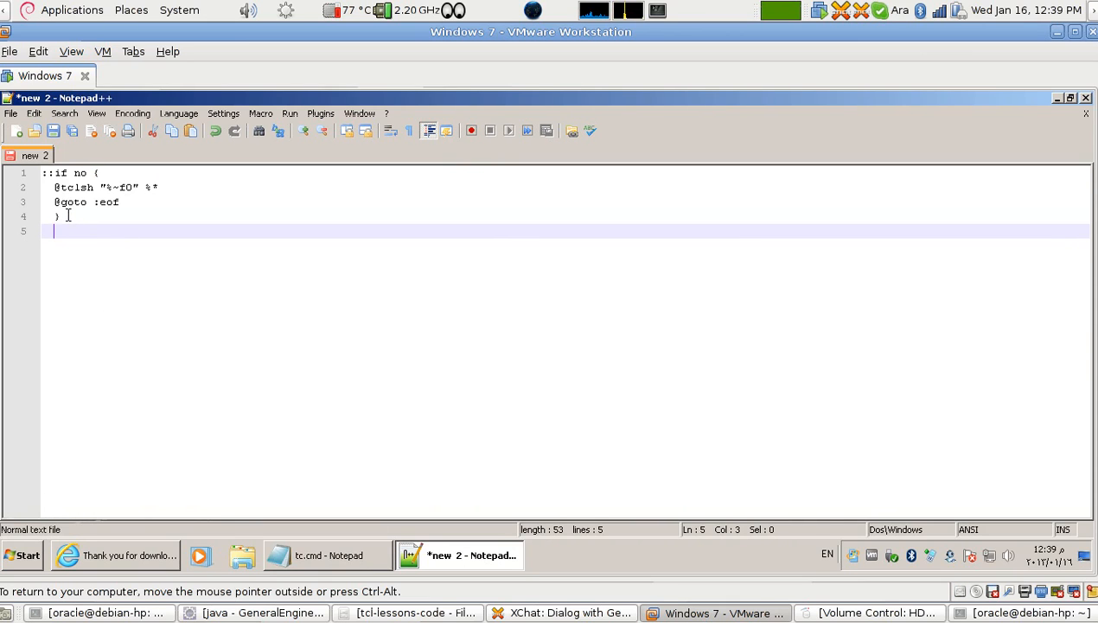
key("ctrl+a")
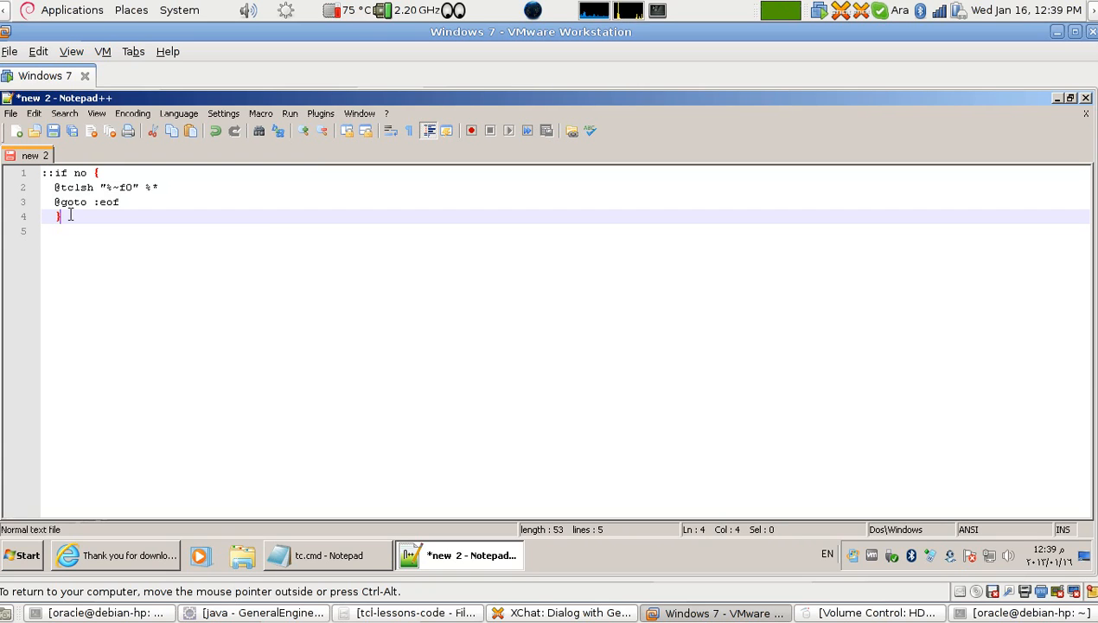
mouse_move(398, 479)
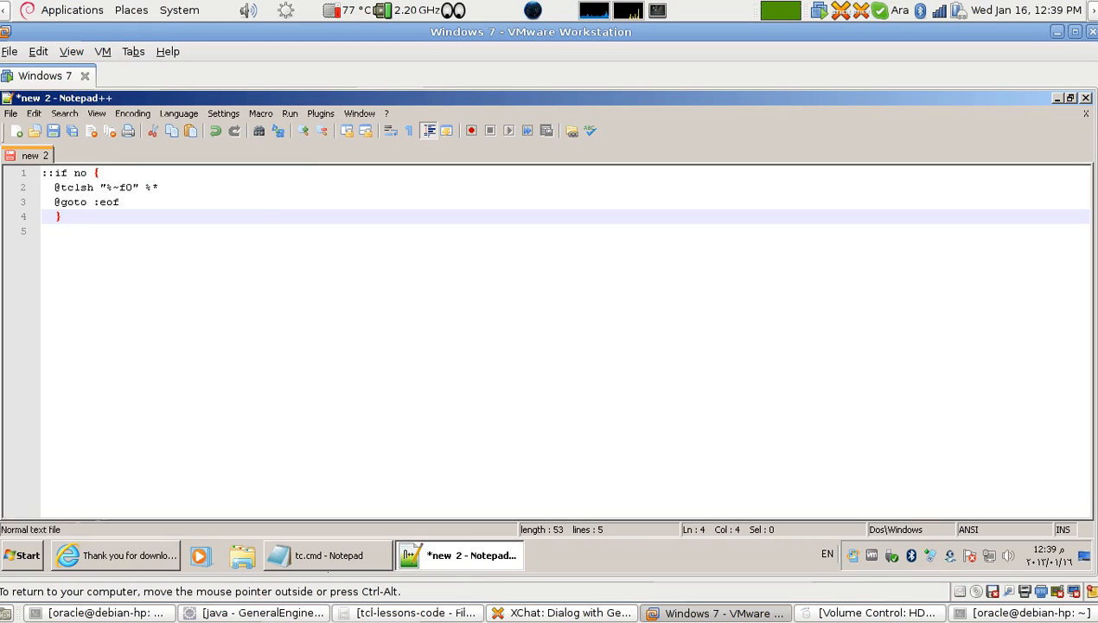
mouse_move(662, 557)
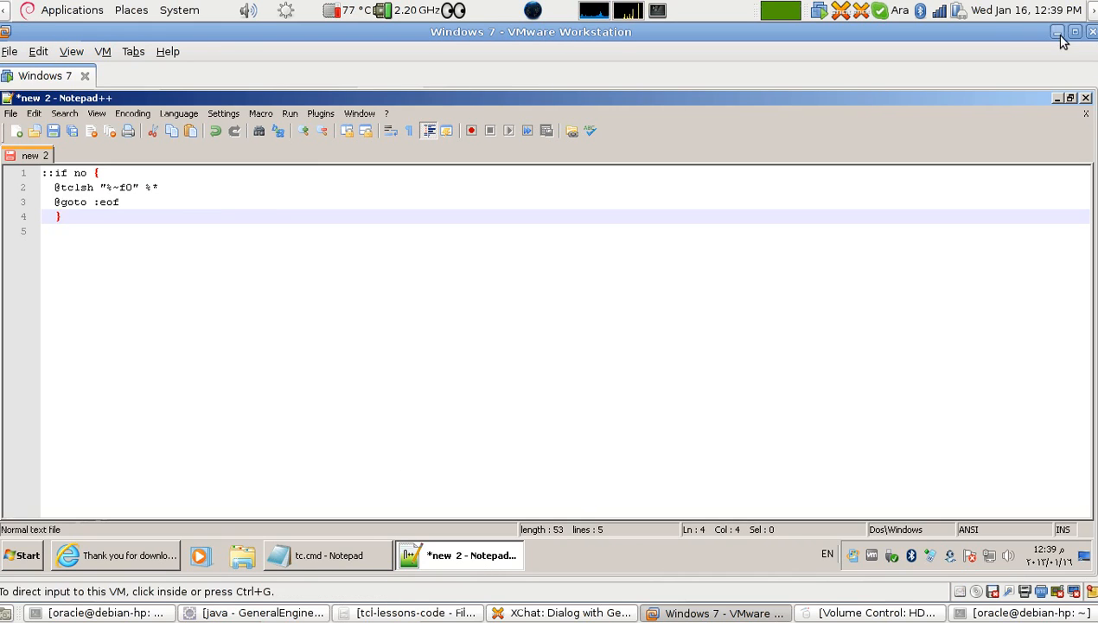
left_click(1057, 31)
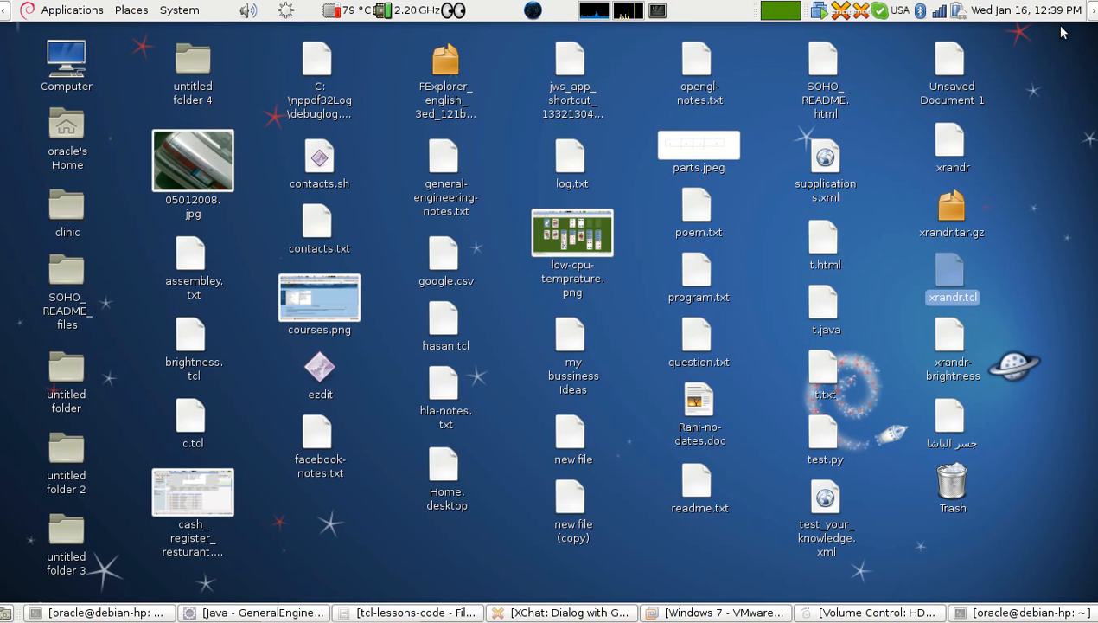
Step: Display xrandr.tcl on the host desktop, then return to Notepad++ in the VM
double_click(951, 297)
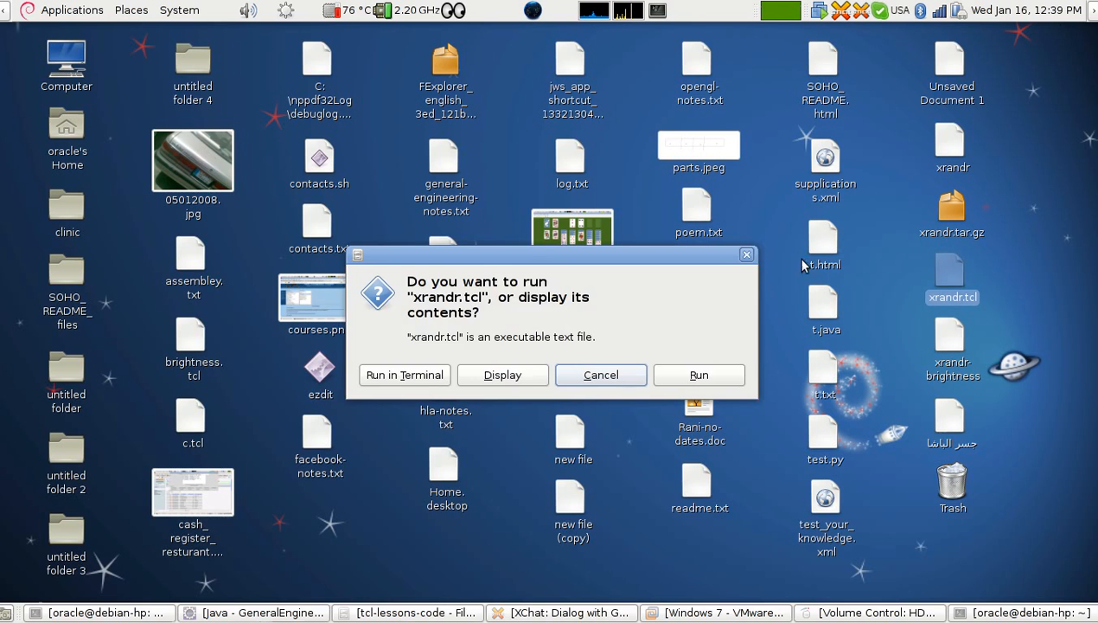
left_click(501, 374)
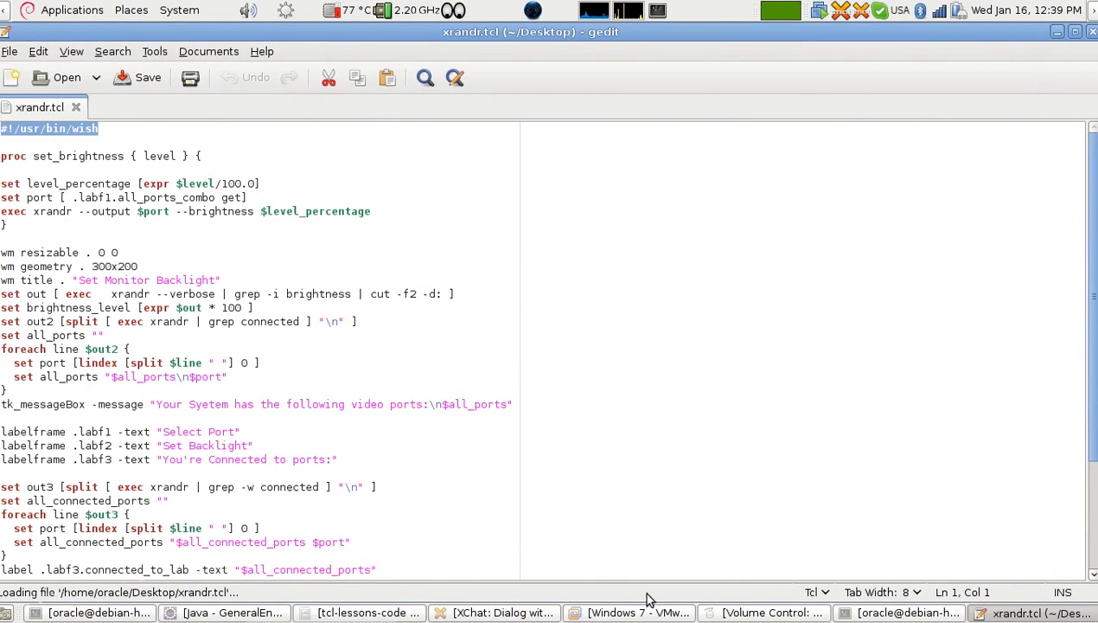
left_click(630, 612)
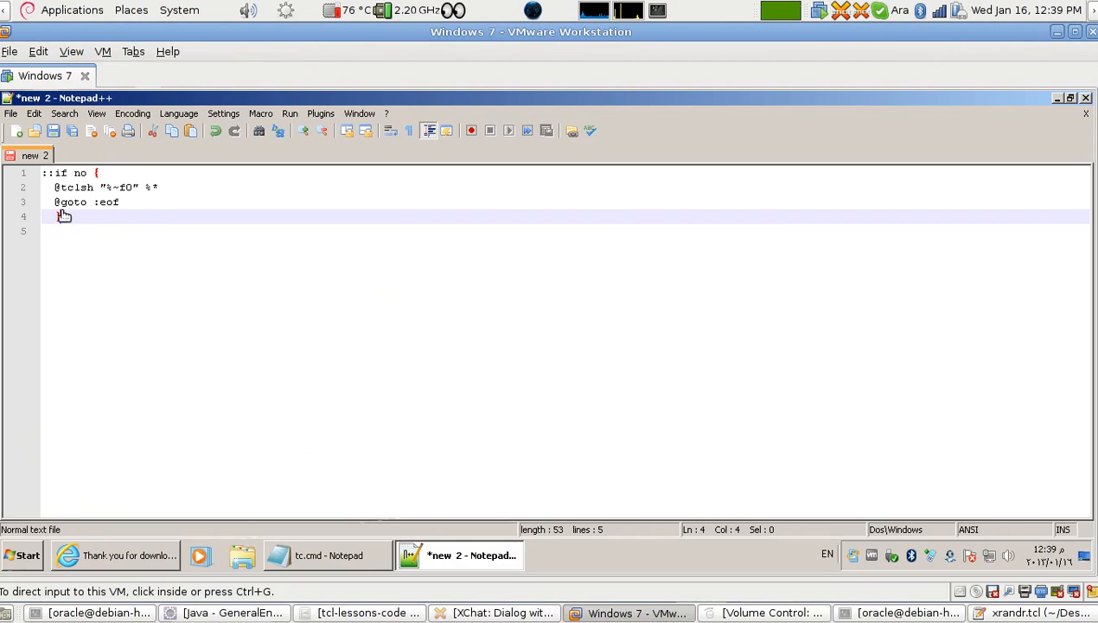
Step: Add a Tcl line puts "hello world" below the batch header
type("}")
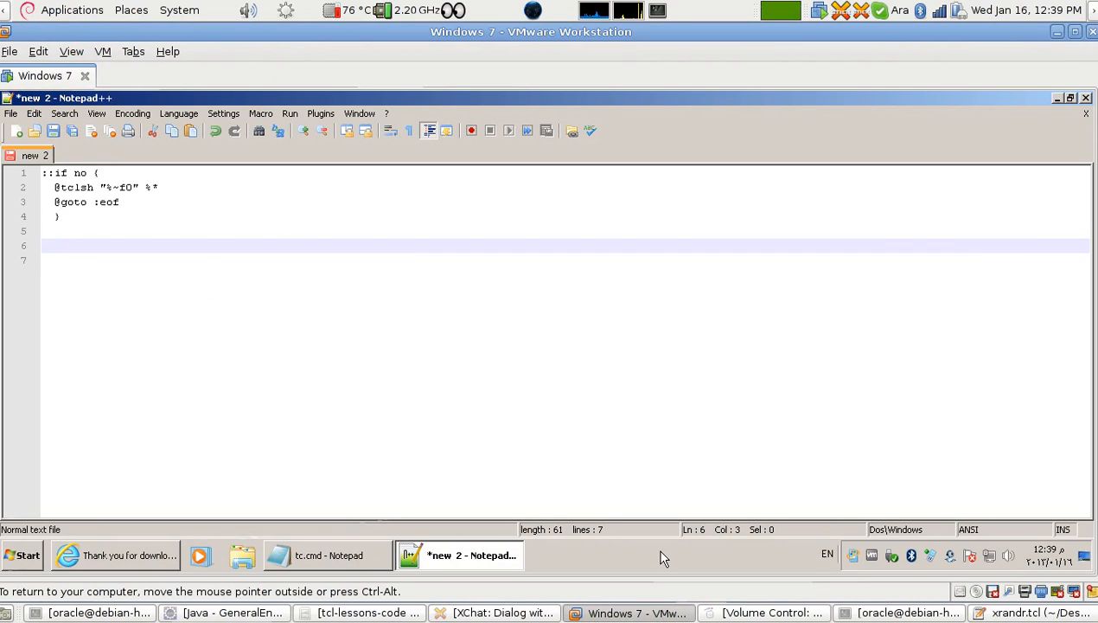
type("puts")
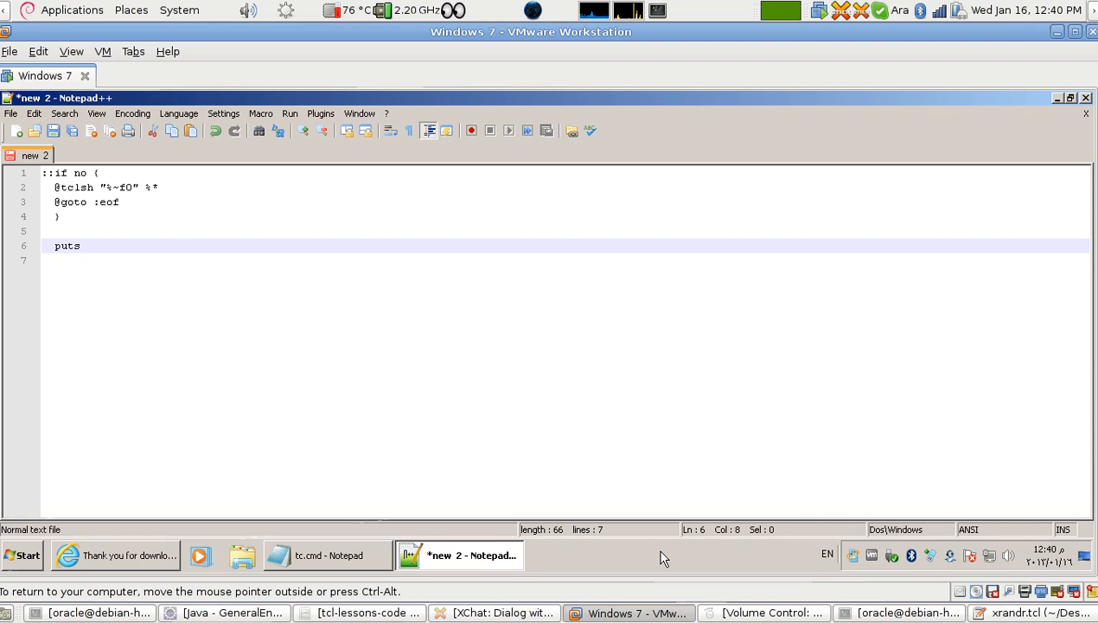
type("\"he")
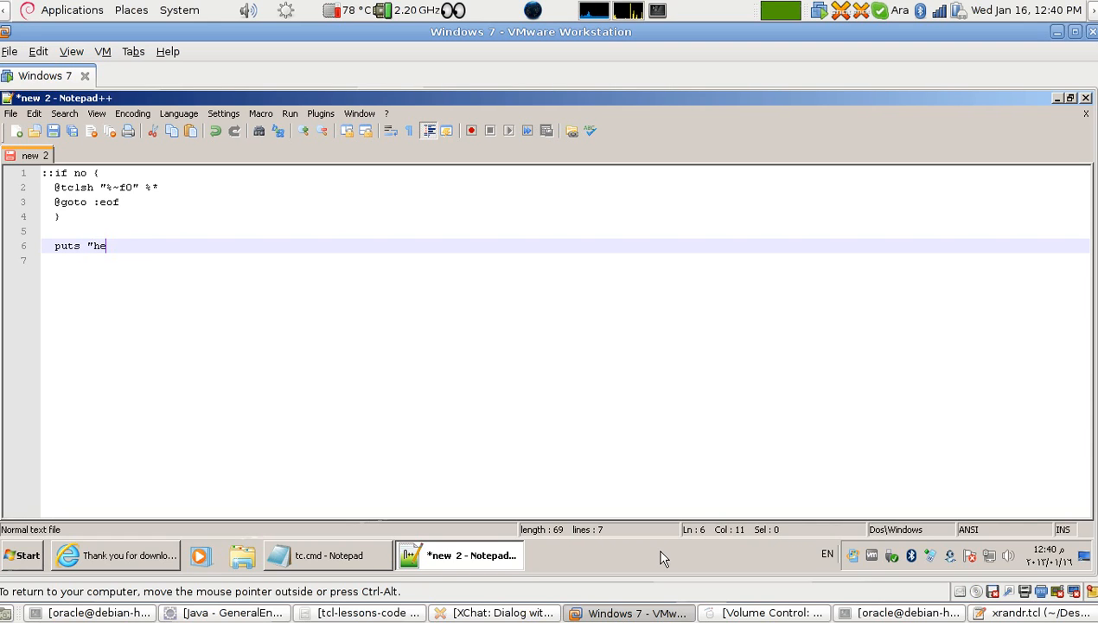
type("llo wo")
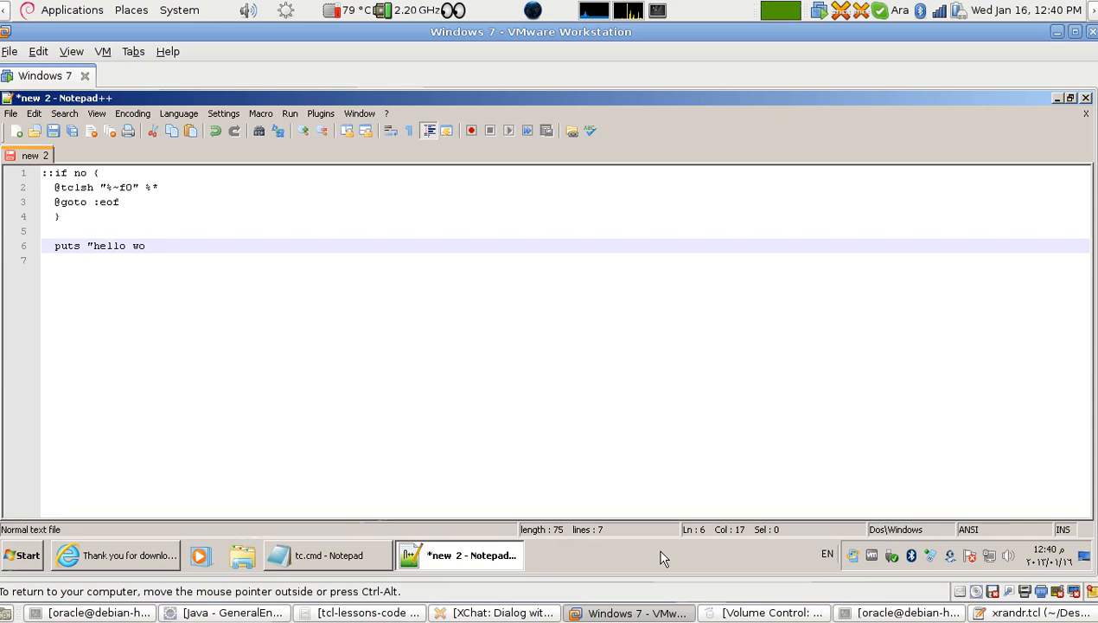
type("rld\"")
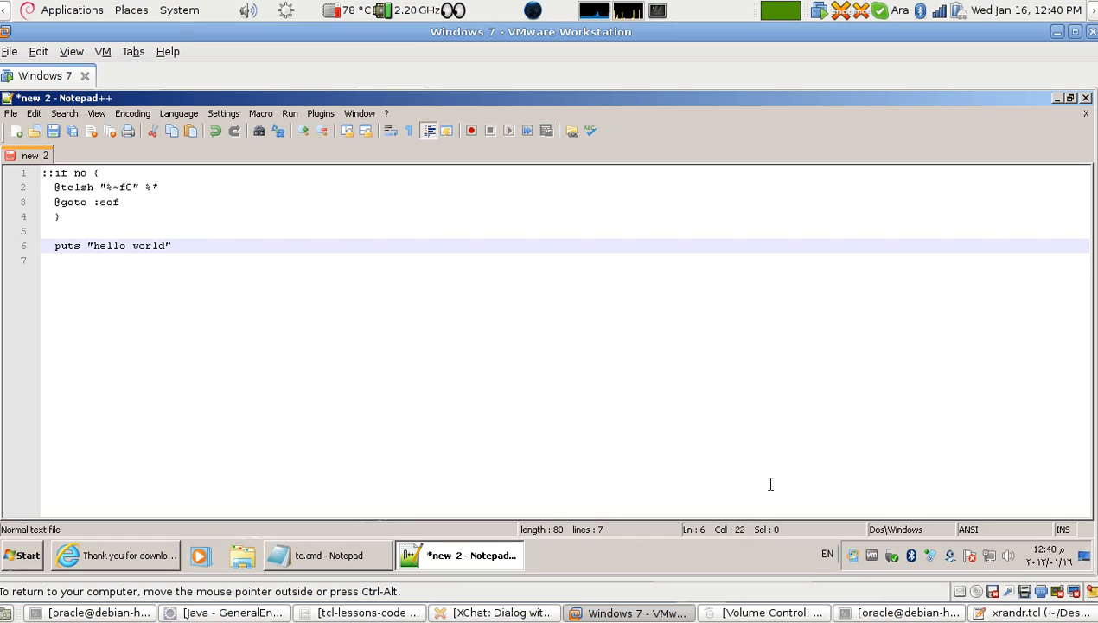
Step: Write the comment #Activestate.com TCL for windows. and move to the end of the puts line
type("#A")
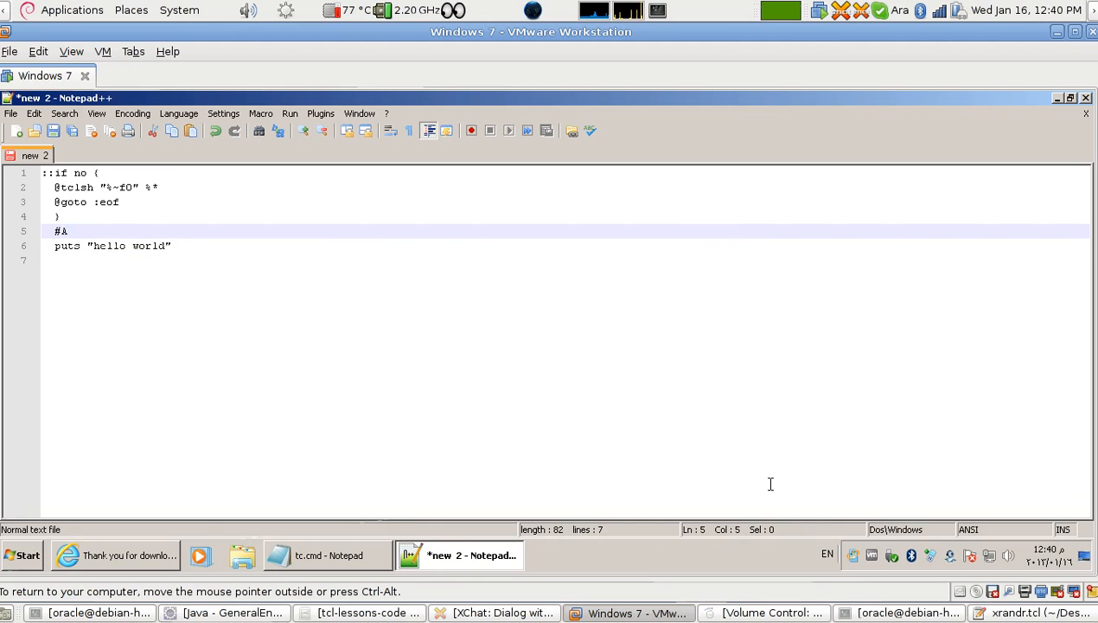
type("ctice")
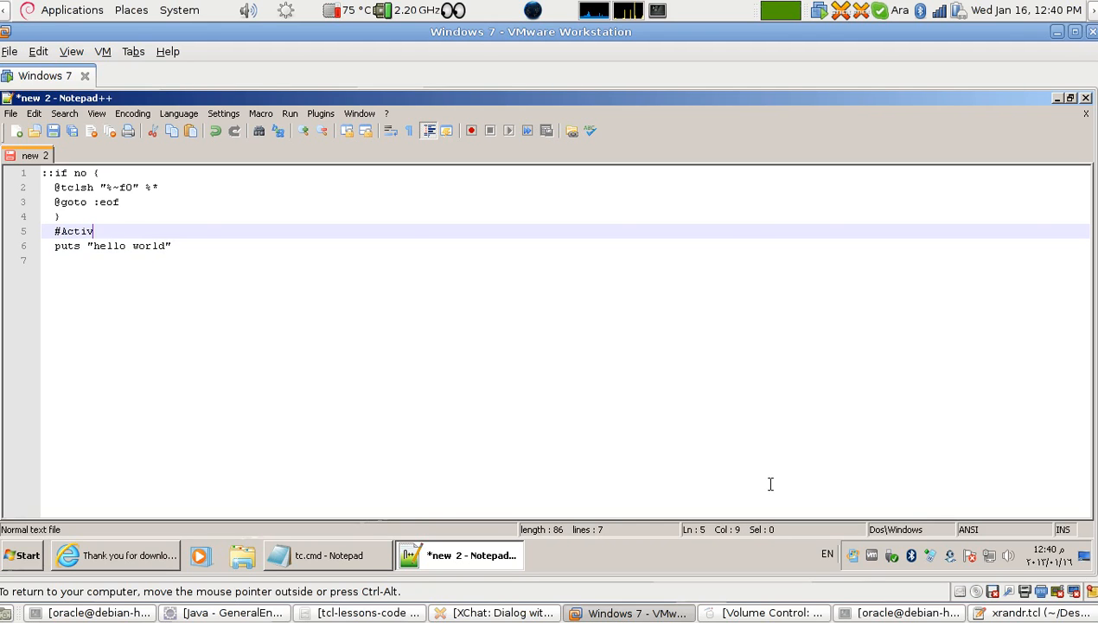
type("e")
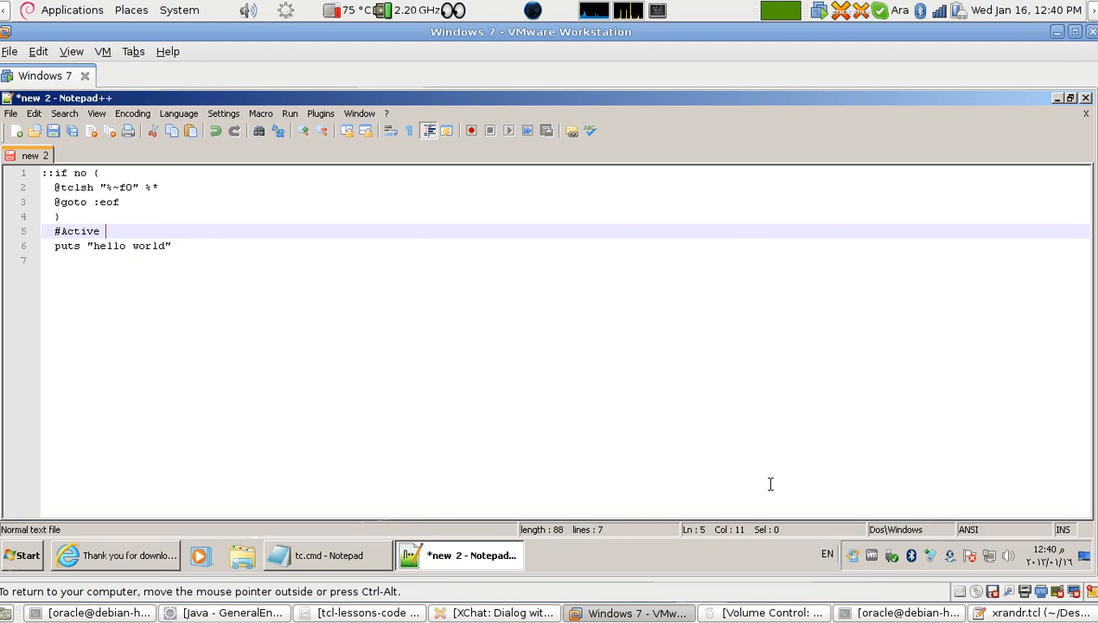
type("state")
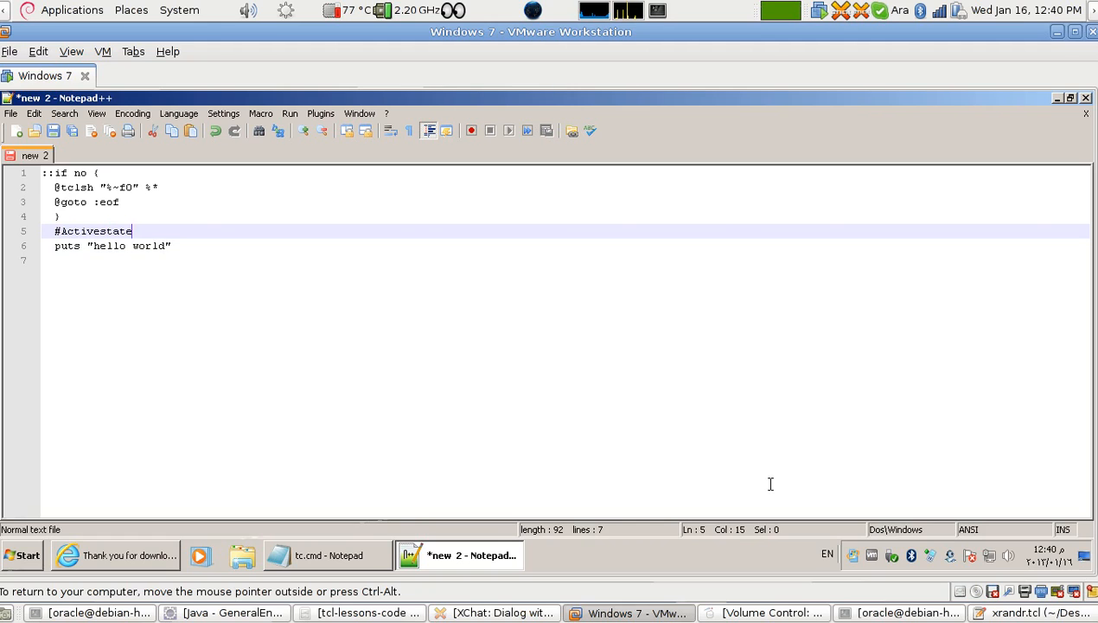
type(".co")
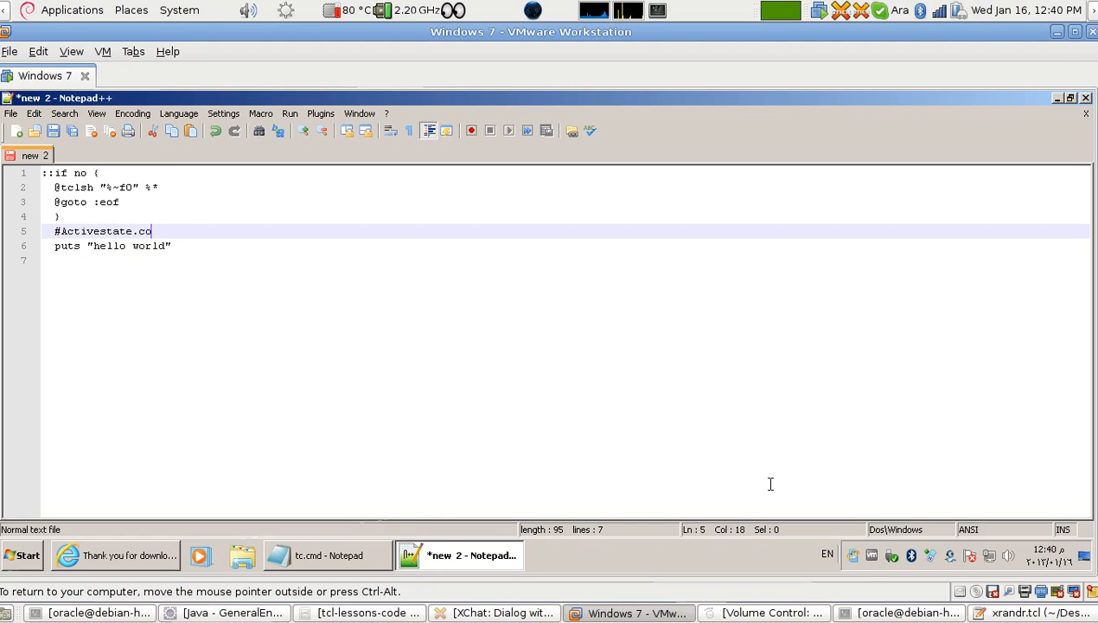
type("m TCL for")
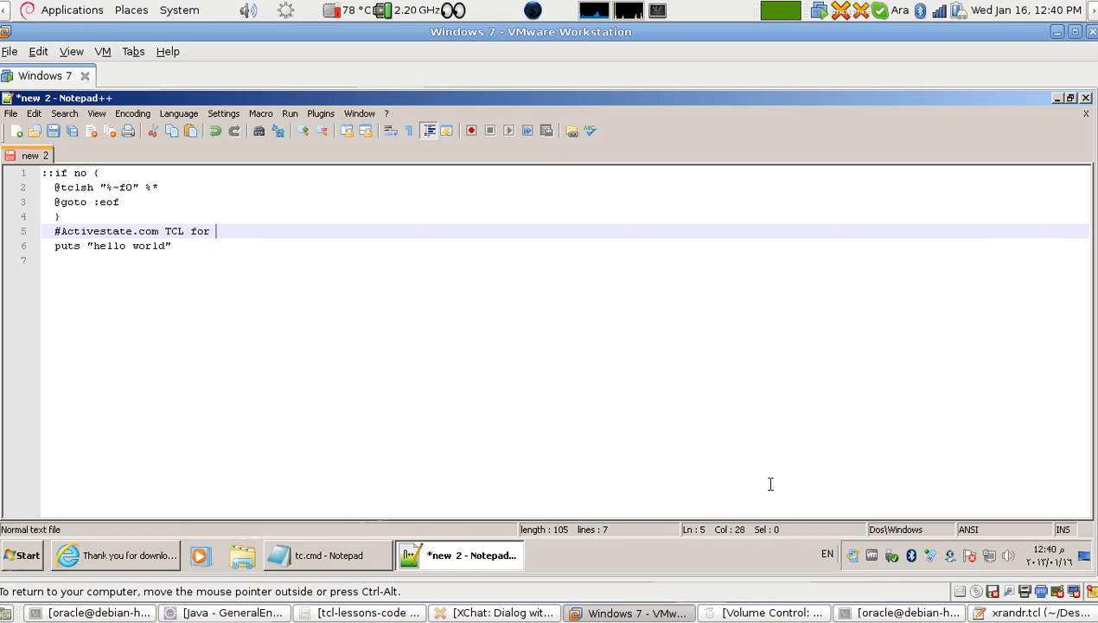
type("windows.")
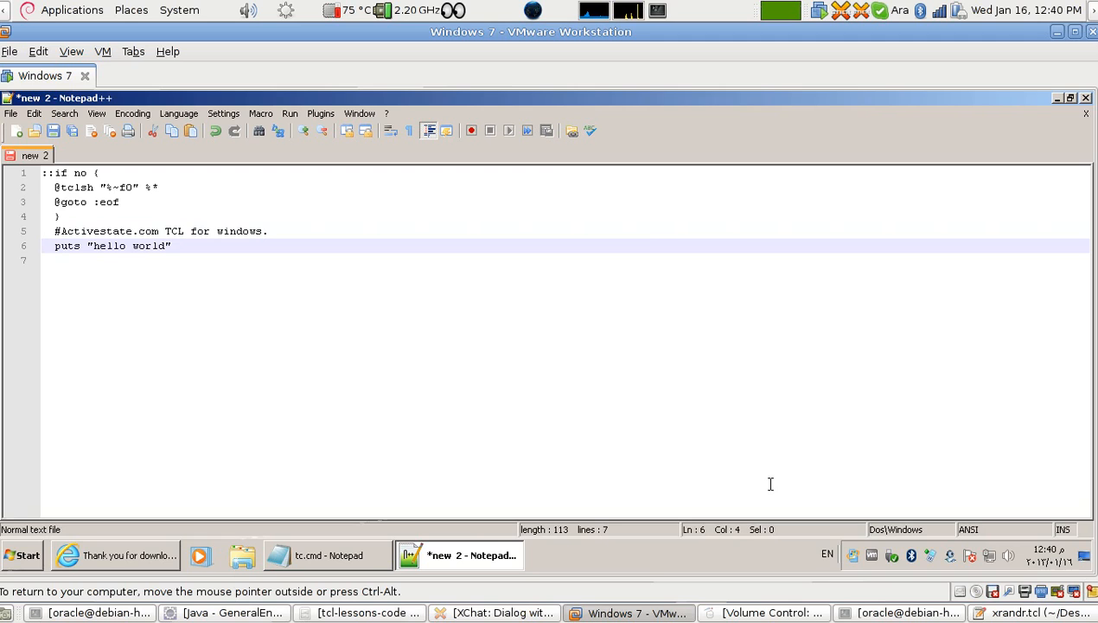
left_click(175, 246)
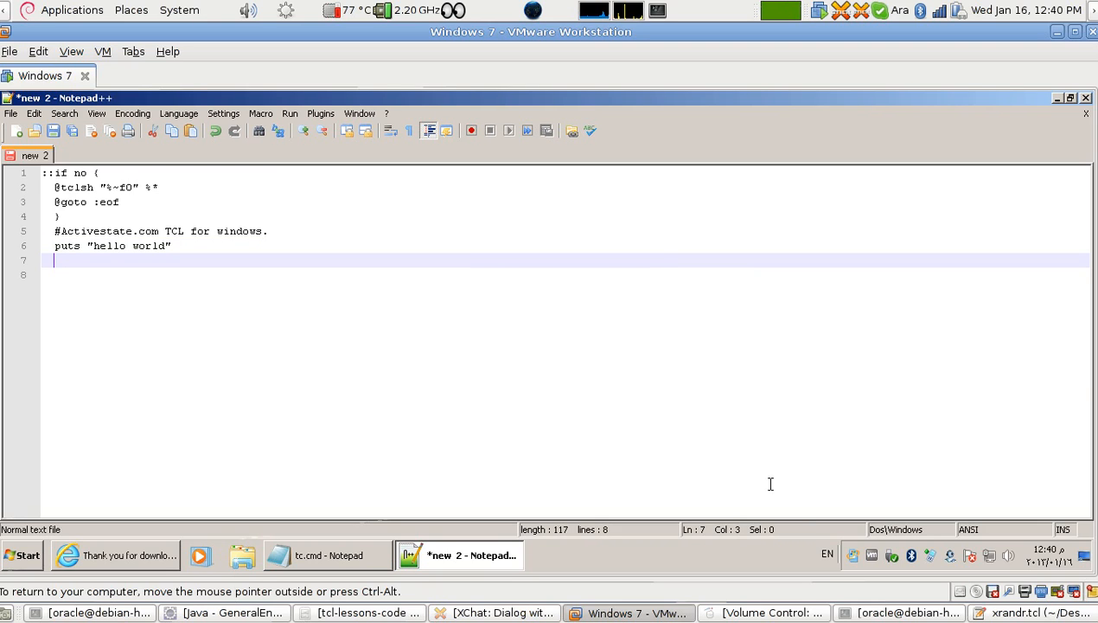
Step: Add the Tcl line set x [expr 3+2 ]
type("set")
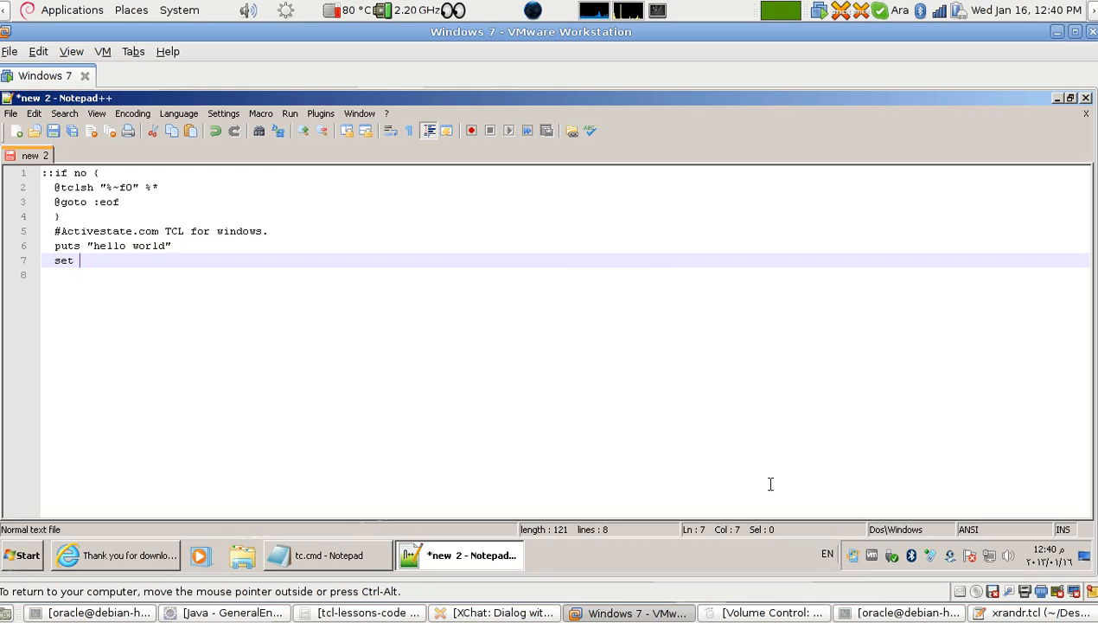
type("x 3")
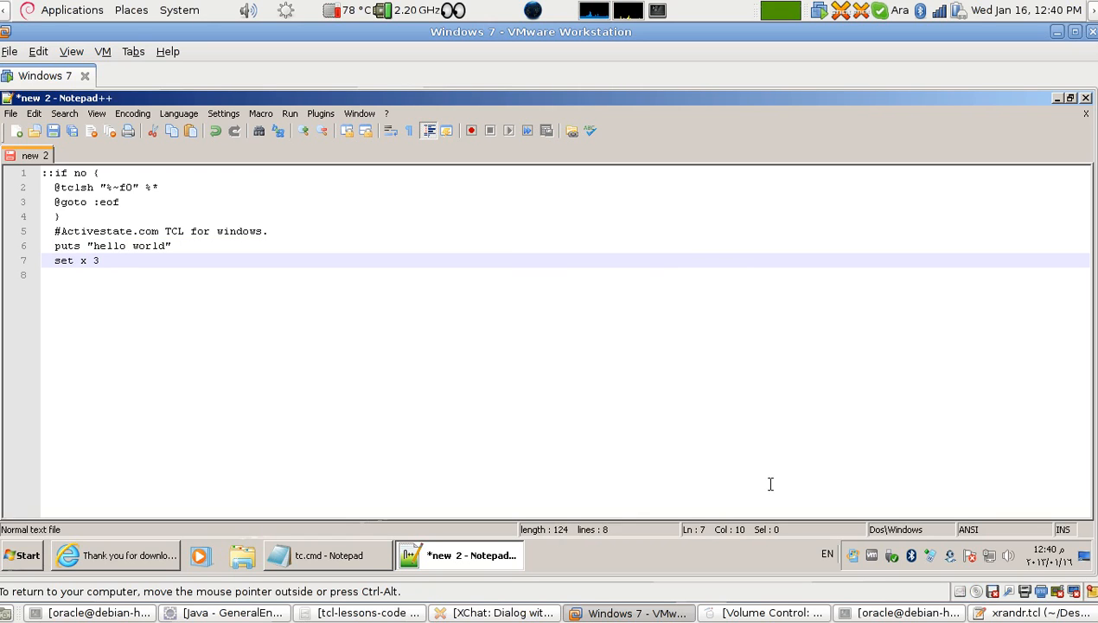
type("+2")
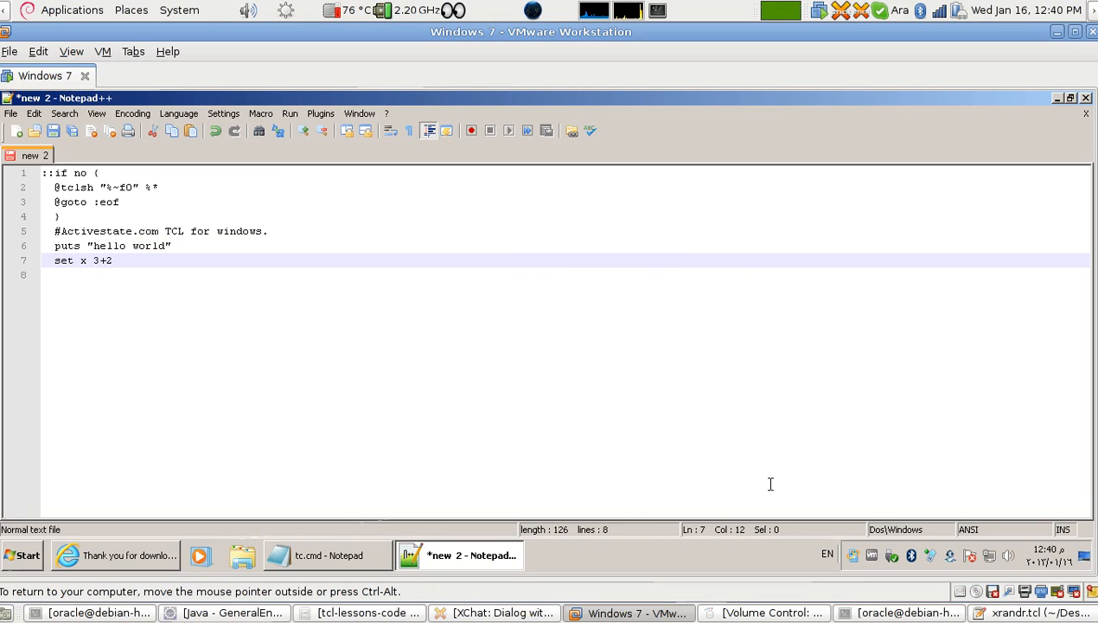
type("[e")
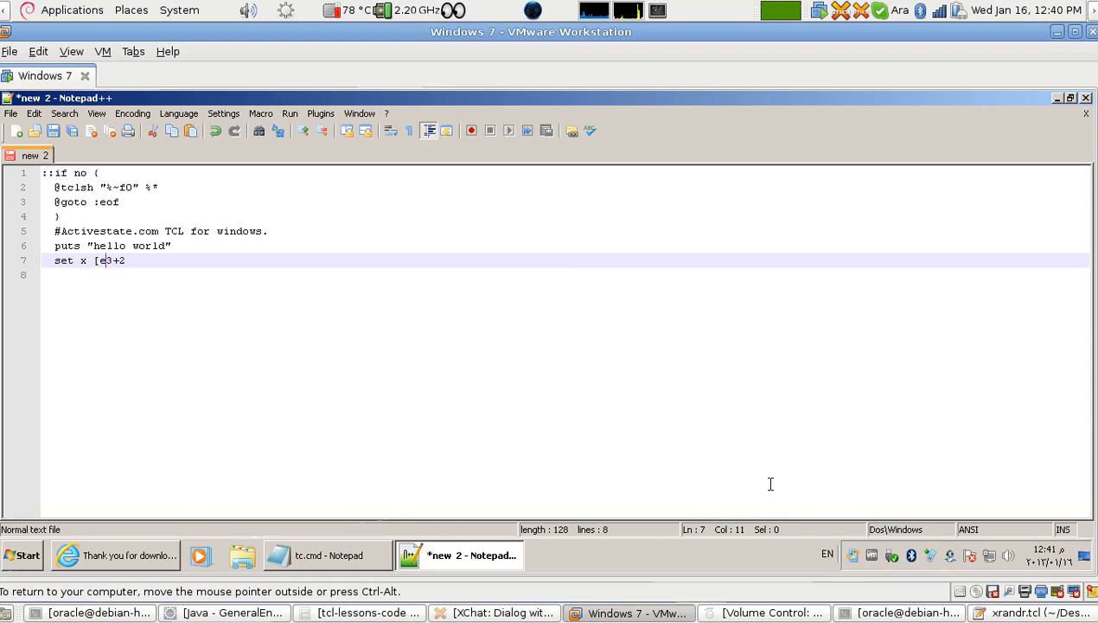
type("xpr")
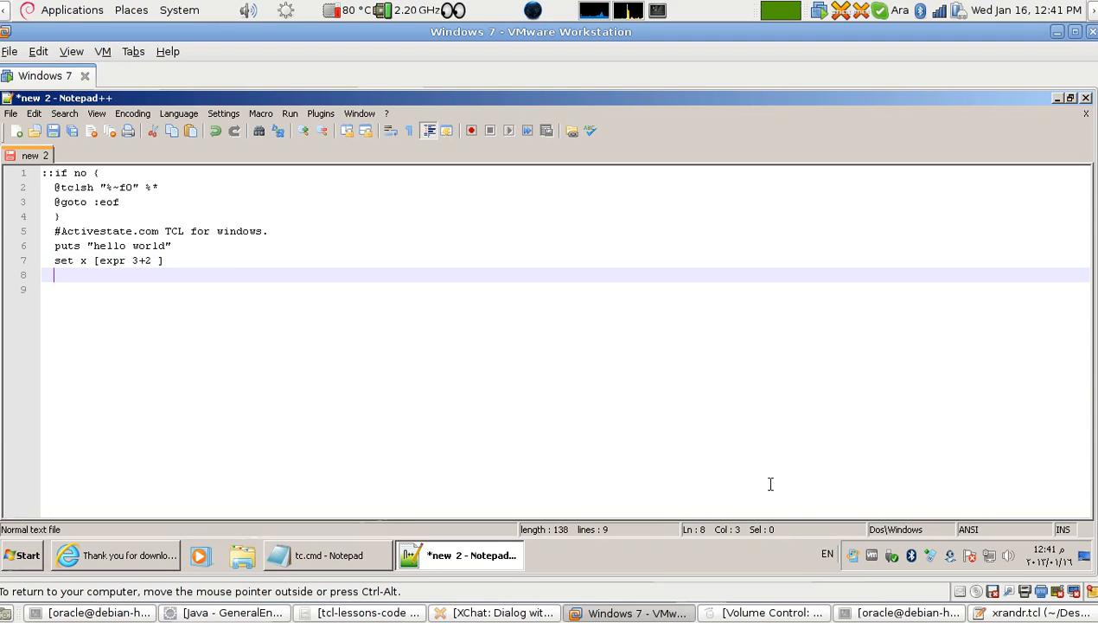
Step: Add the Tcl line puts "x=$x" to print the result
type("pu")
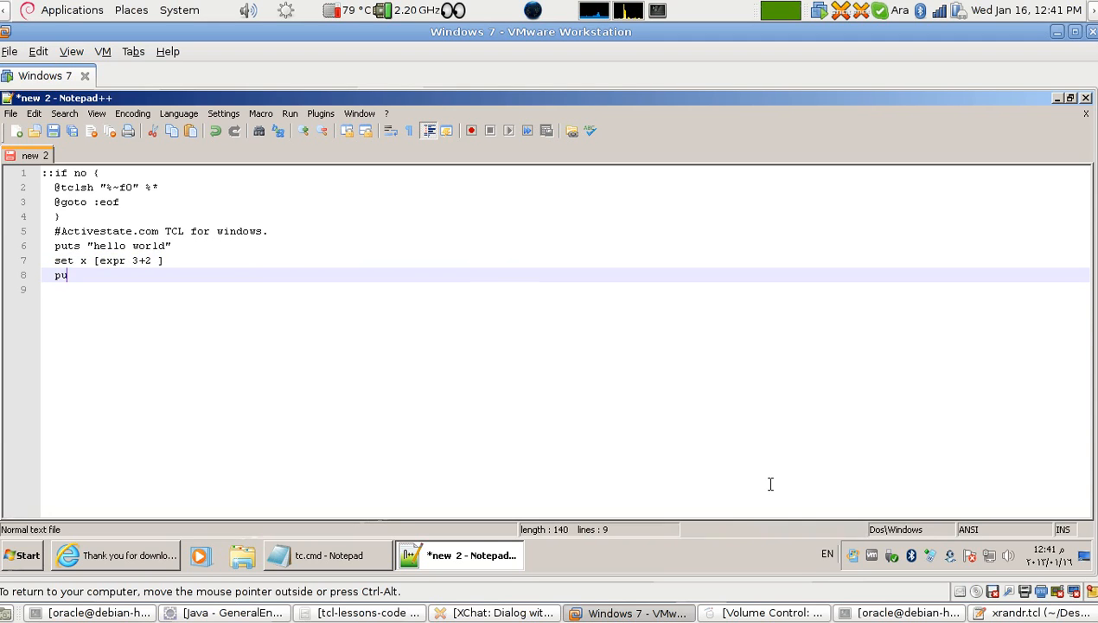
type("ts")
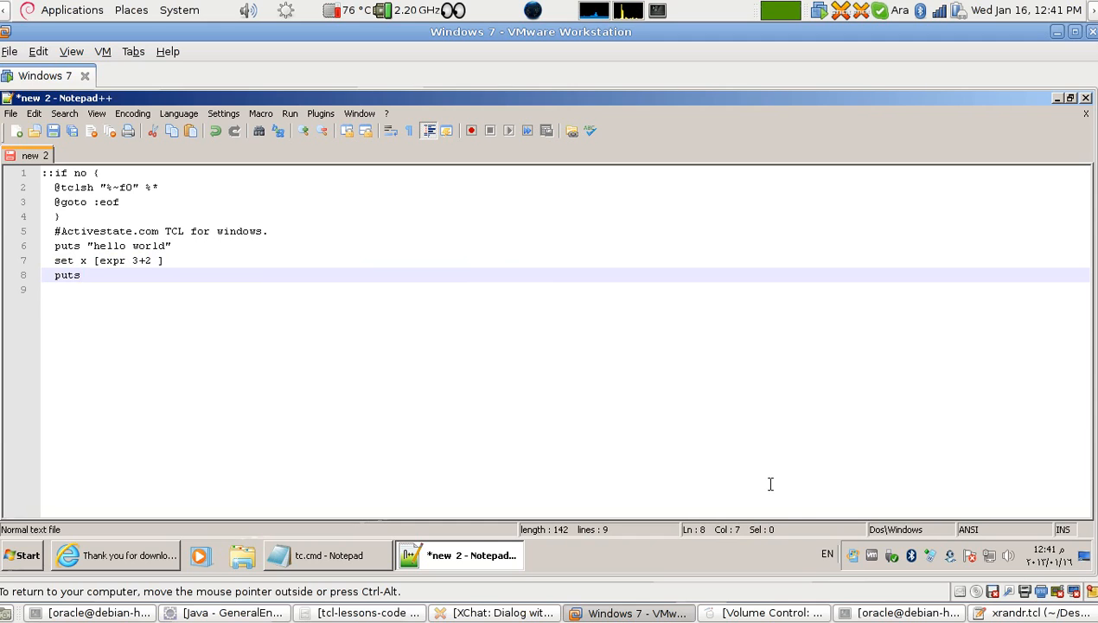
type("\"x")
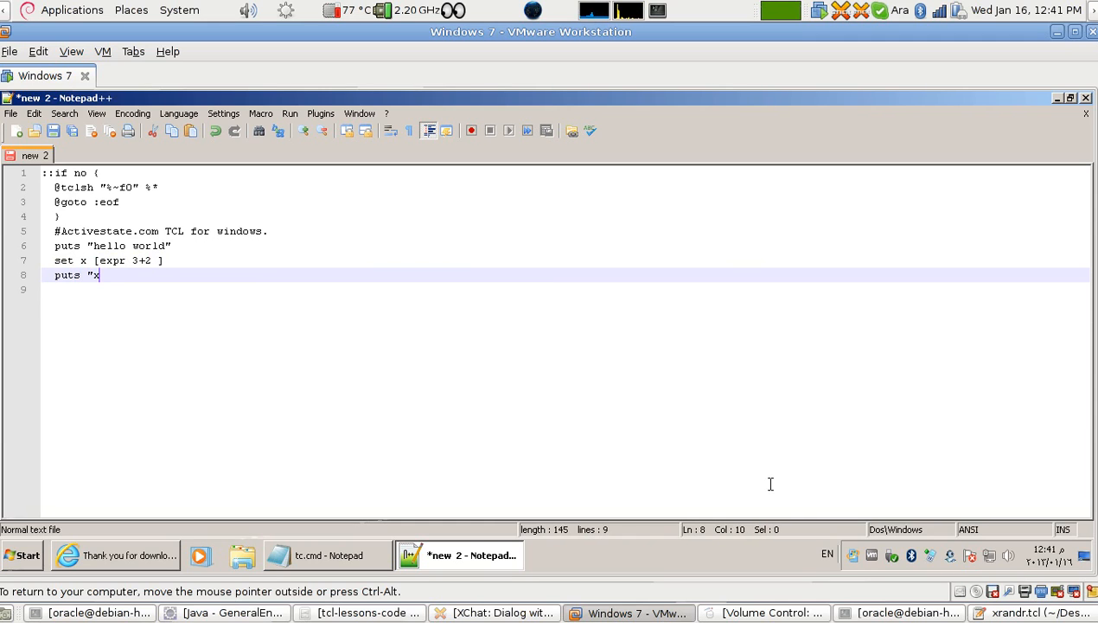
type("=\"")
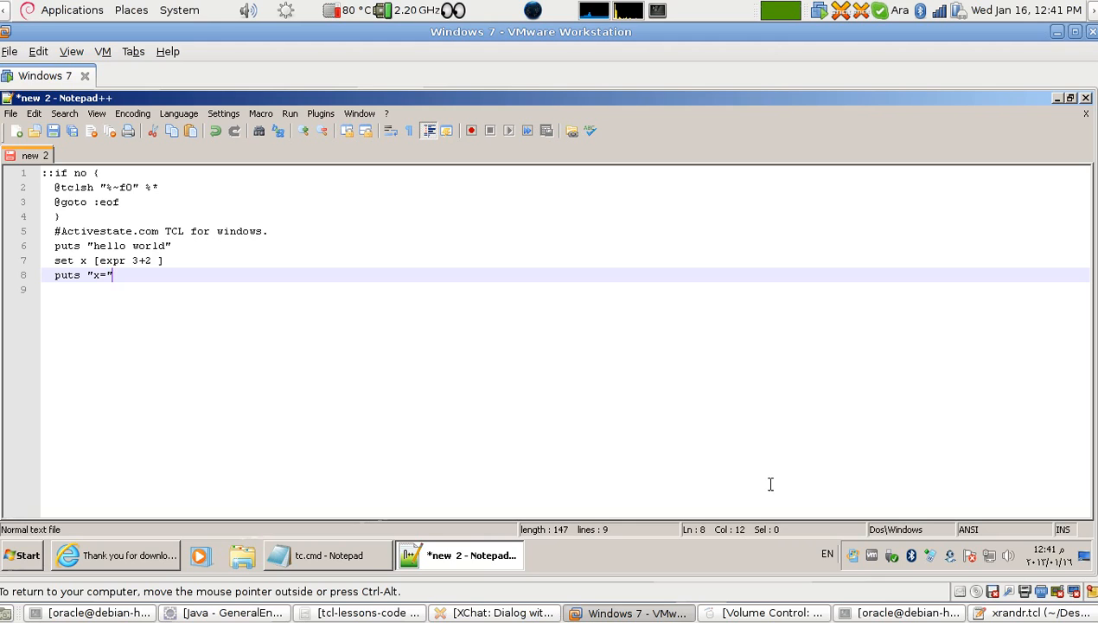
type("$")
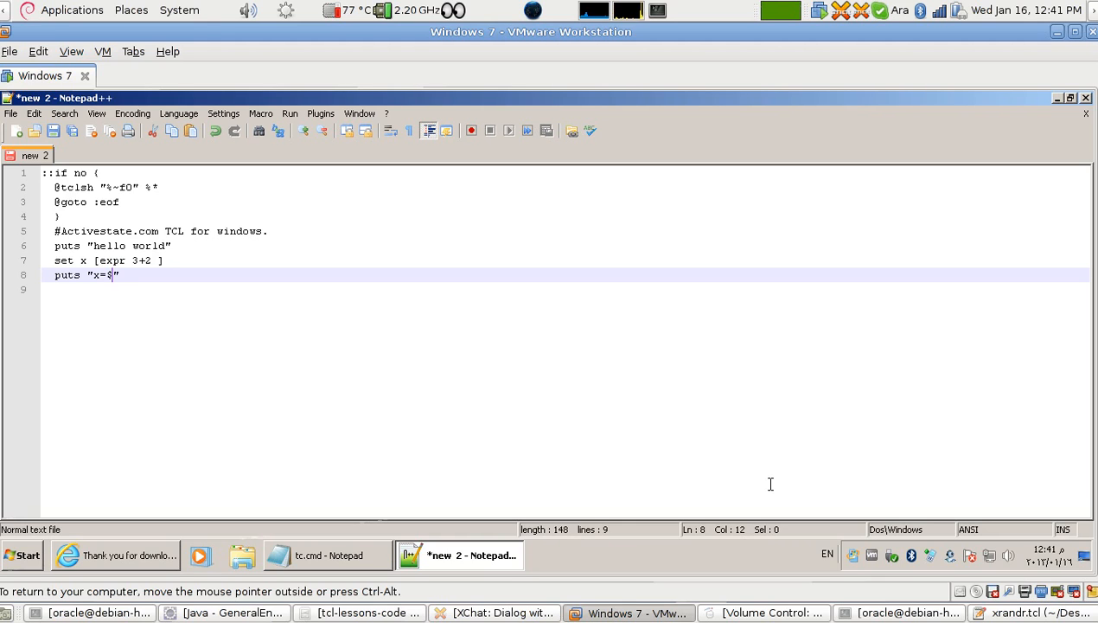
type("x")
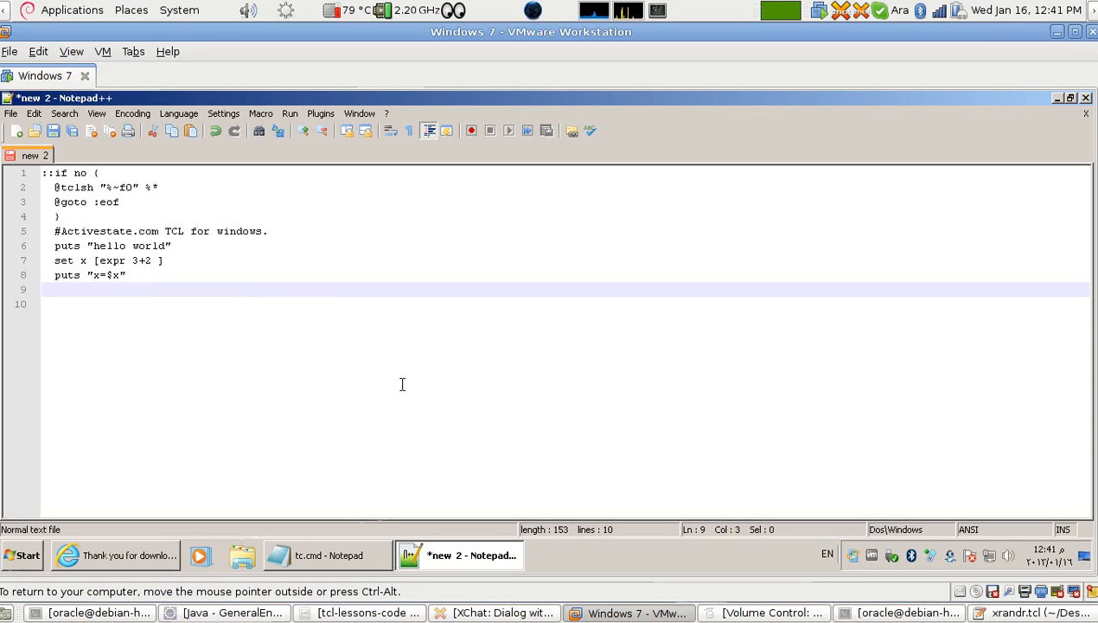
mouse_move(460, 554)
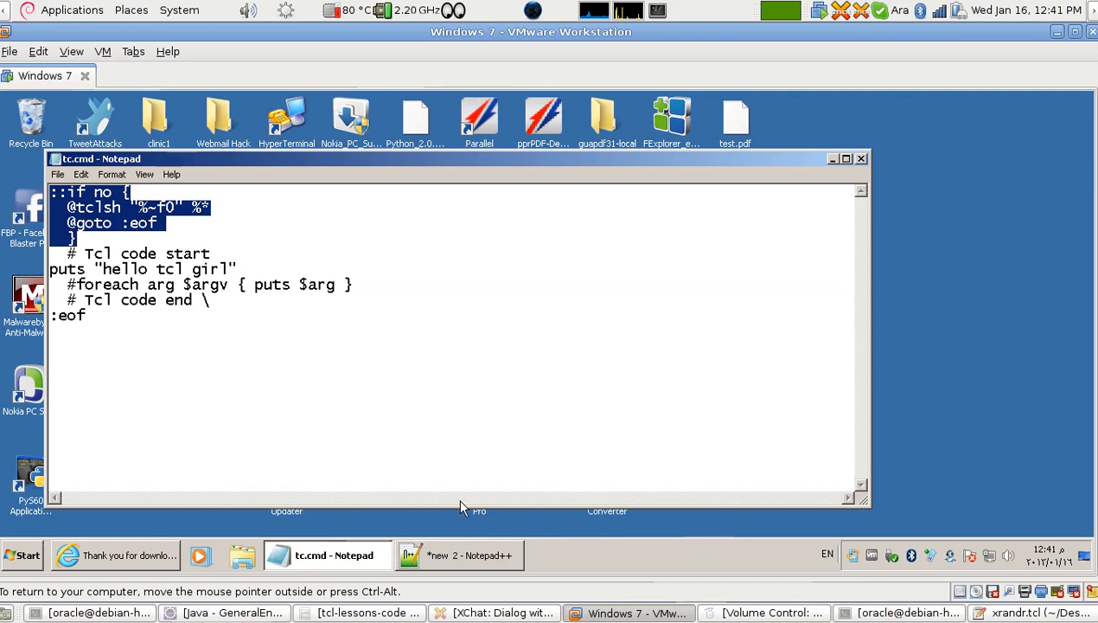
Step: Minimize the tc.cmd Notepad window and return to Notepad++
left_click(830, 159)
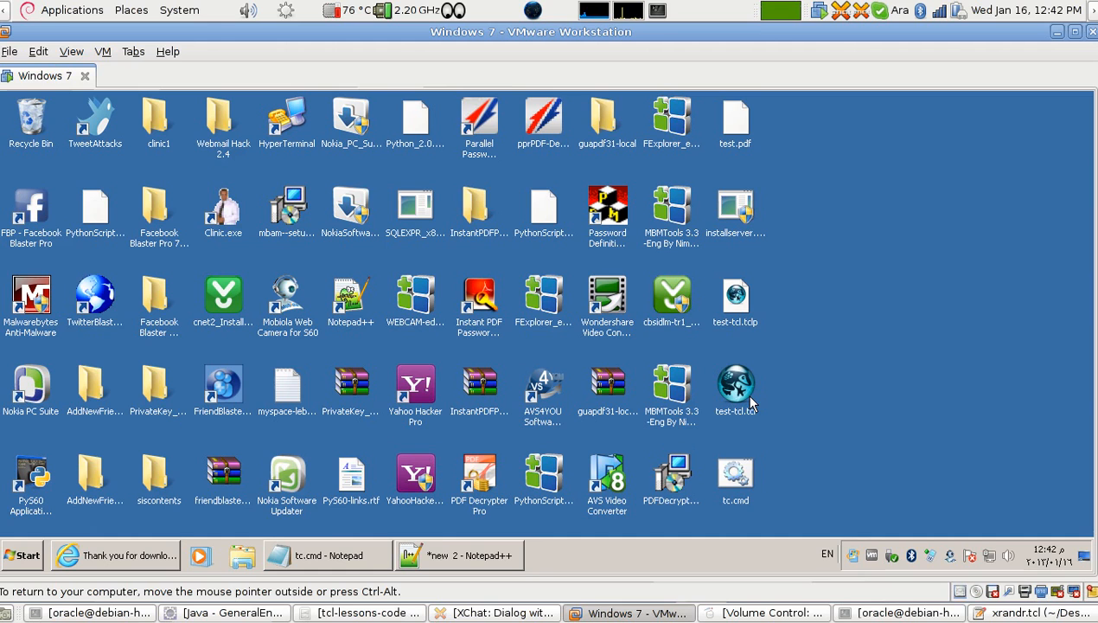
mouse_move(431, 536)
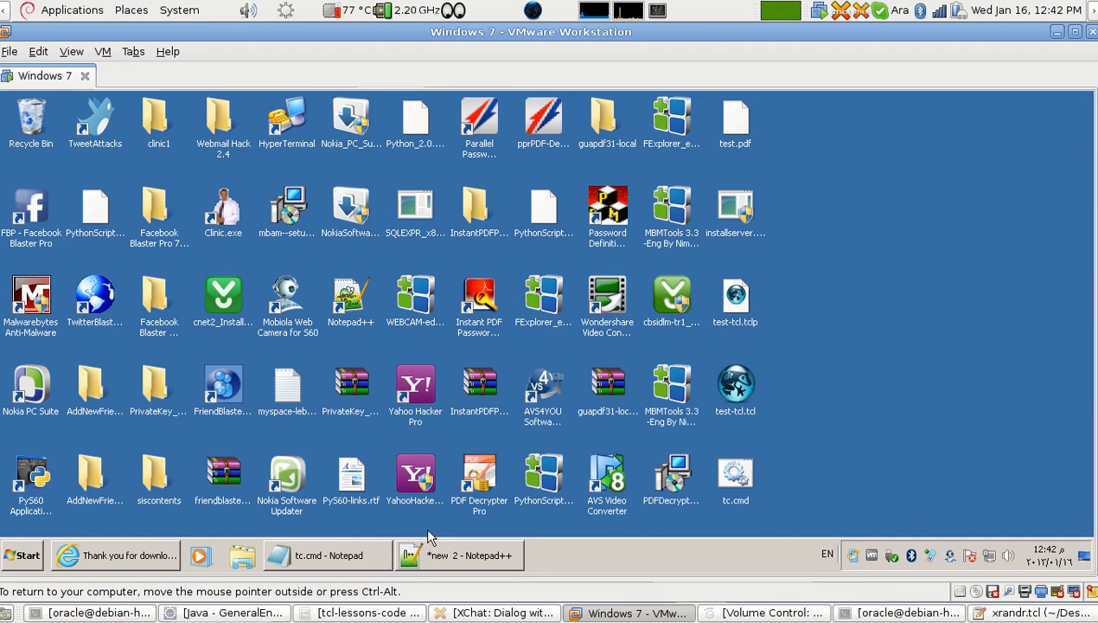
left_click(458, 553)
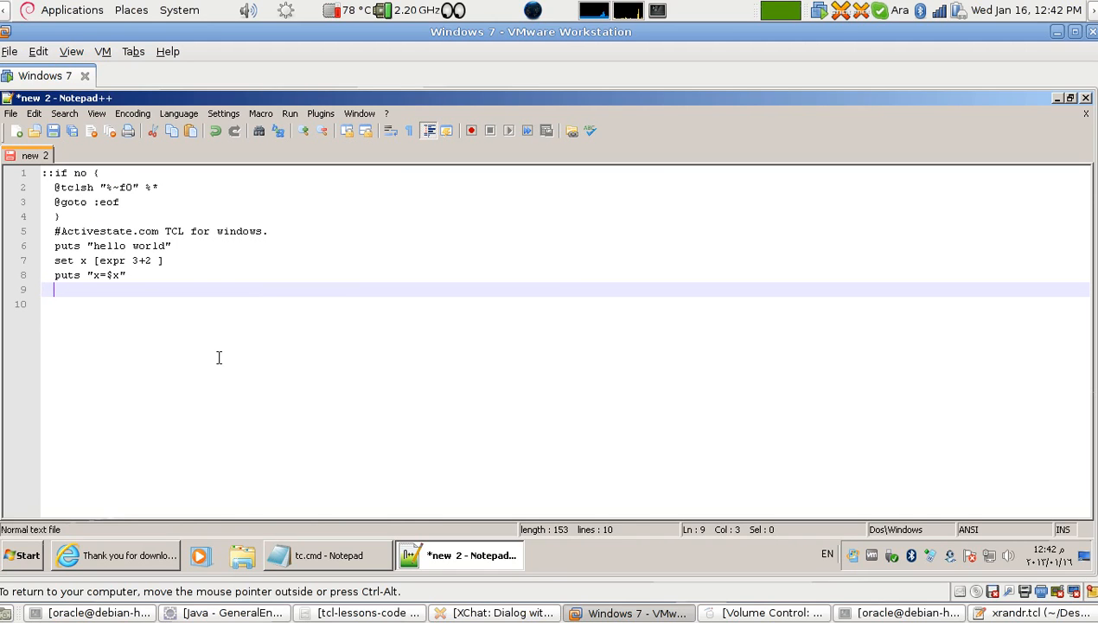
Step: End the script with an :eof label and move to the empty line below
type(":e")
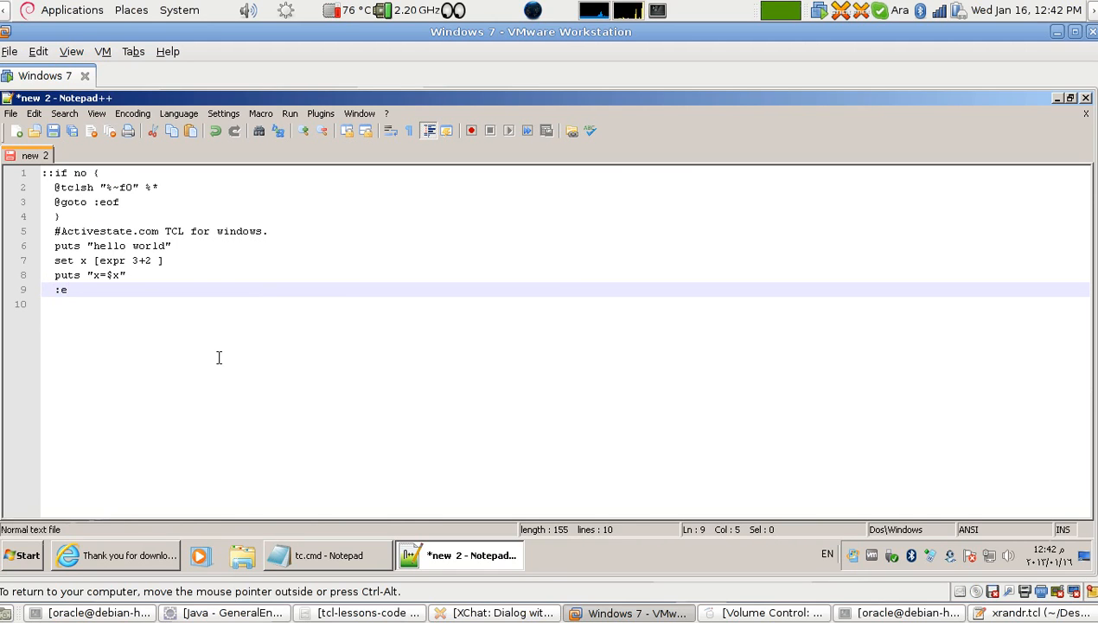
type("o")
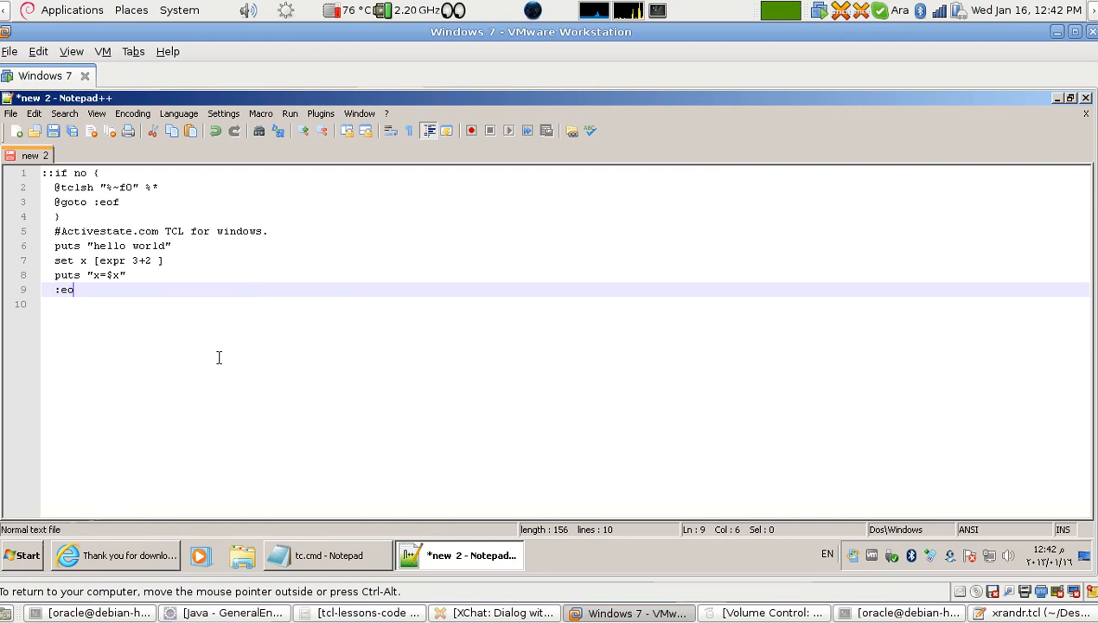
type("f")
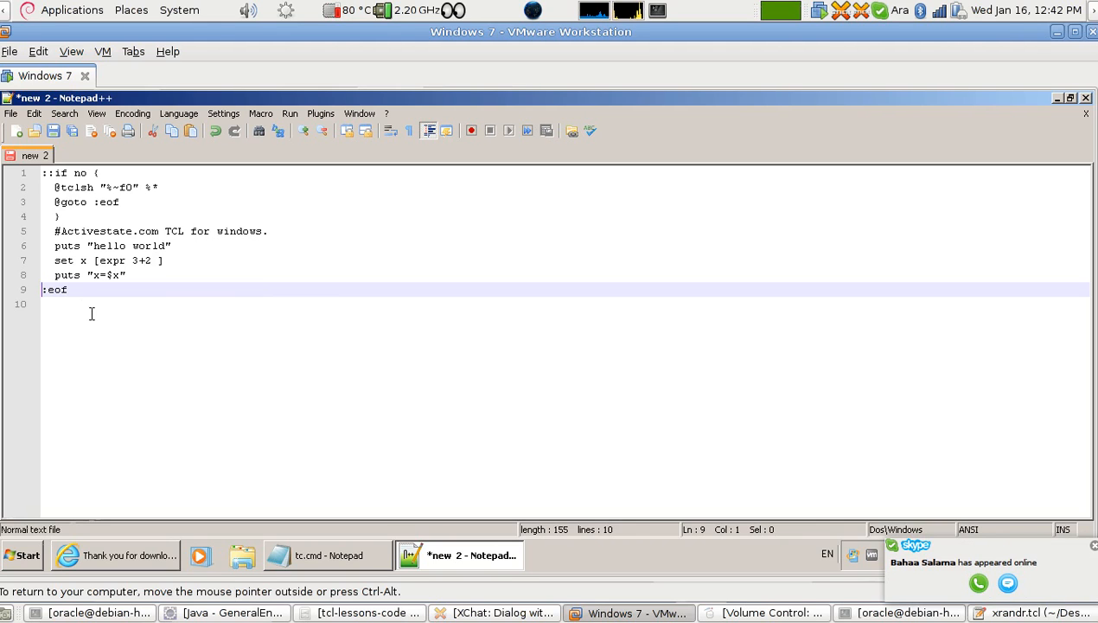
double_click(54, 289)
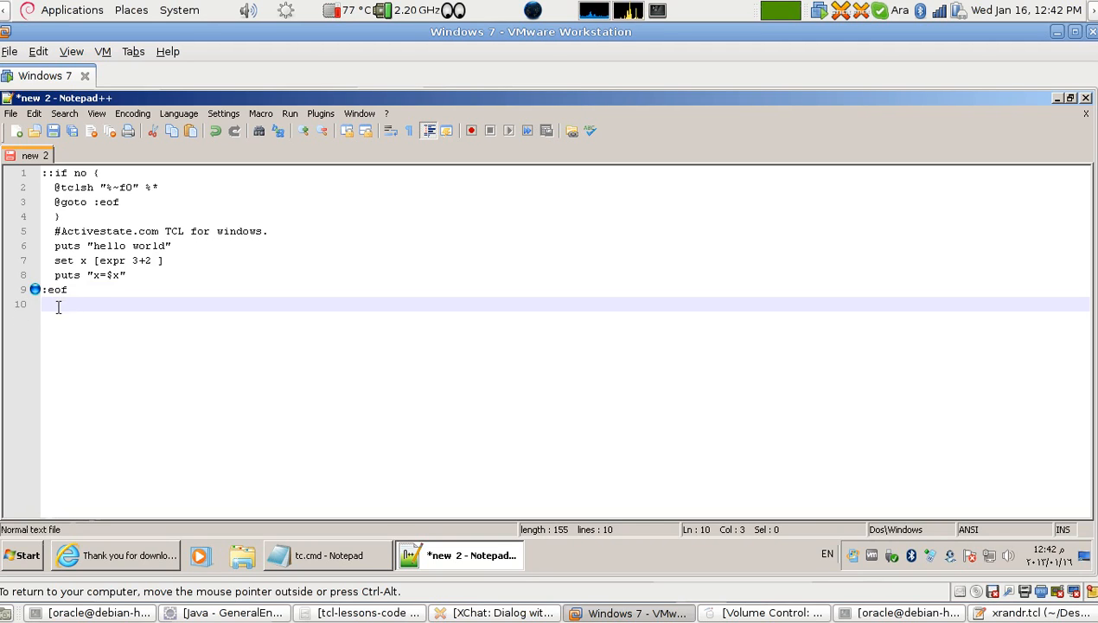
mouse_move(19, 225)
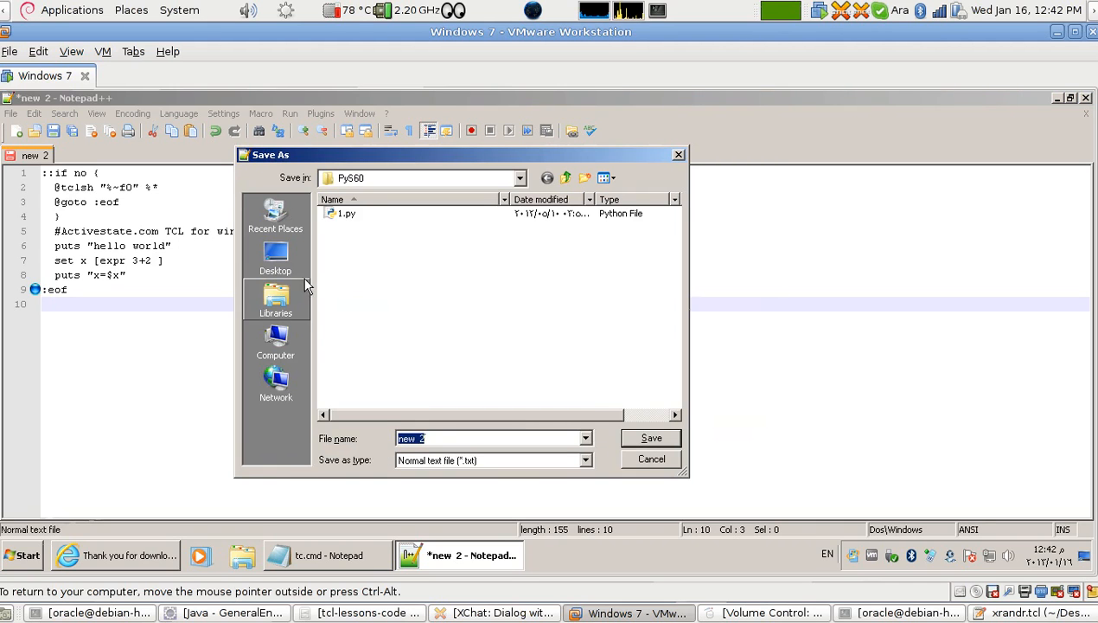
Step: Save the script to the Desktop as myscript.cmd with file type All types (*.*)
left_click(275, 256)
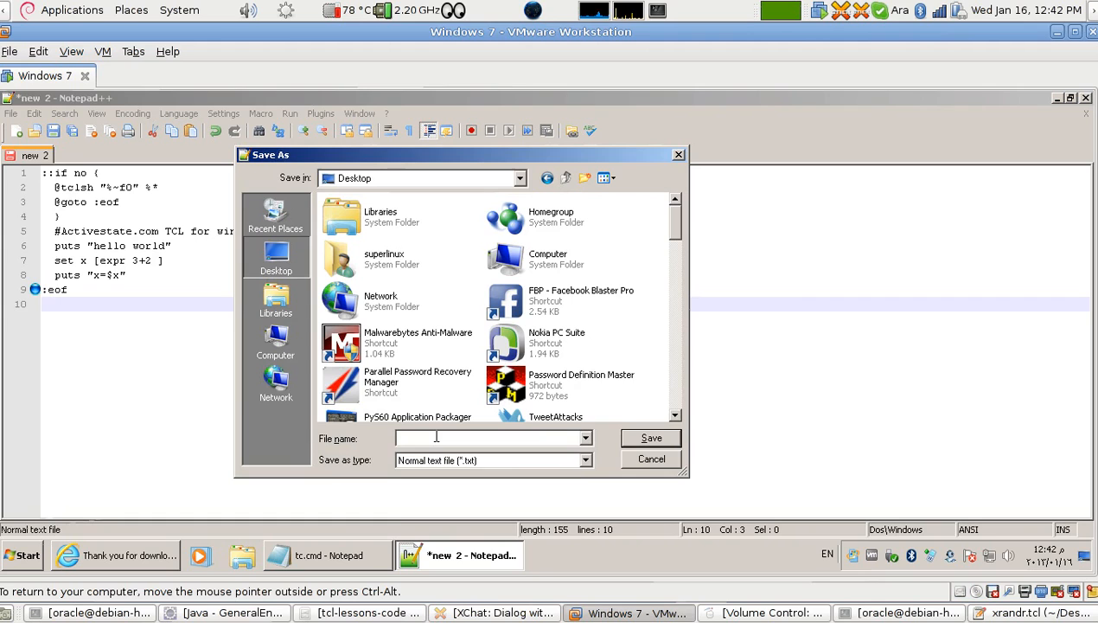
type("myscript.cmd")
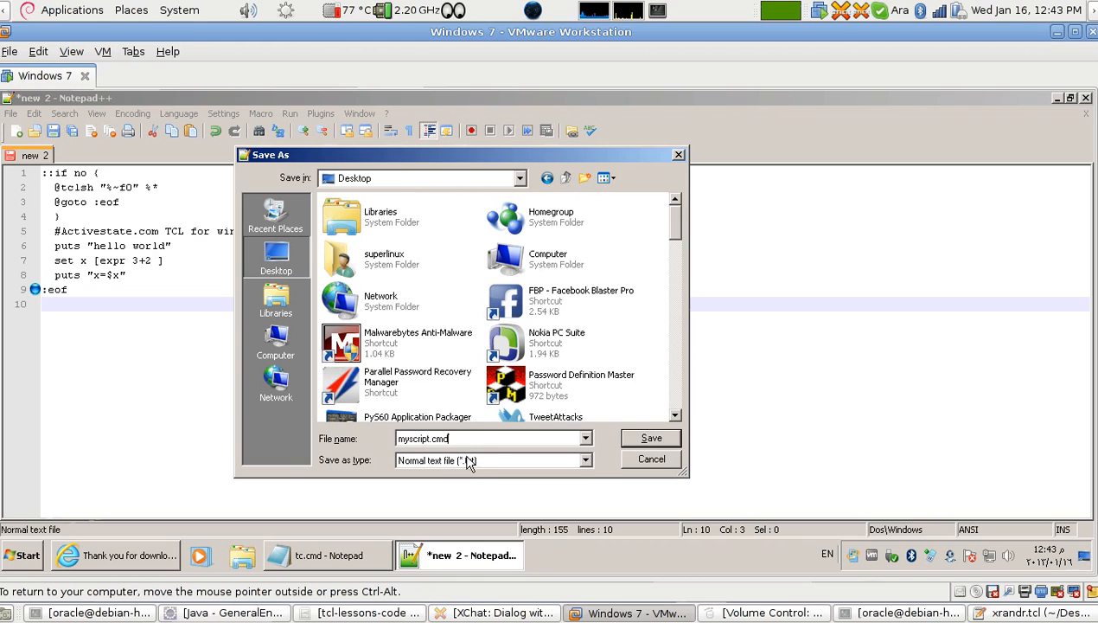
left_click(491, 460)
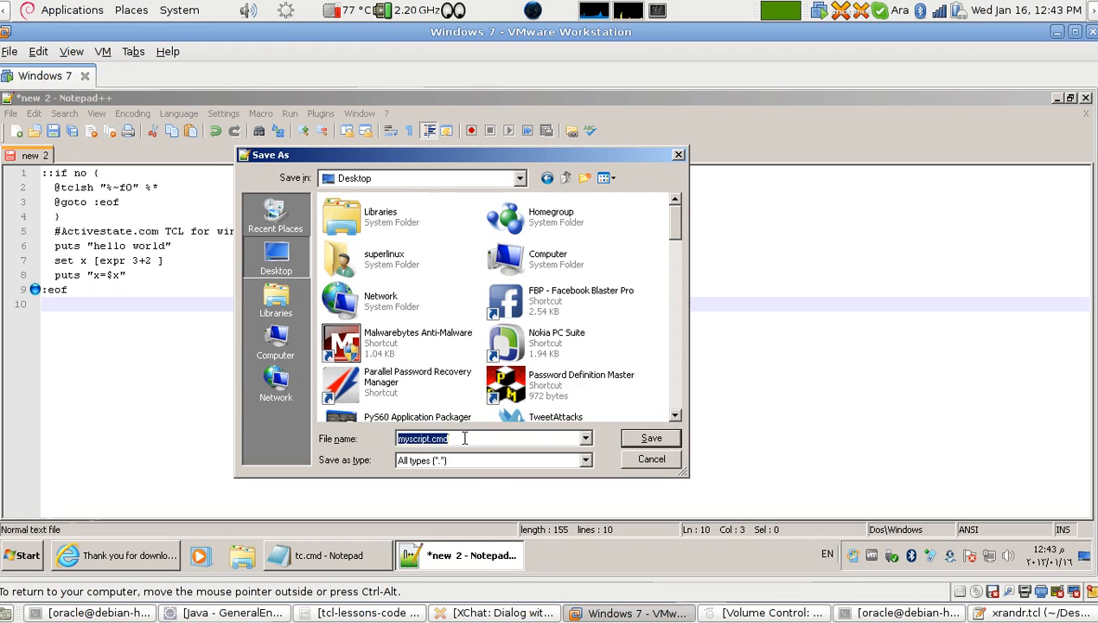
left_click(493, 438)
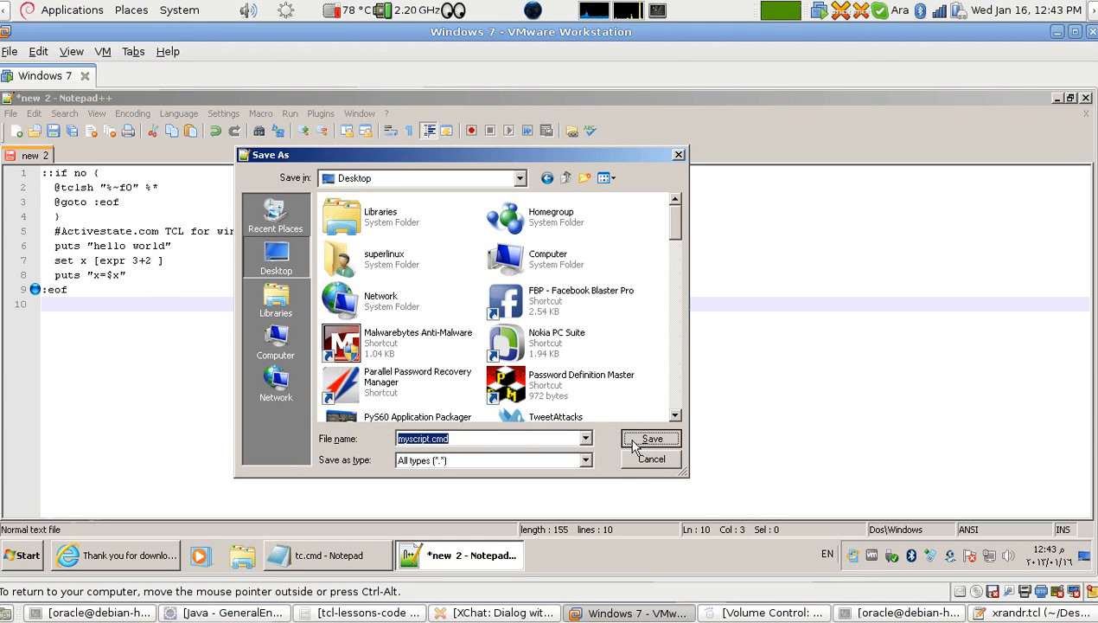
left_click(652, 439)
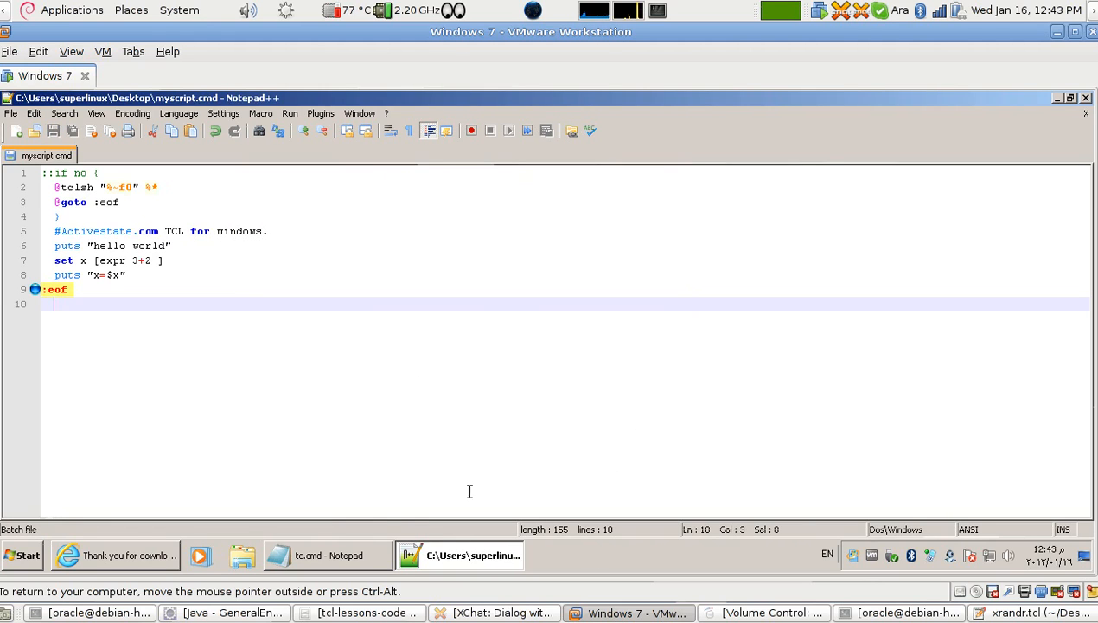
Step: Minimize Notepad++ and launch a Command Prompt from the Start menu
left_click(1056, 97)
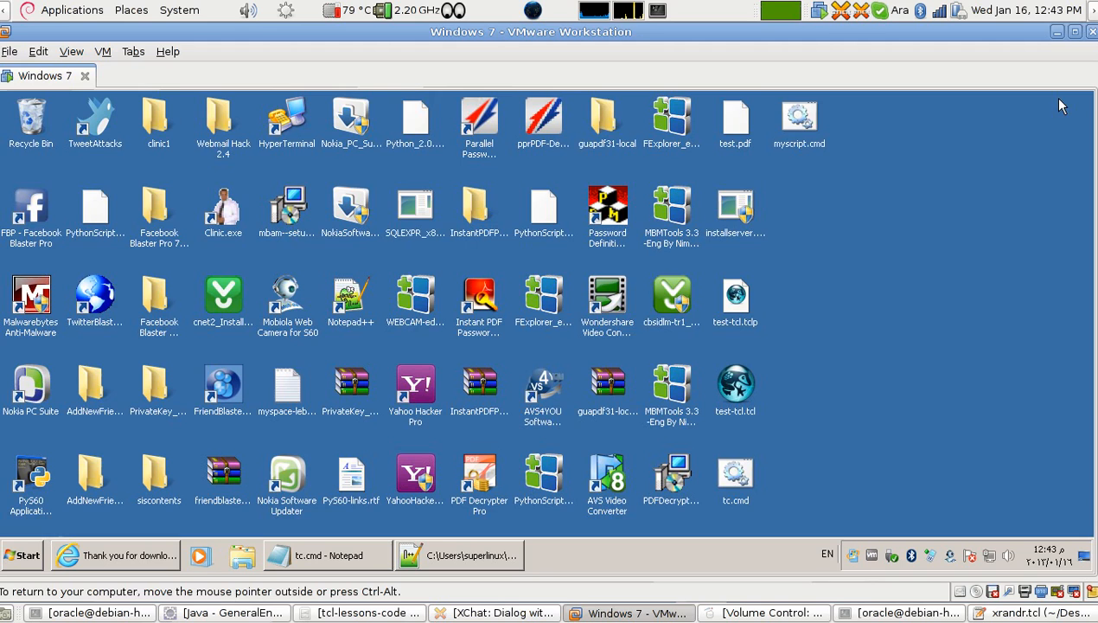
mouse_move(837, 230)
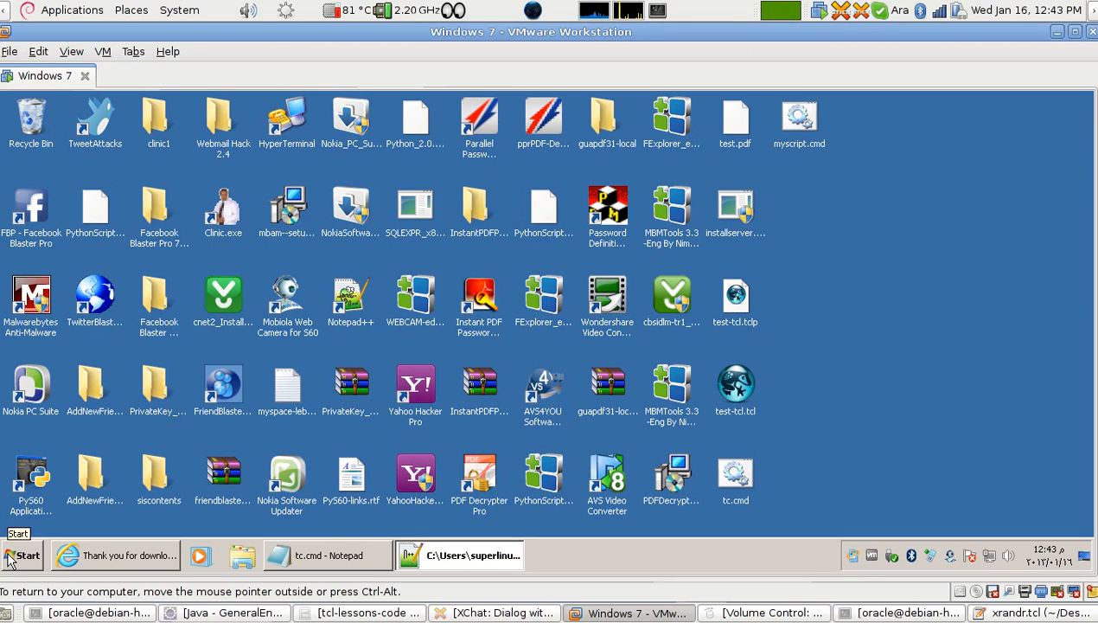
left_click(21, 554)
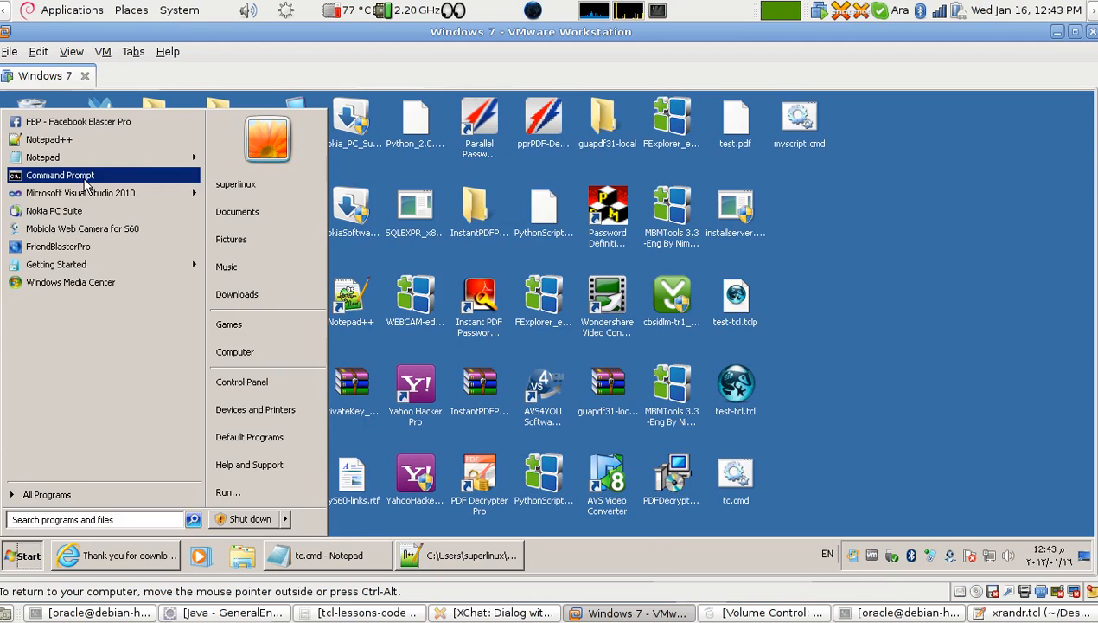
left_click(60, 174)
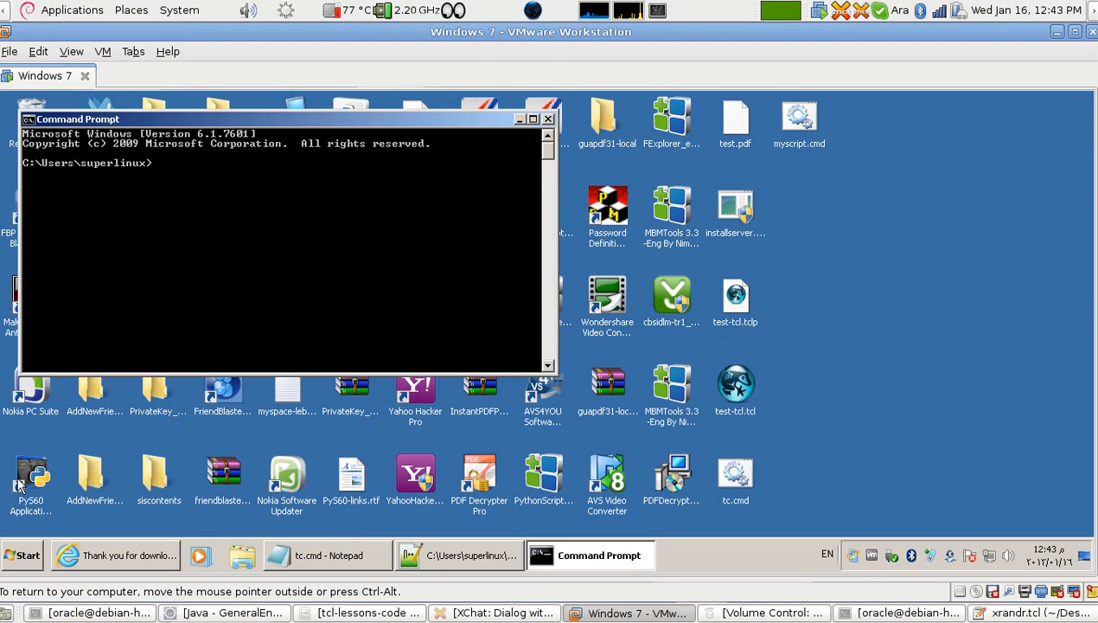
left_click(21, 553)
type("c")
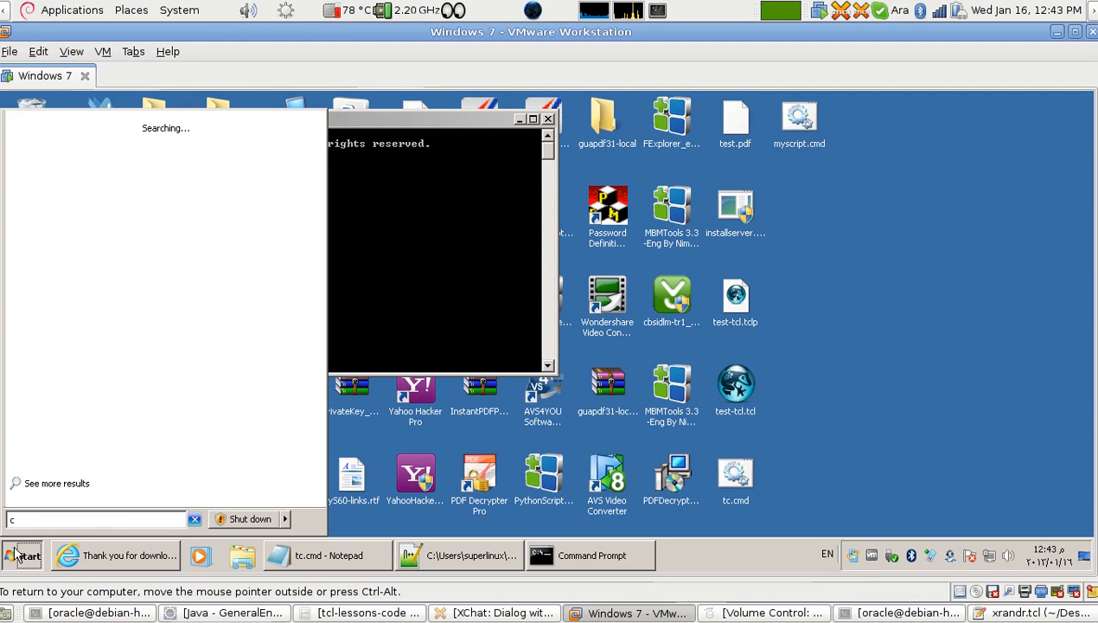
Step: Dismiss the Start search and drag the Command Prompt window toward the desktop centre
type("md")
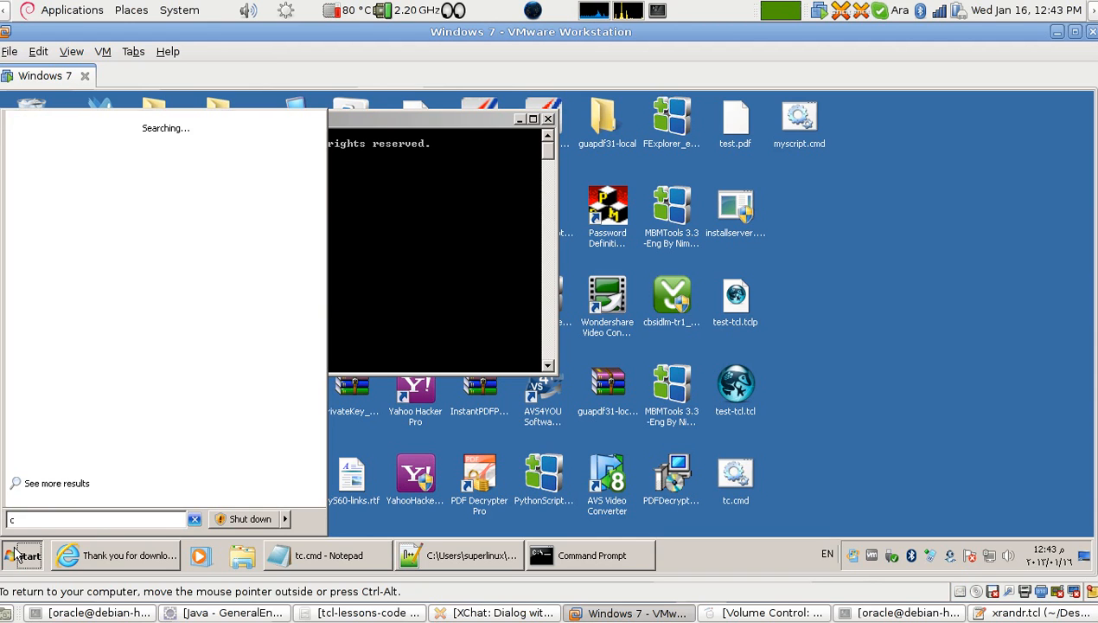
type("md")
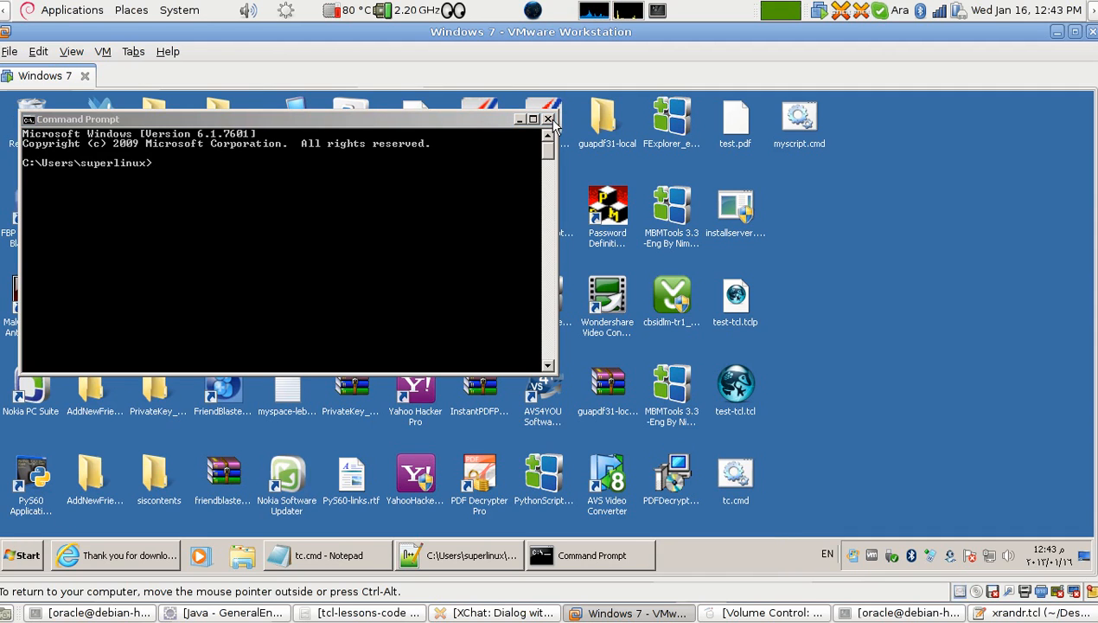
left_click_drag(276, 117, 432, 185)
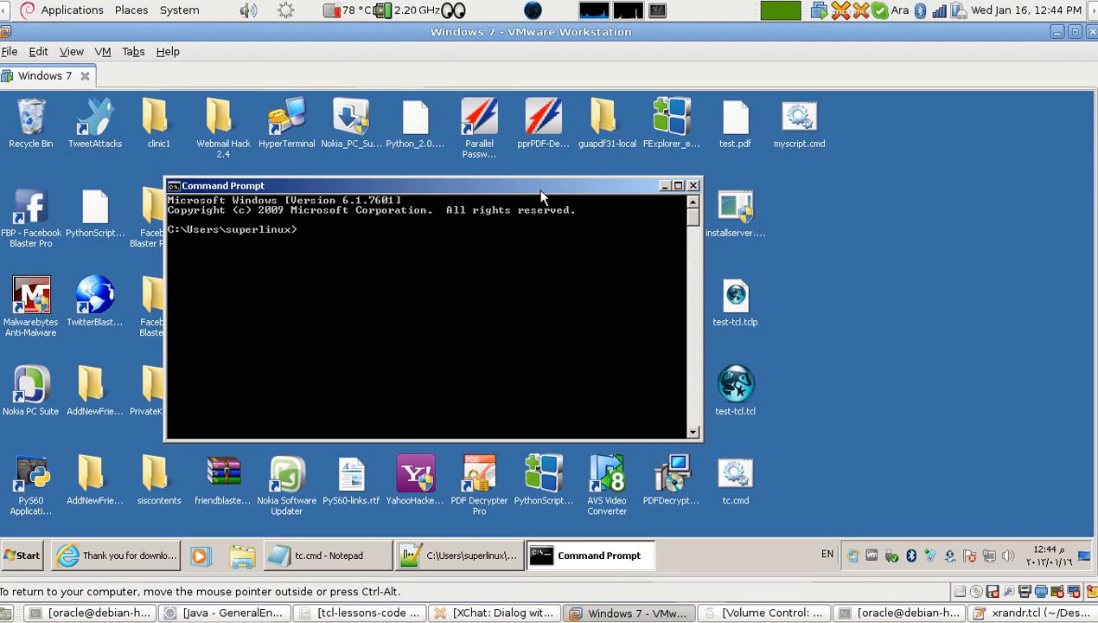
Step: Start typing a cd command toward C:\, trying Users then Documents and Settings as the folder
type("cd")
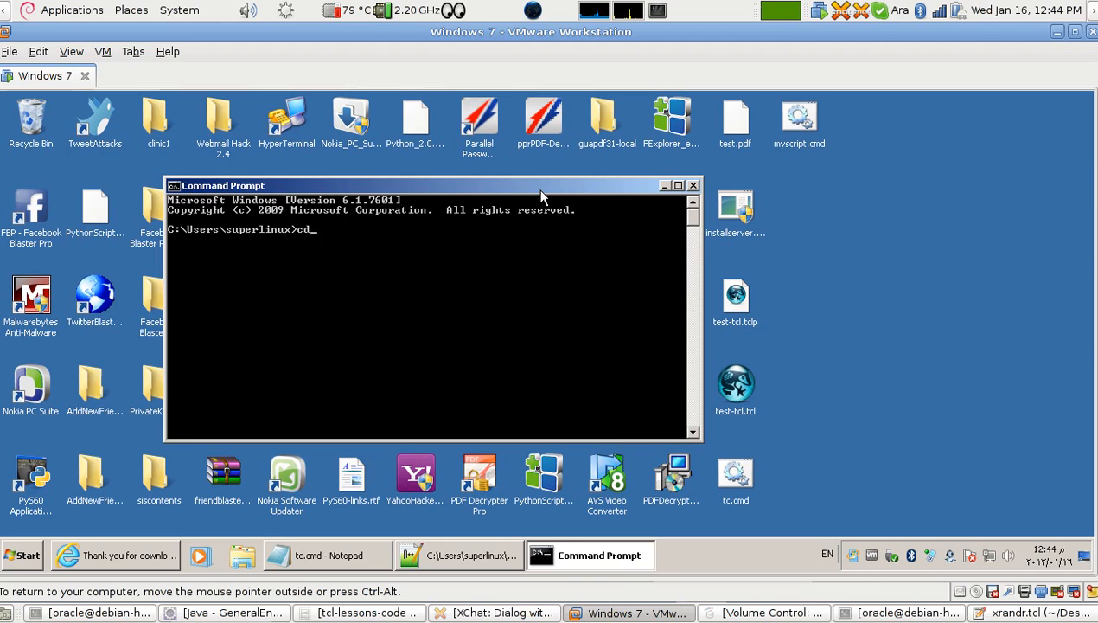
type("\\")
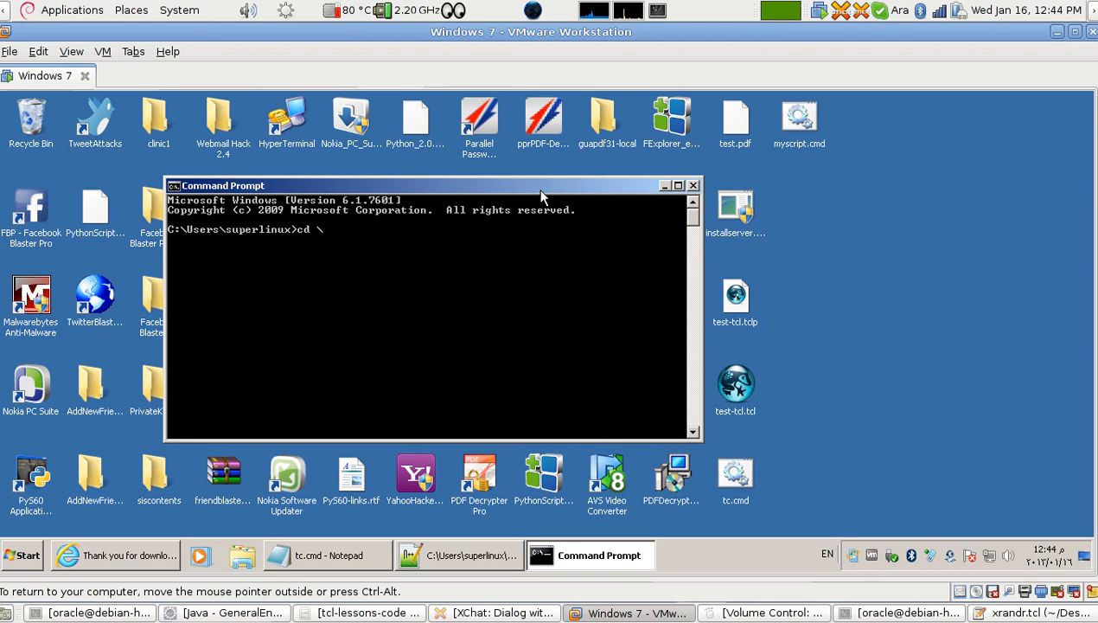
type("c")
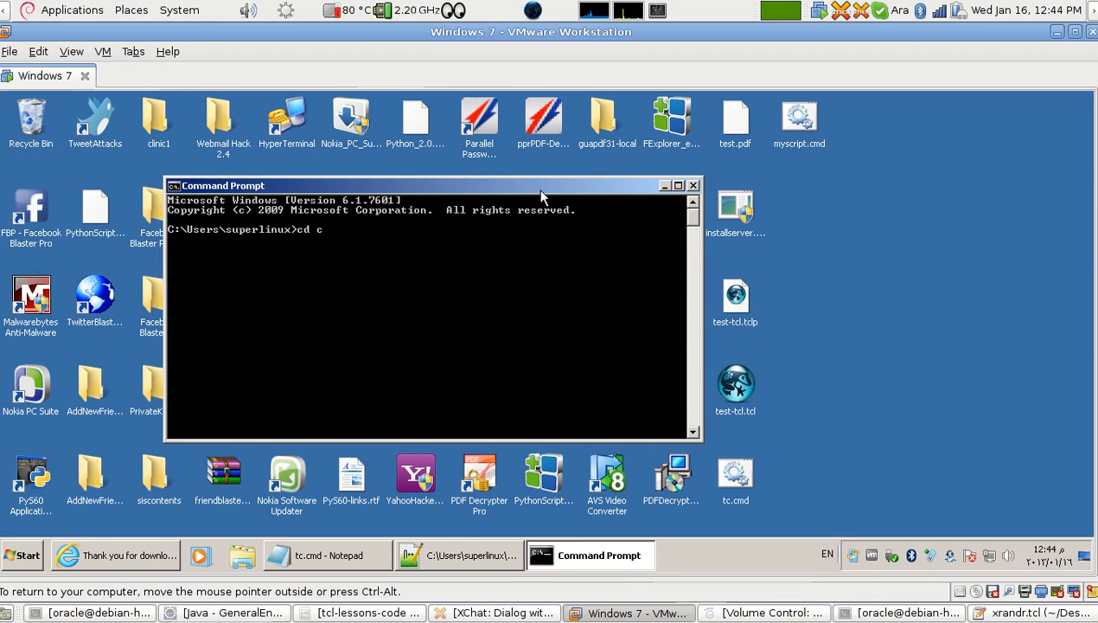
type(":\\")
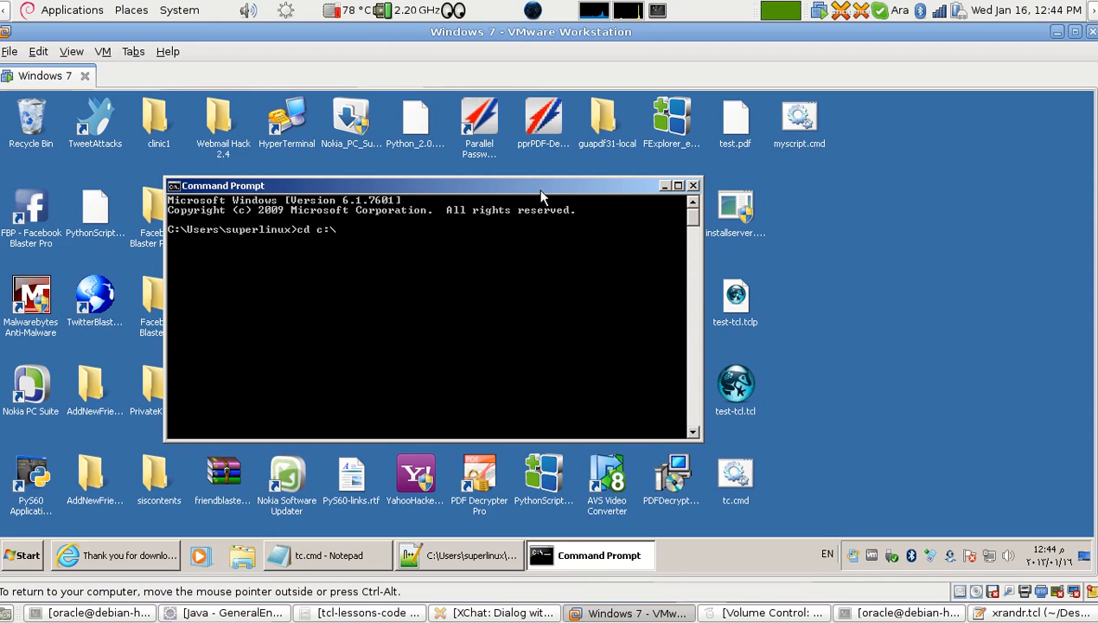
type("Users")
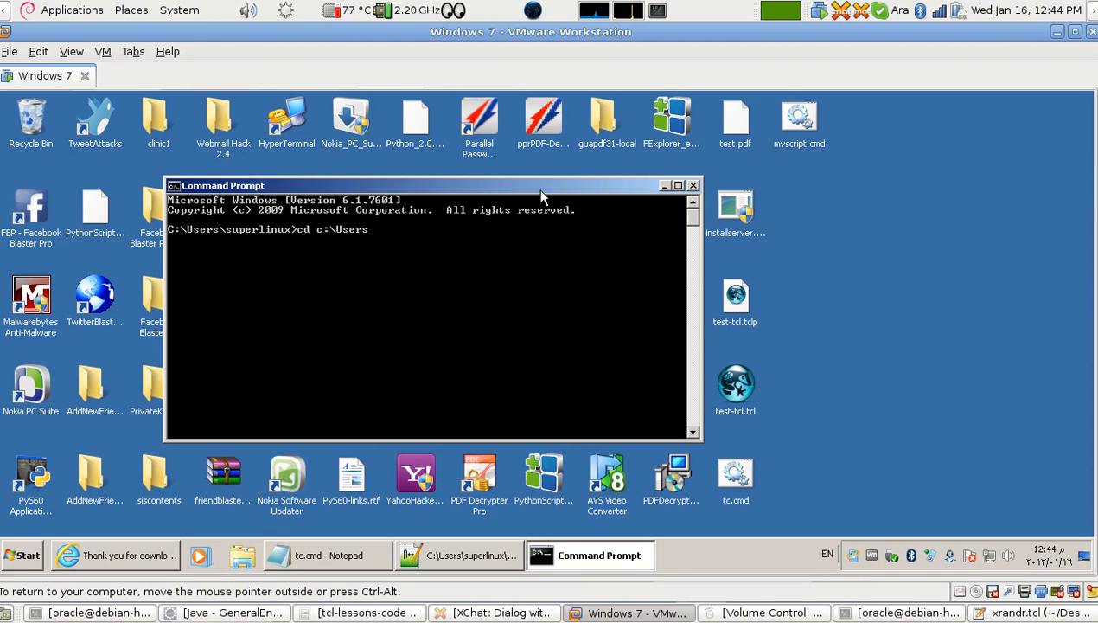
key("BackSpace")
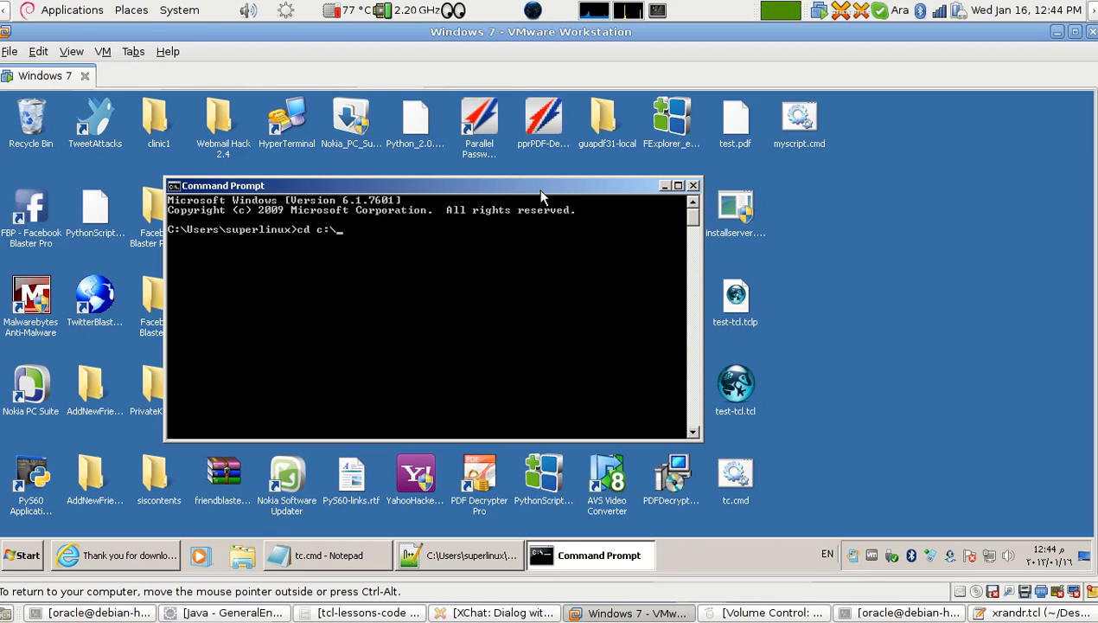
type("Dom")
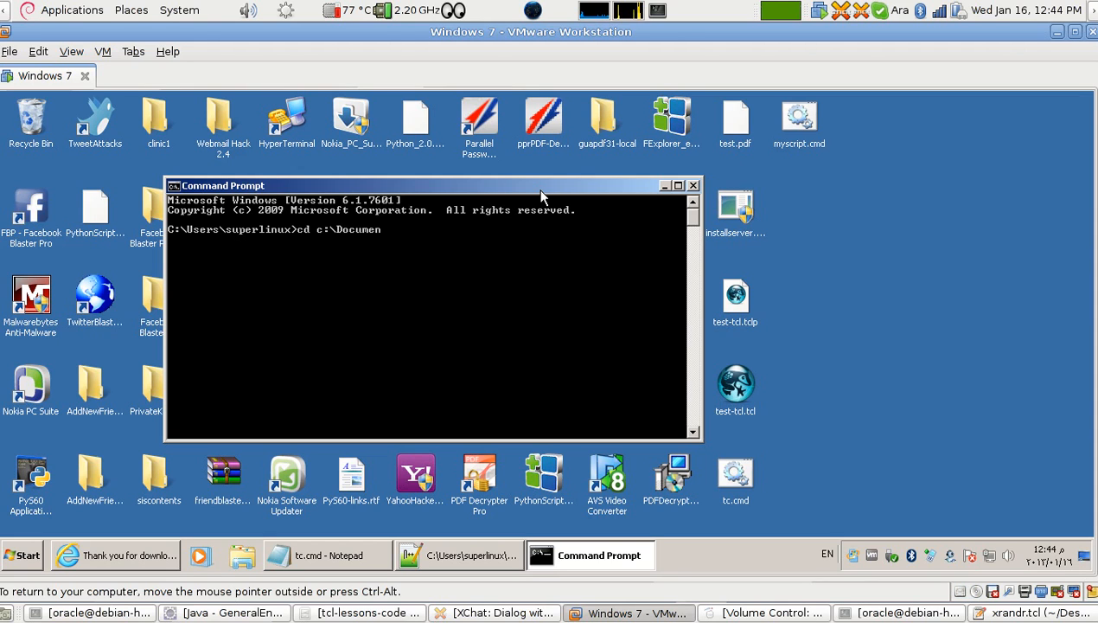
type("ts")
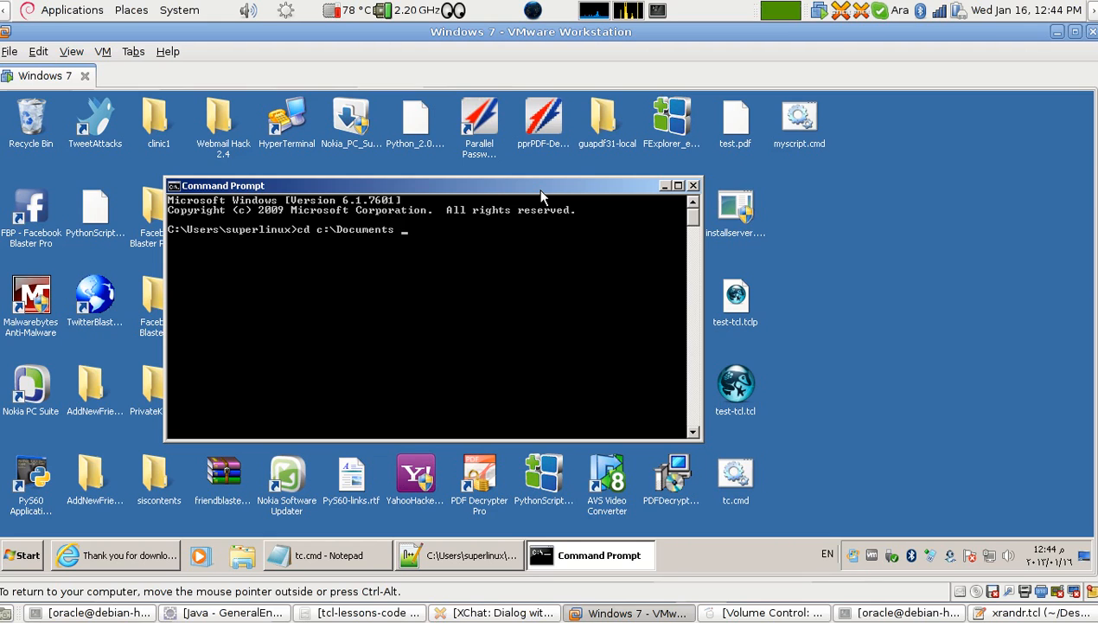
type("and")
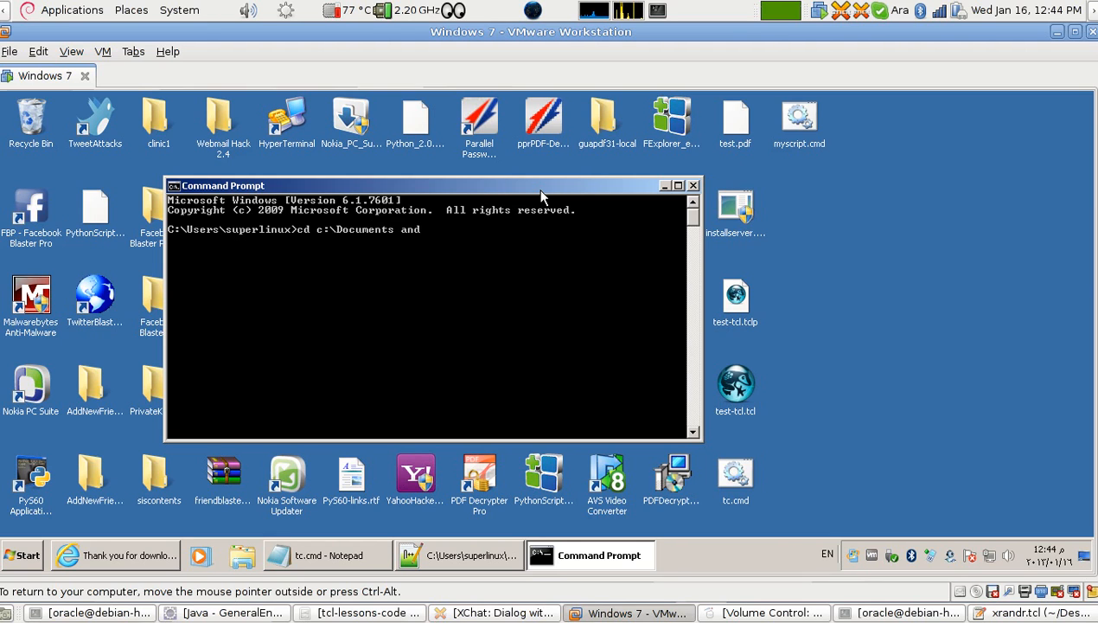
type("S")
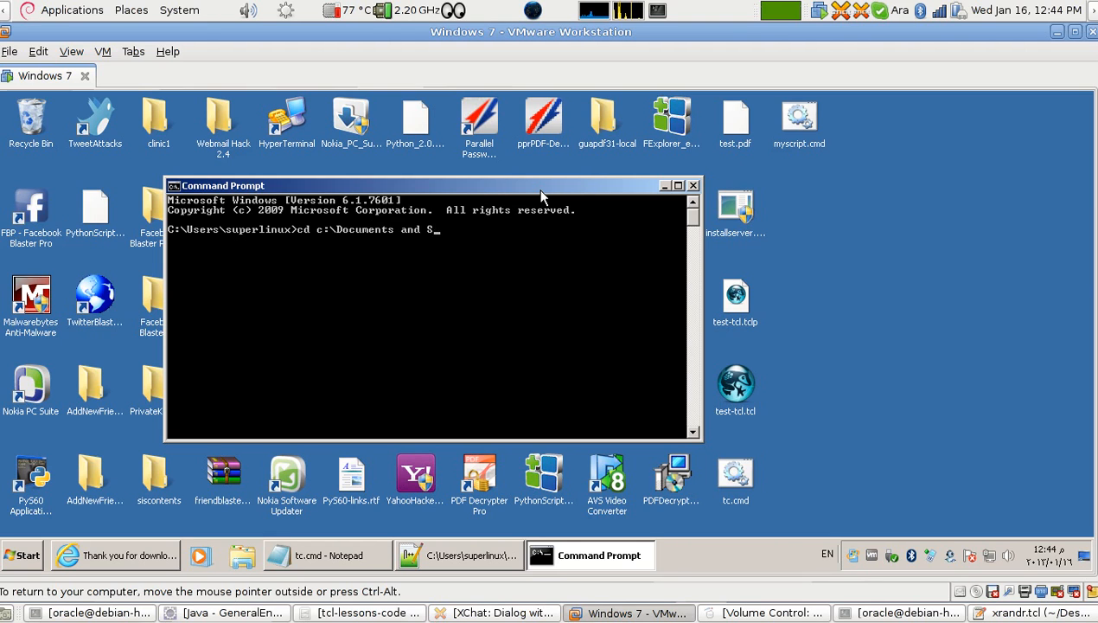
type("ettings")
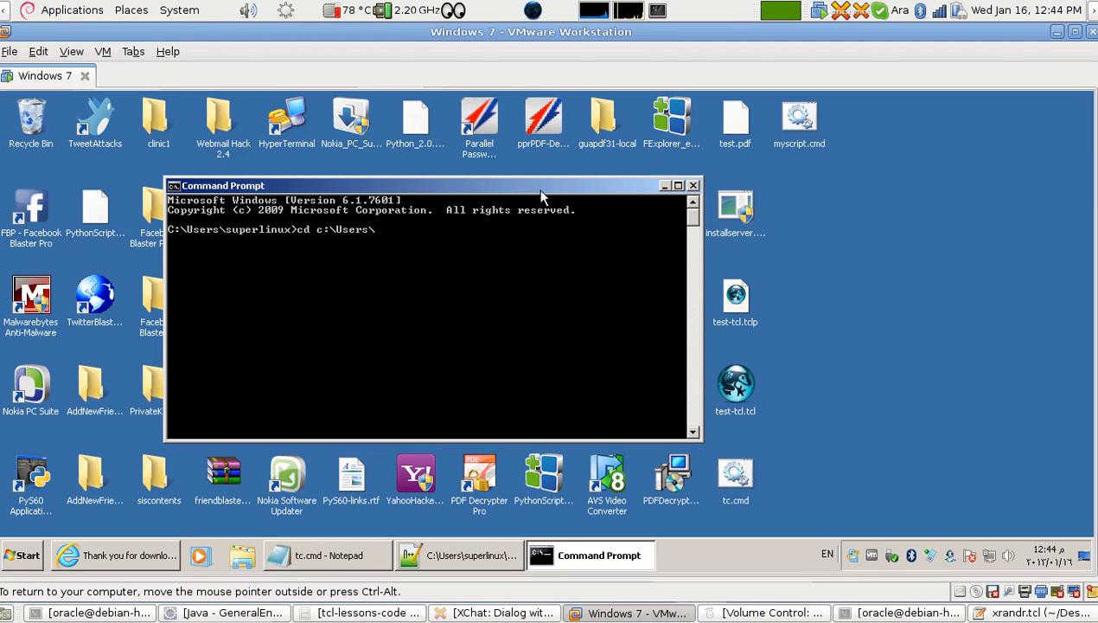
Step: Finish the cd path with superlinux\Desktop, leaving the command unrun
left_click(24, 555)
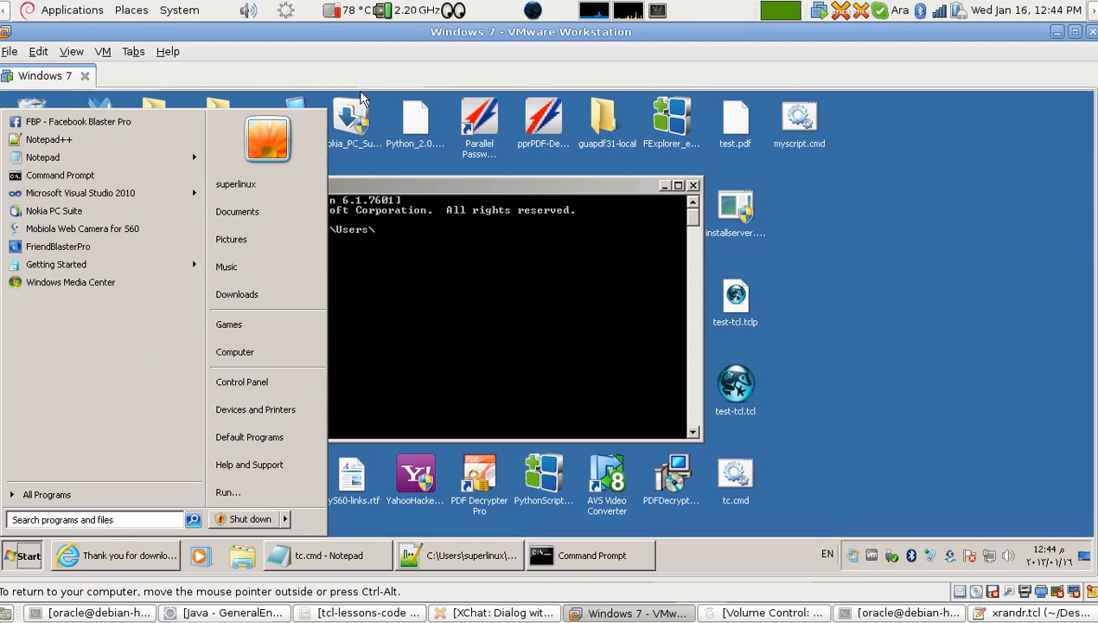
mouse_move(253, 189)
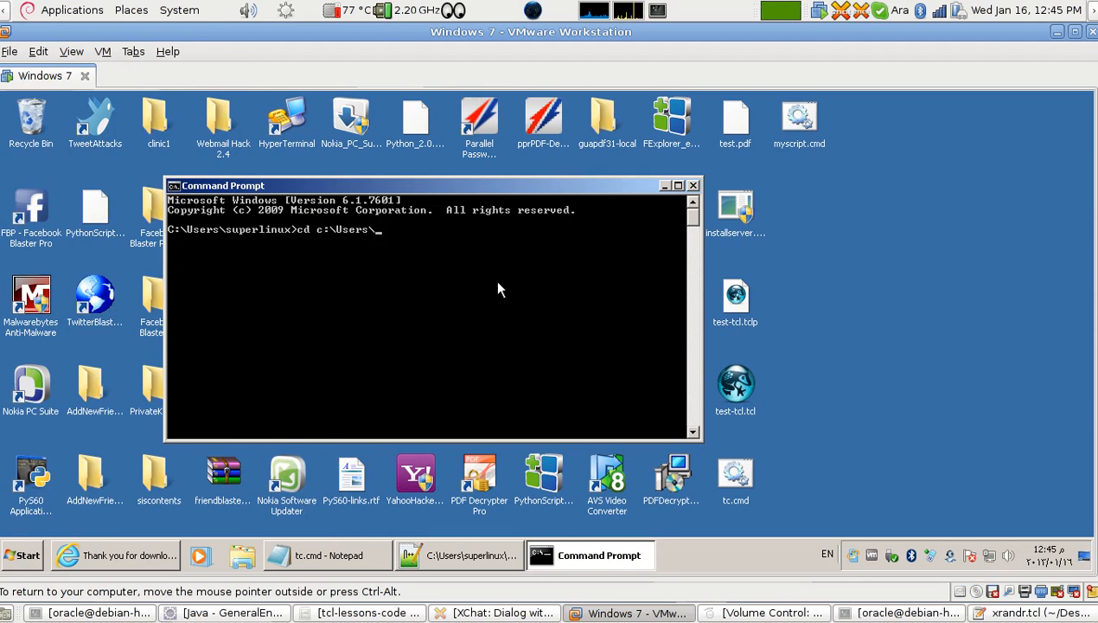
type("superlinux")
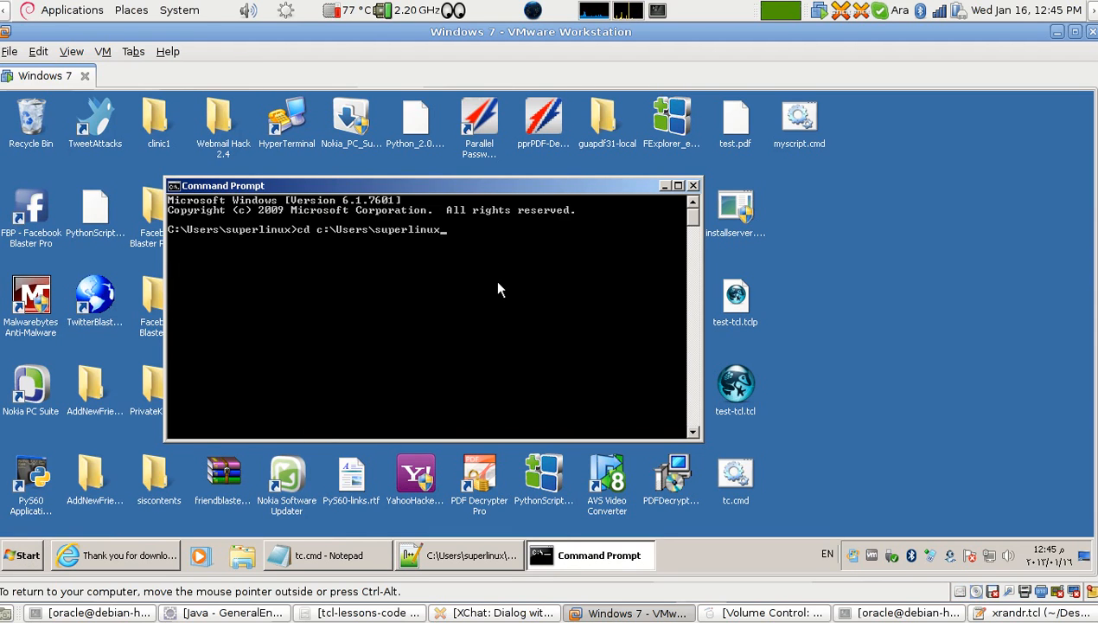
type("\\Desktop")
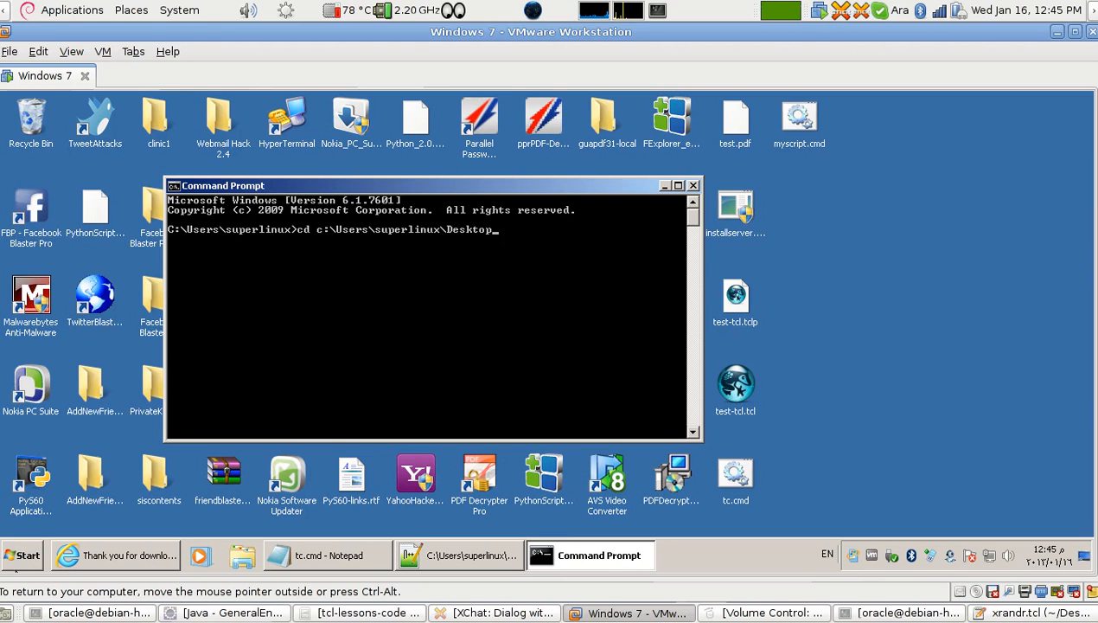
Step: Browse Explorer through Computer, Local Disk (C:), Users and superlinux to confirm the Desktop path, then return to Command Prompt
left_click(20, 553)
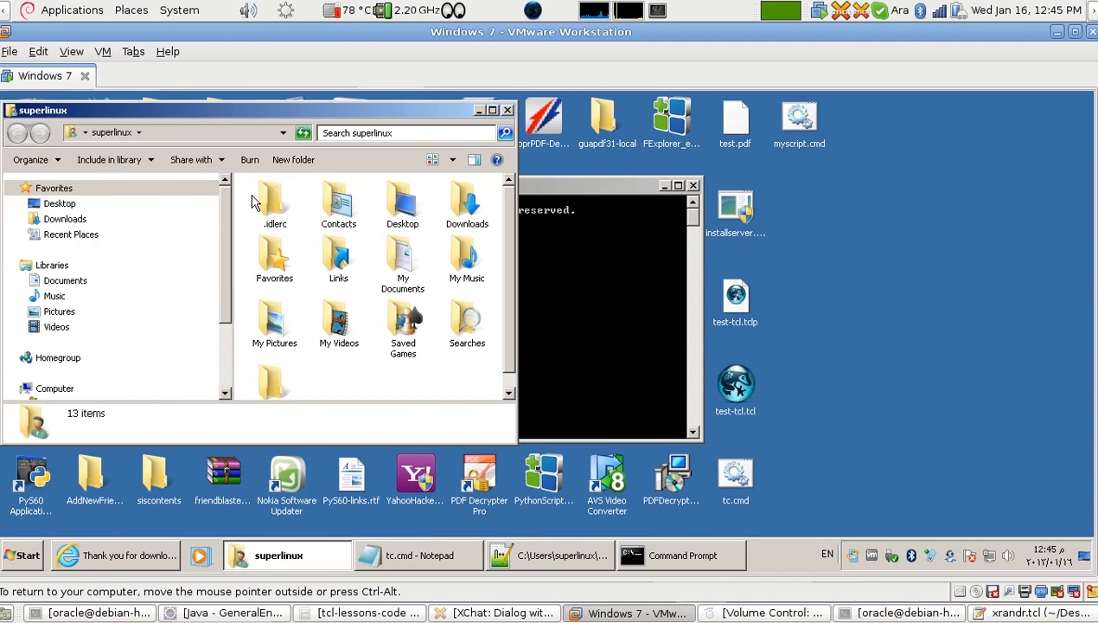
mouse_move(154, 125)
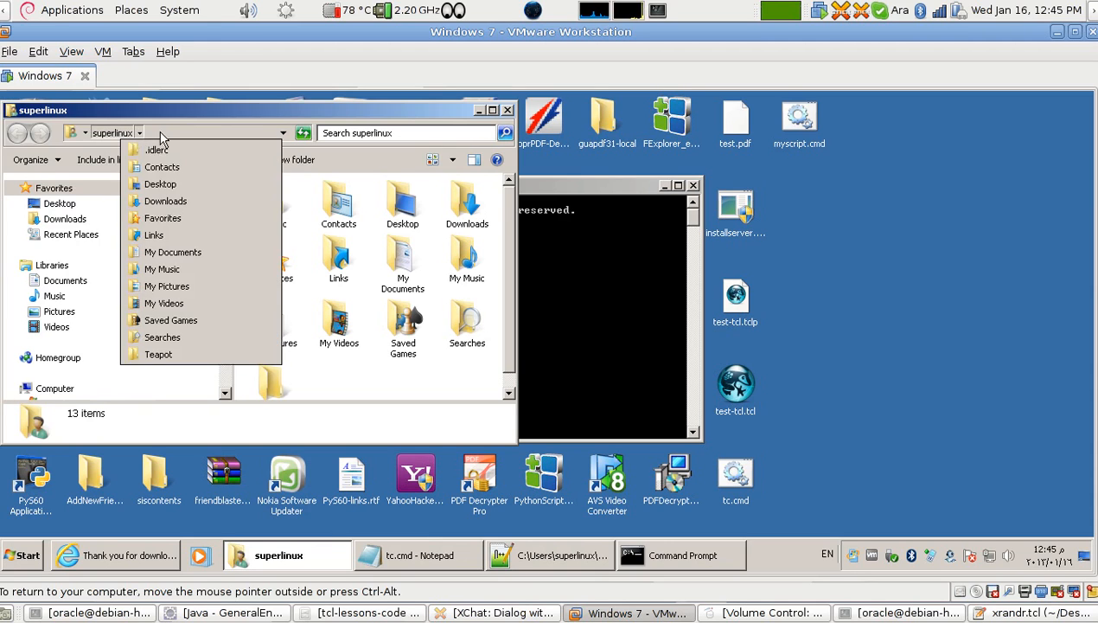
left_click(169, 134)
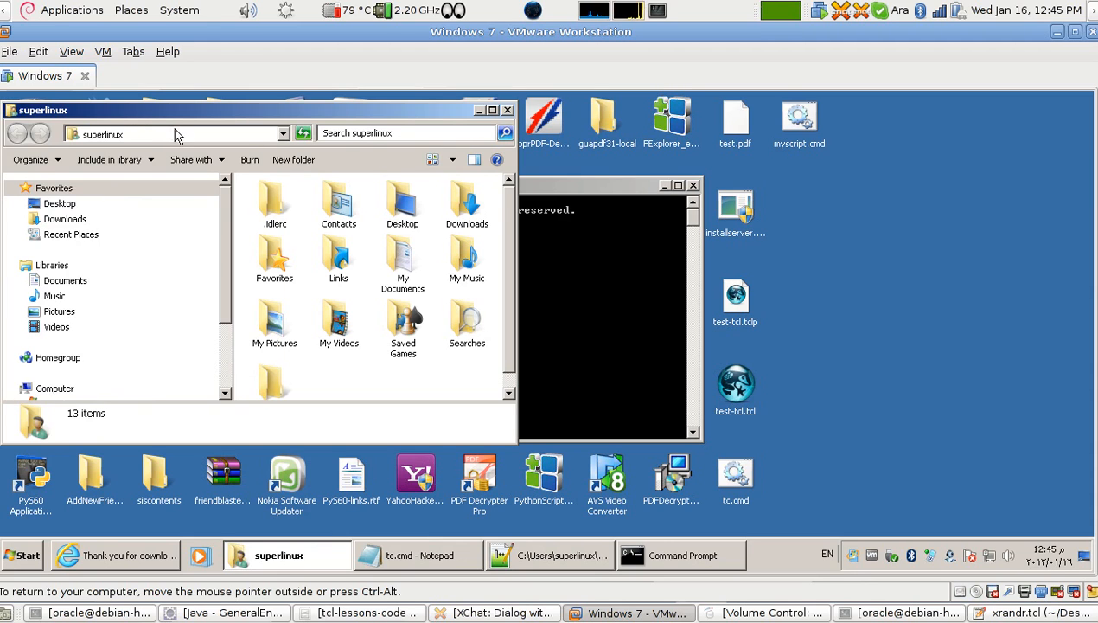
mouse_move(145, 135)
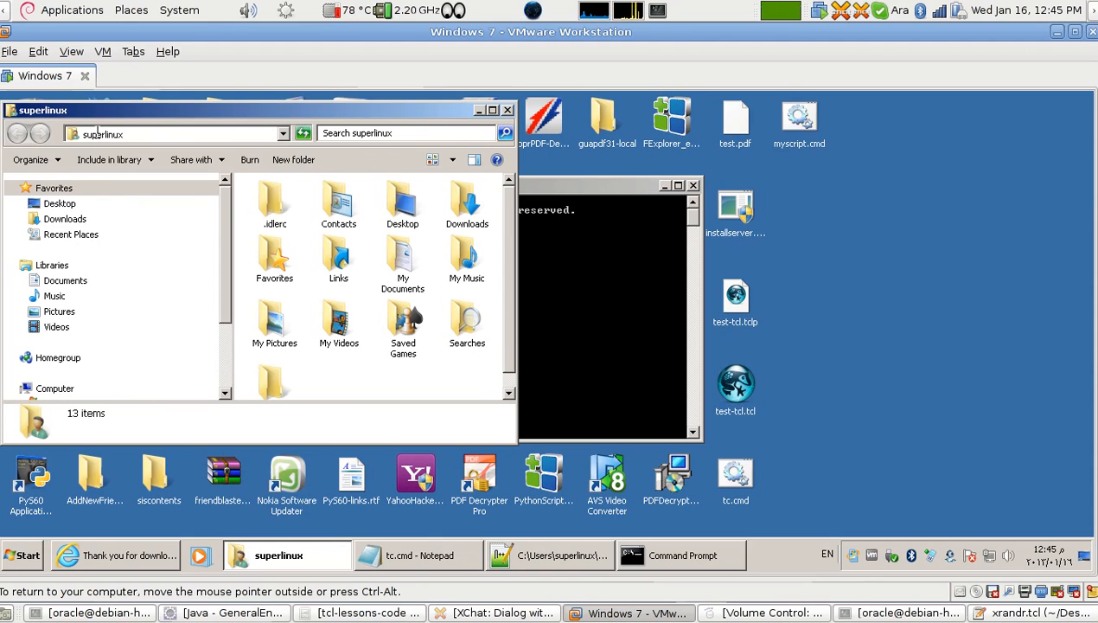
mouse_move(530, 118)
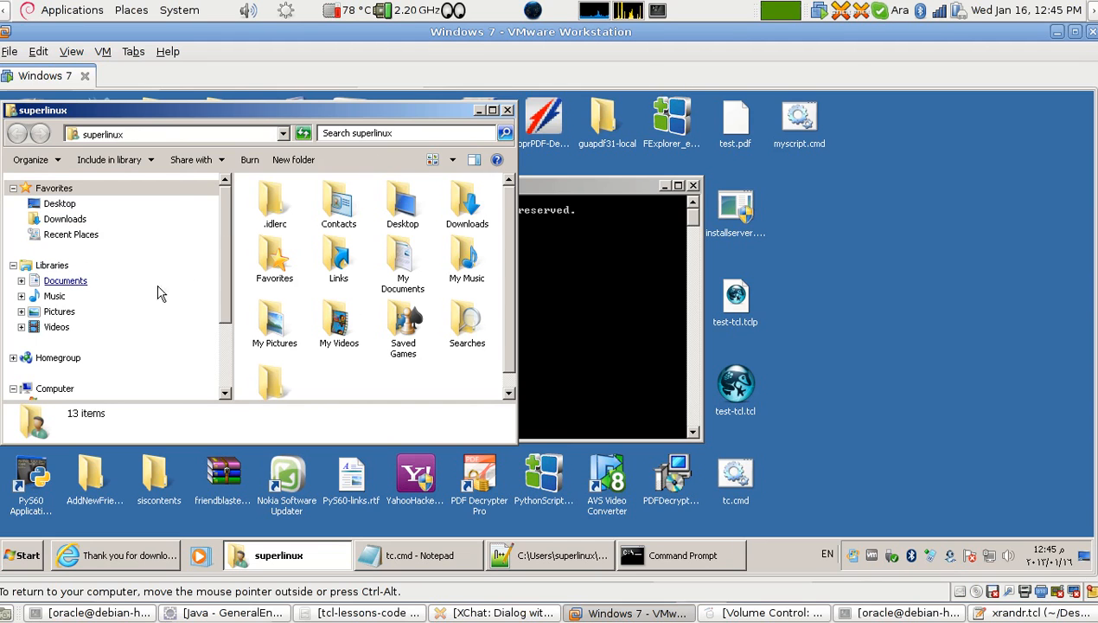
left_click(55, 388)
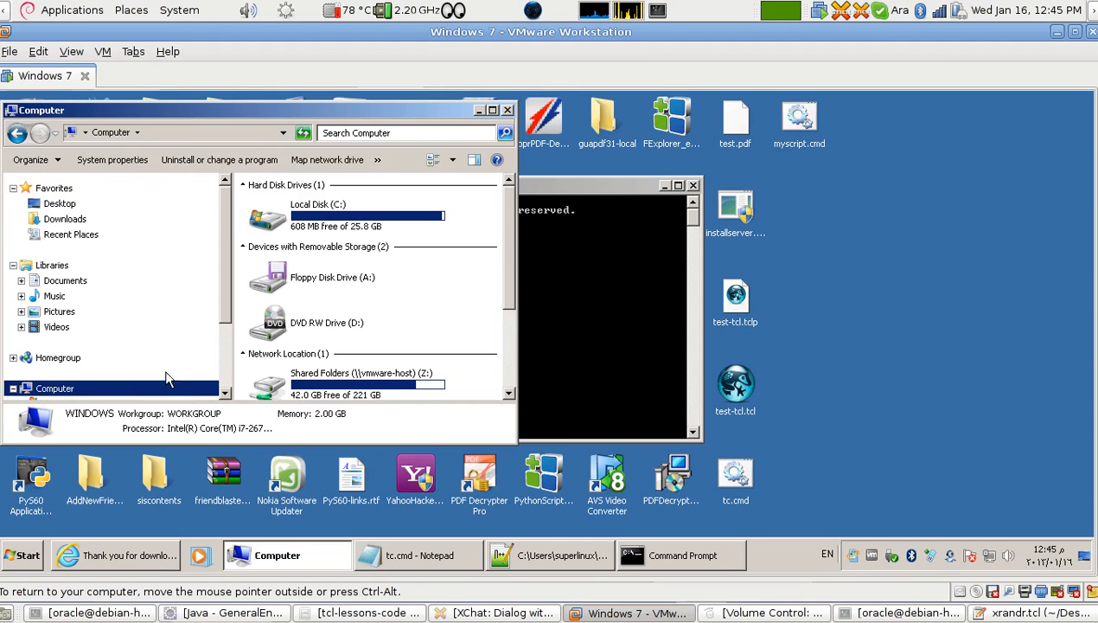
mouse_move(357, 223)
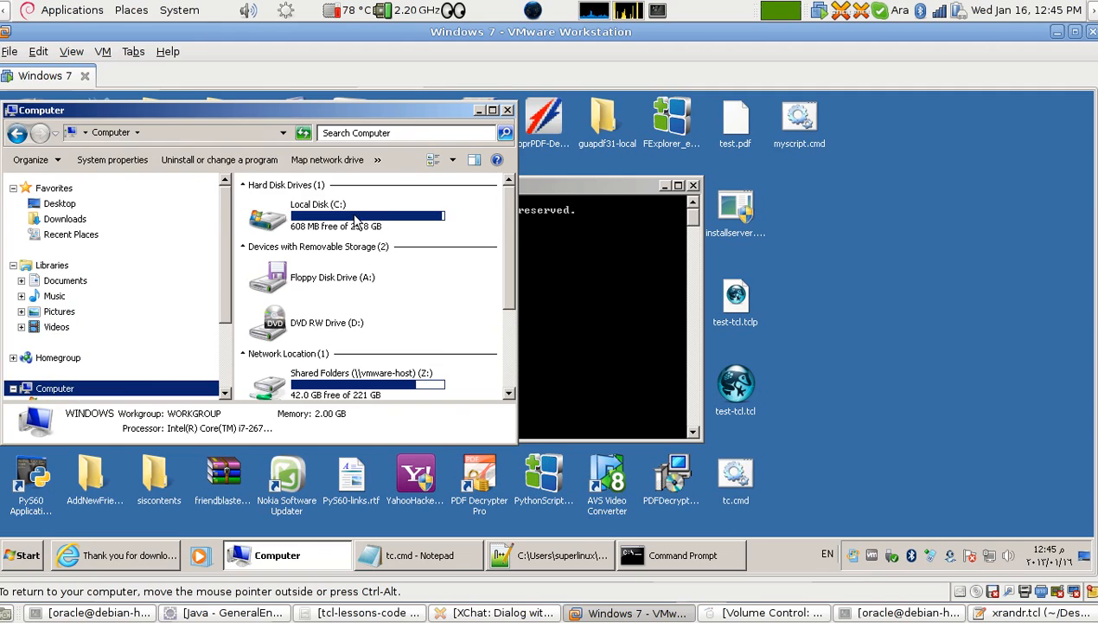
double_click(308, 216)
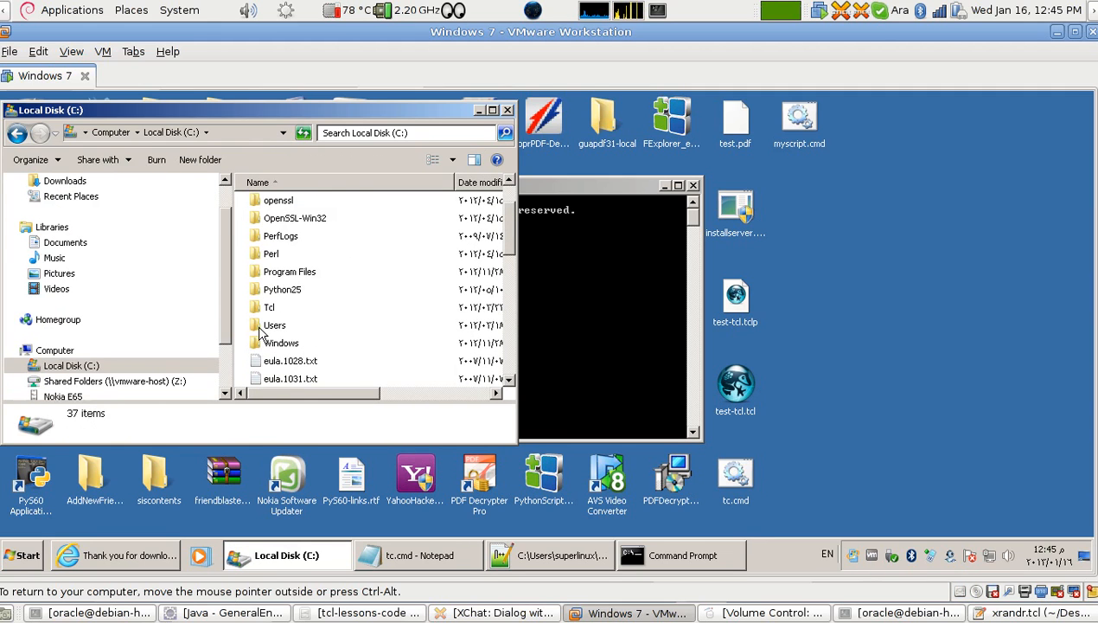
double_click(273, 325)
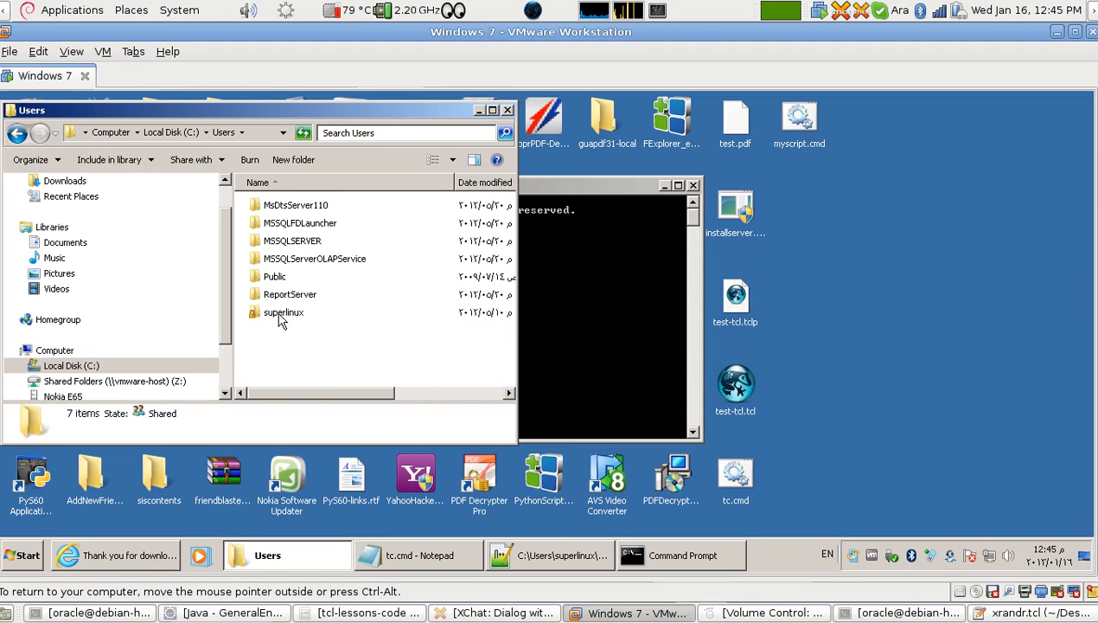
double_click(284, 311)
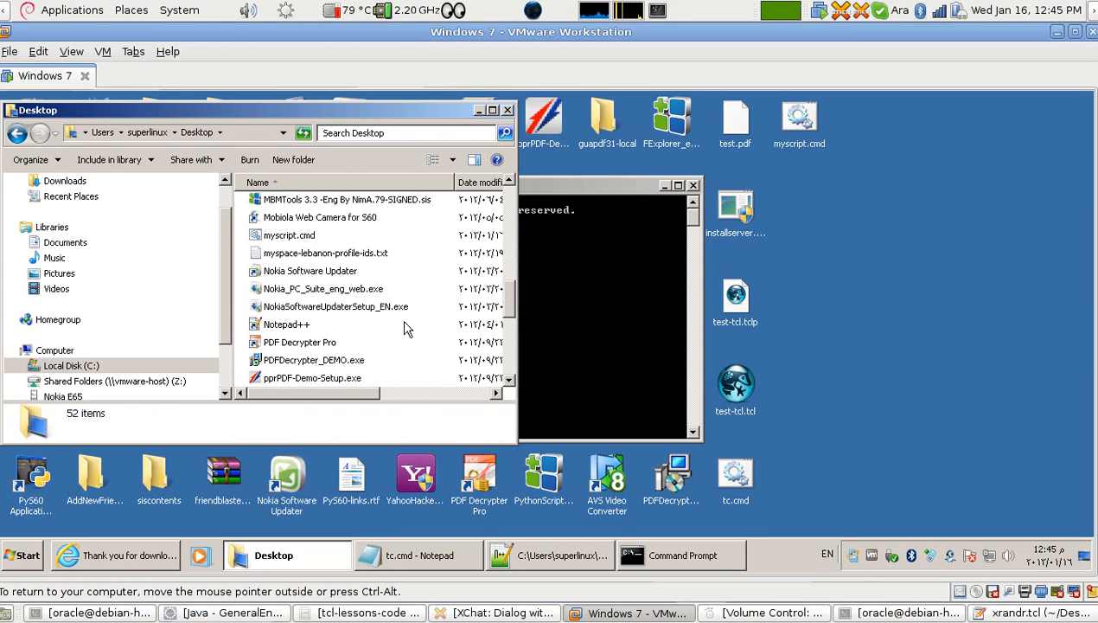
left_click(288, 235)
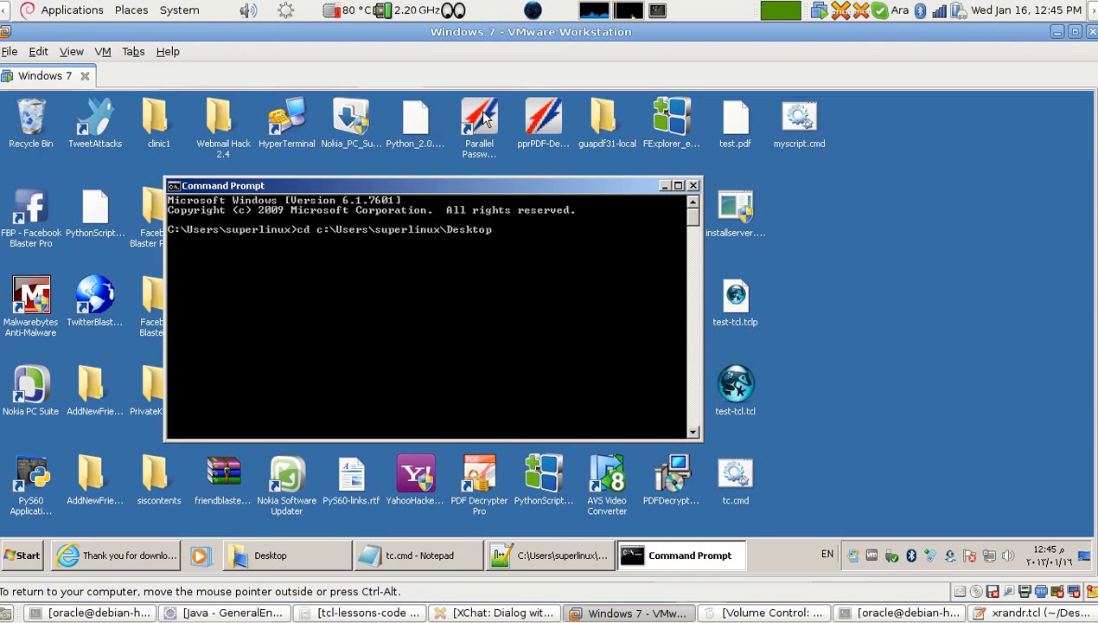
mouse_move(508, 292)
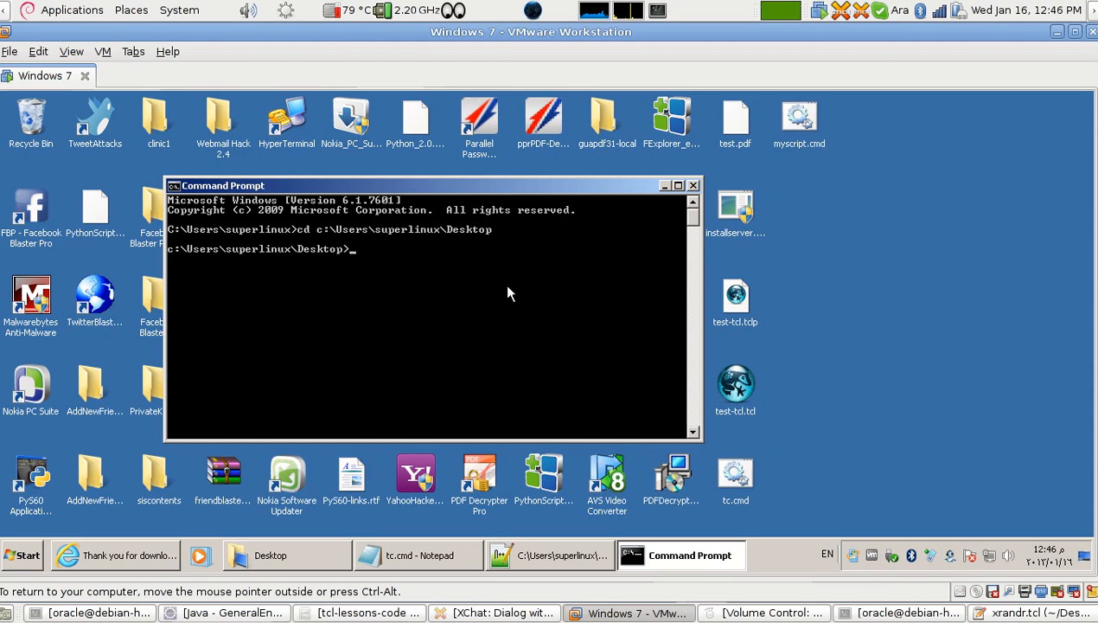
Step: Run myscript.cmd from the Desktop, printing hello world and x=5 plus an invalid command ":eof" error
type("m")
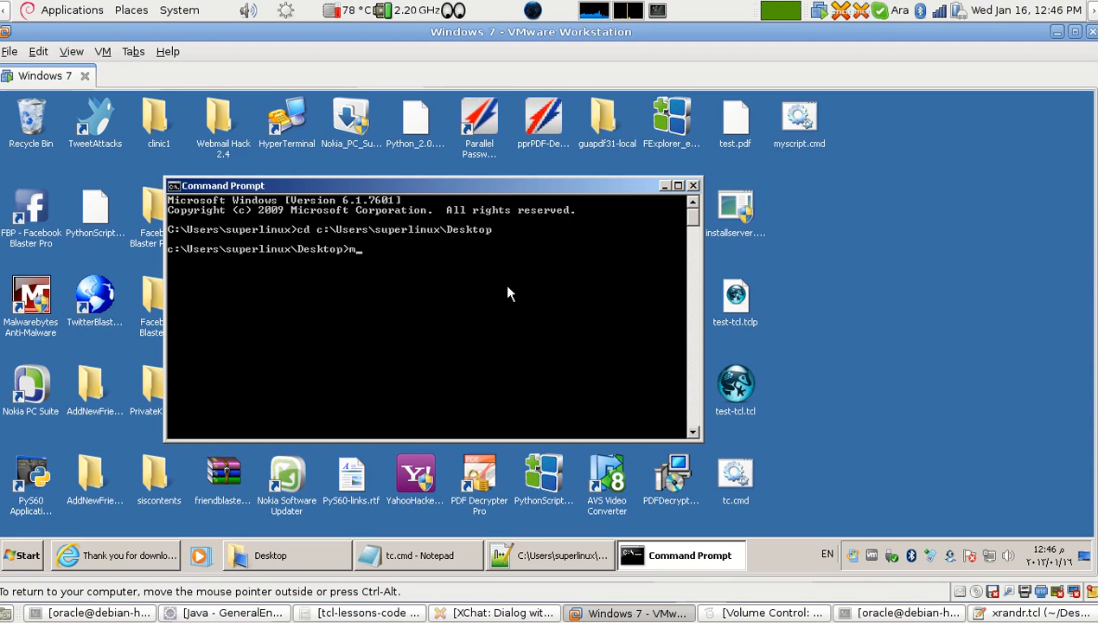
type("yscript.cmd")
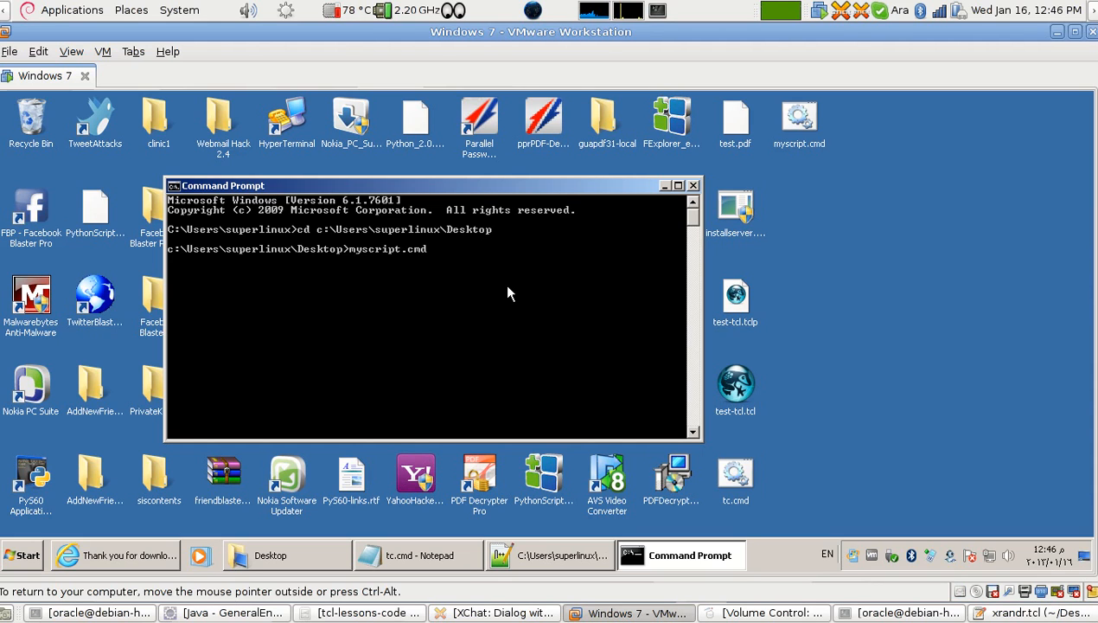
key("Return")
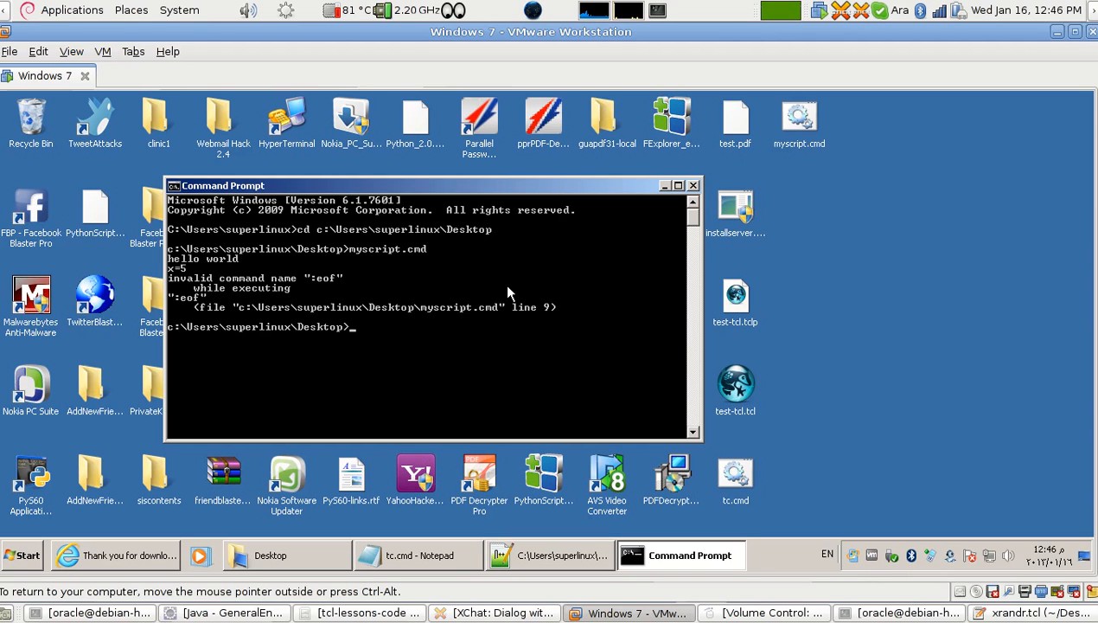
mouse_move(386, 301)
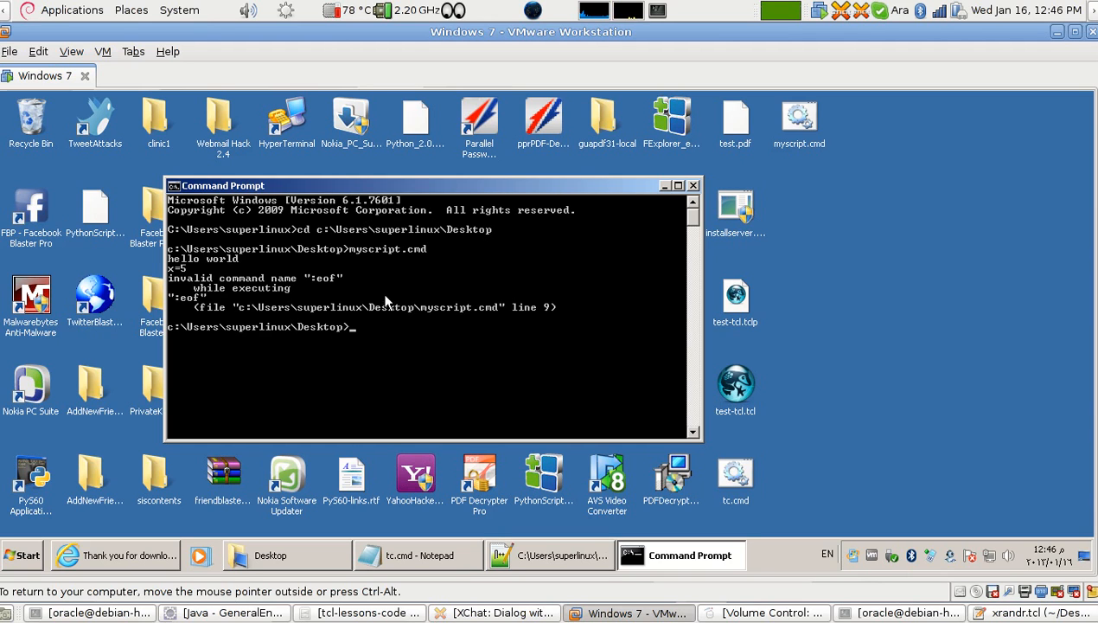
mouse_move(142, 283)
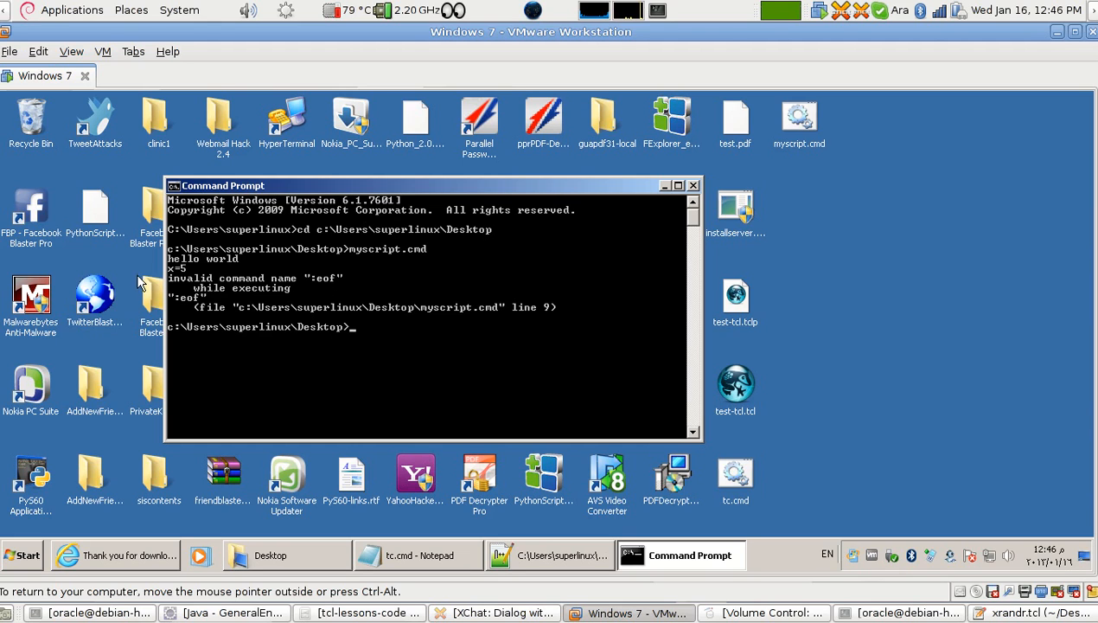
mouse_move(505, 363)
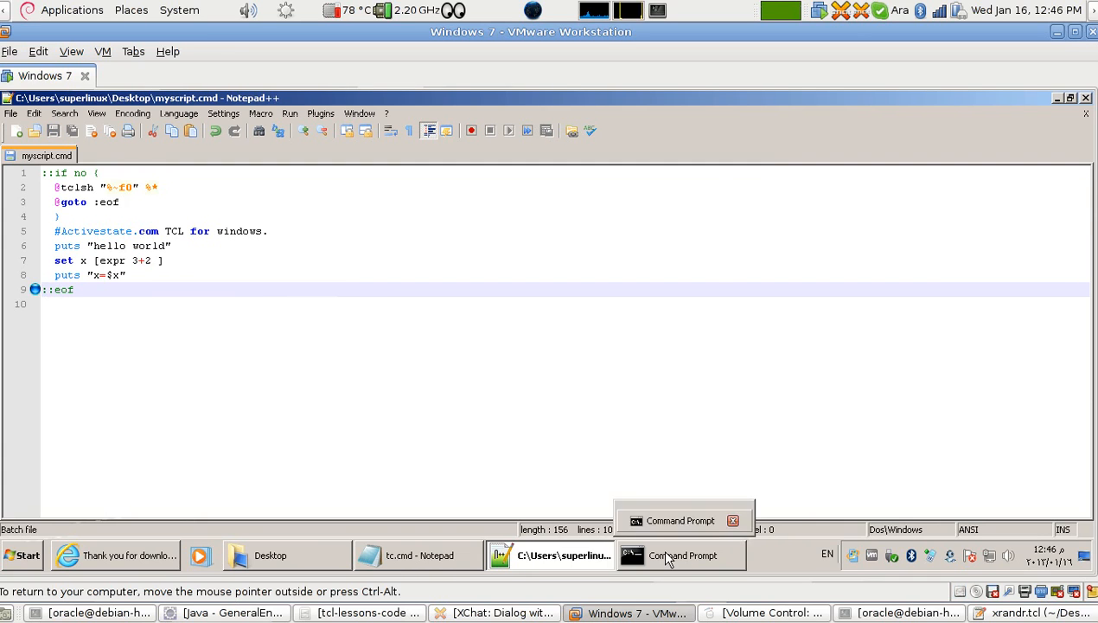
Step: Remove the trailing :eof line in Notepad++, clear the console and rerun myscript.cmd to print only hello world and x=5
left_click(681, 555)
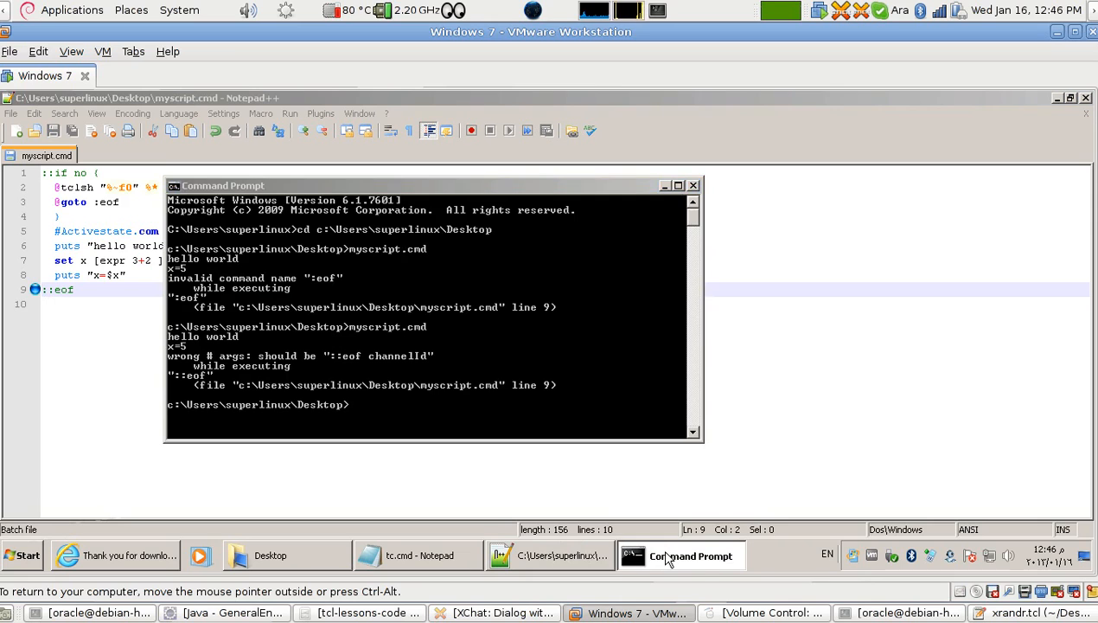
left_click(690, 555)
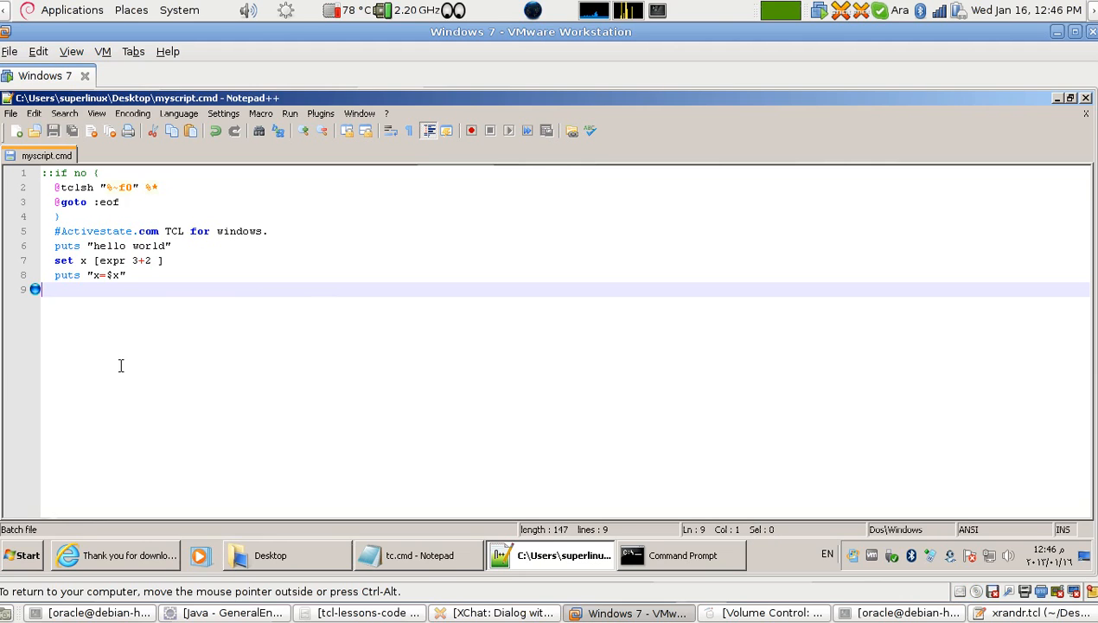
left_click(681, 554)
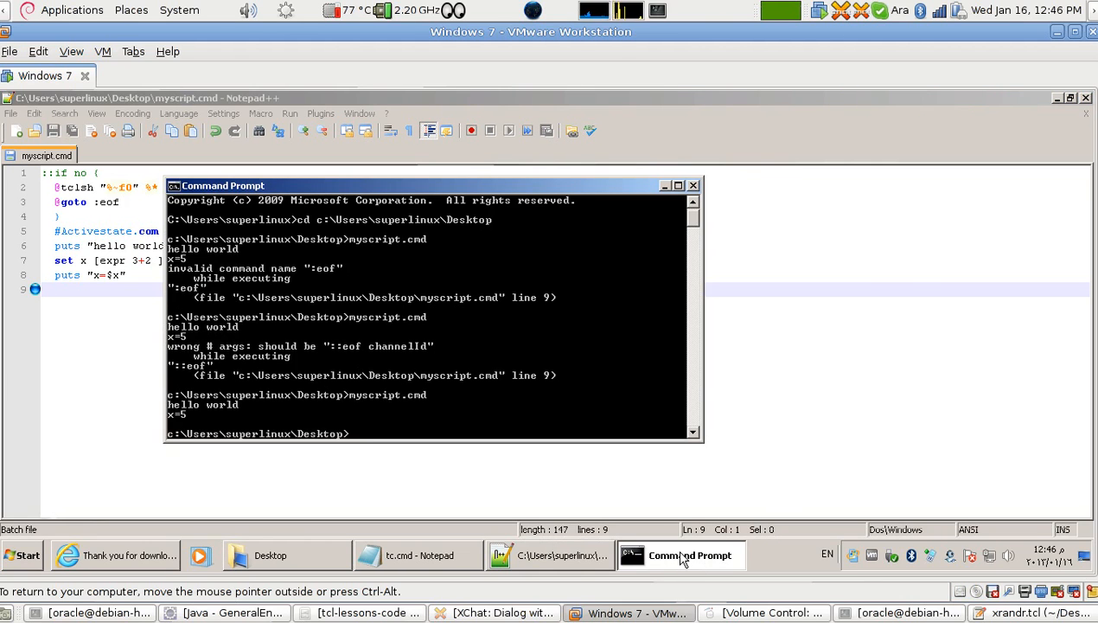
key("ctrl+l")
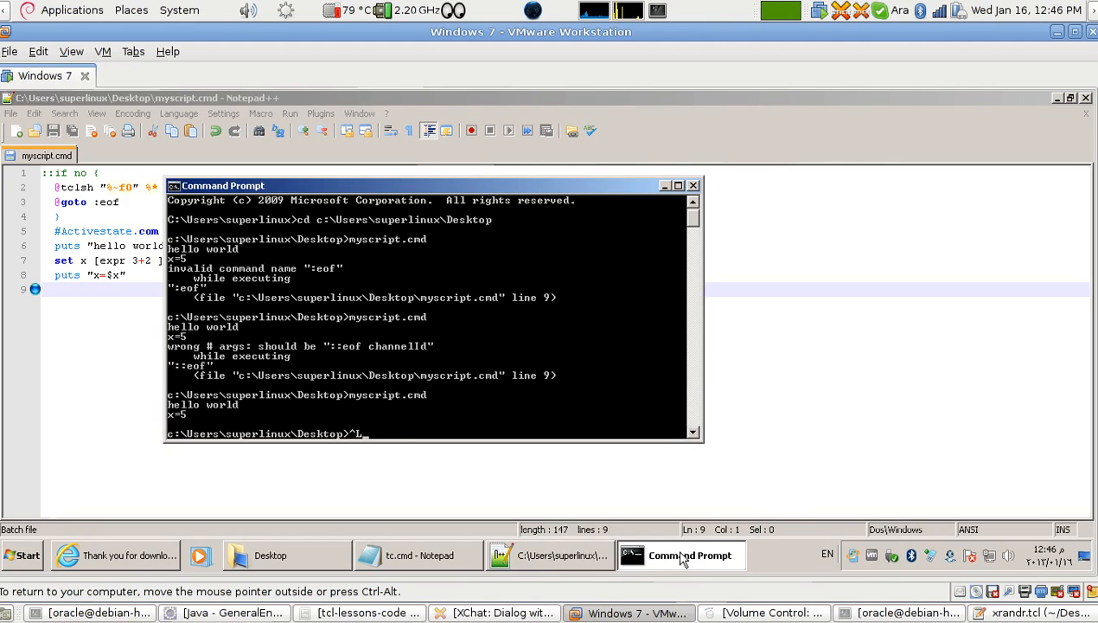
type("clear")
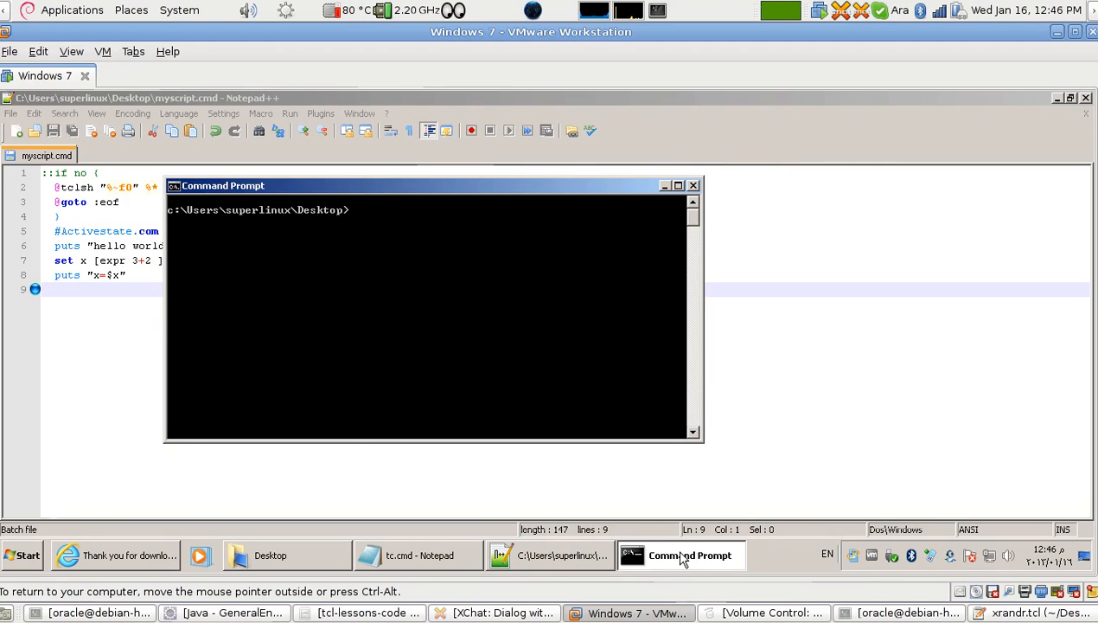
type("myscript.cmd")
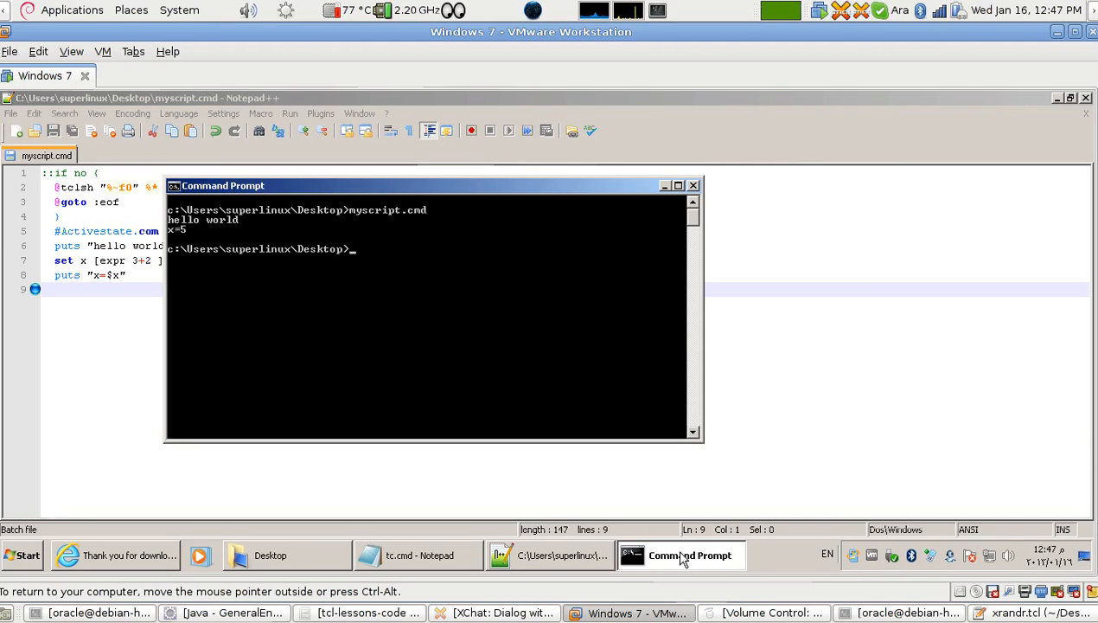
mouse_move(683, 555)
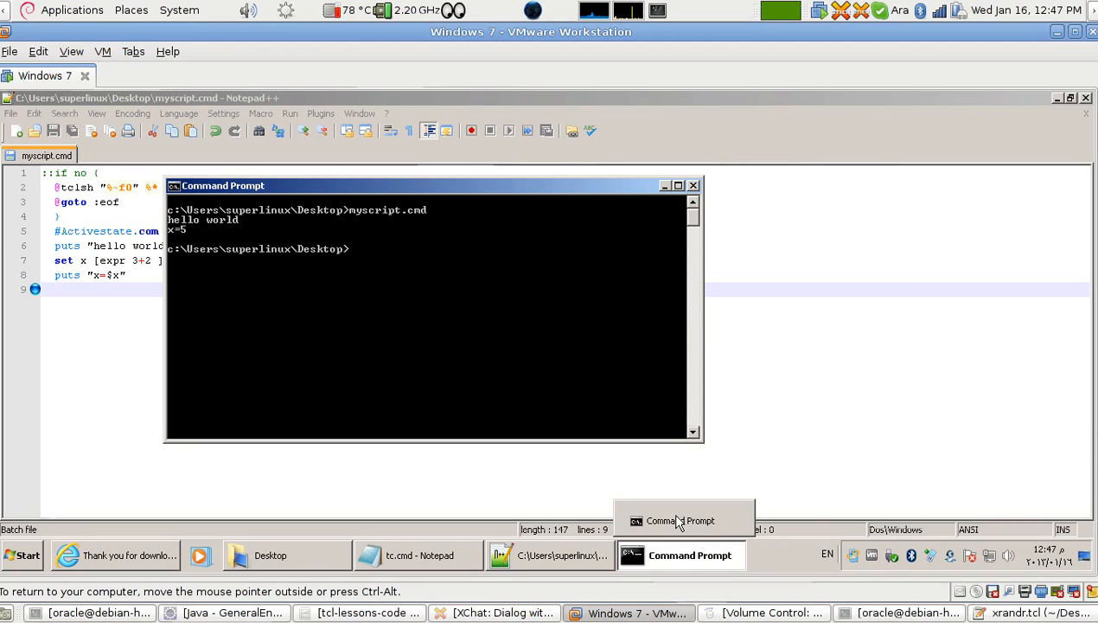